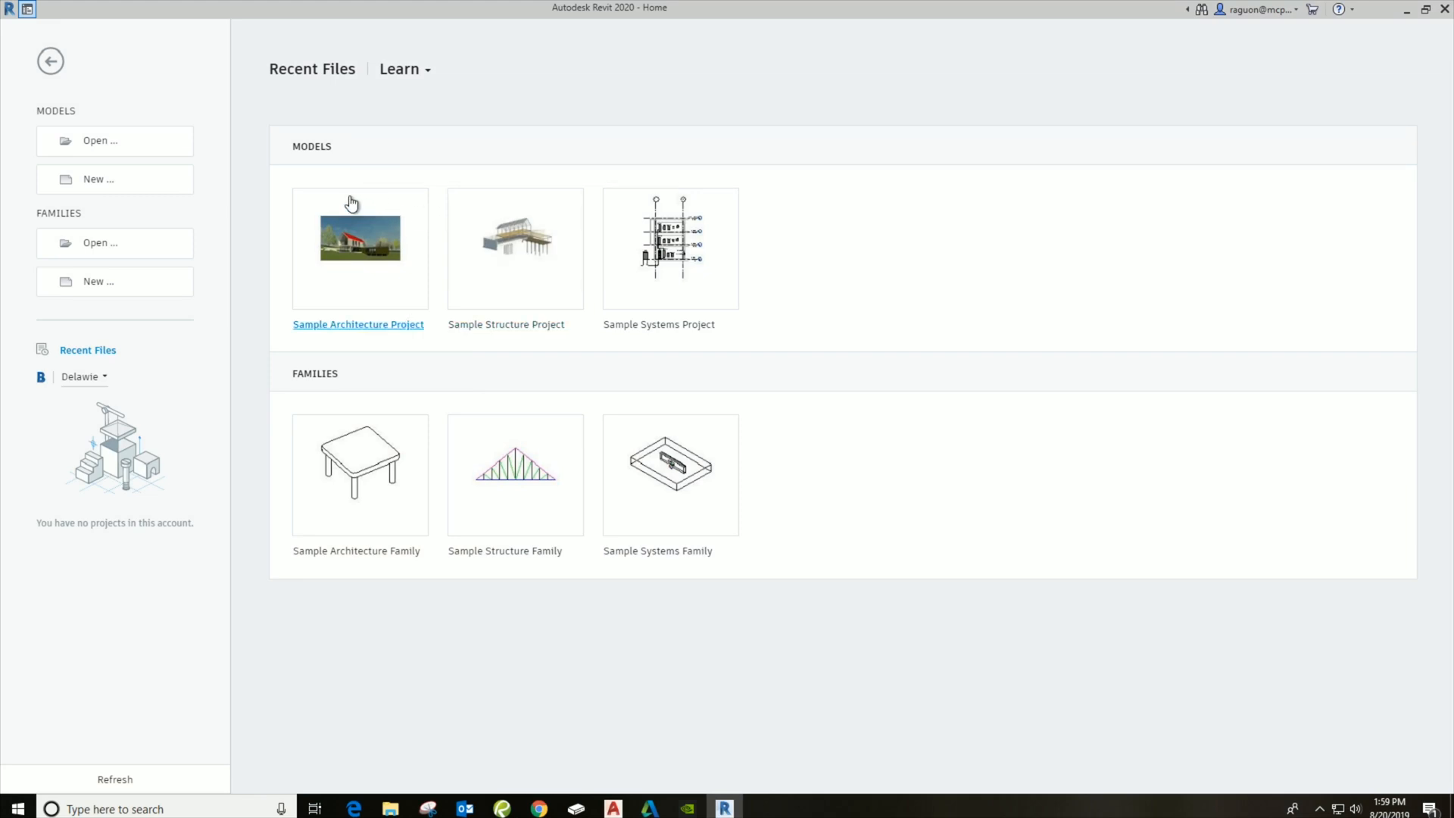
{"action": "mouse_move", "coordinate": [150, 179]}
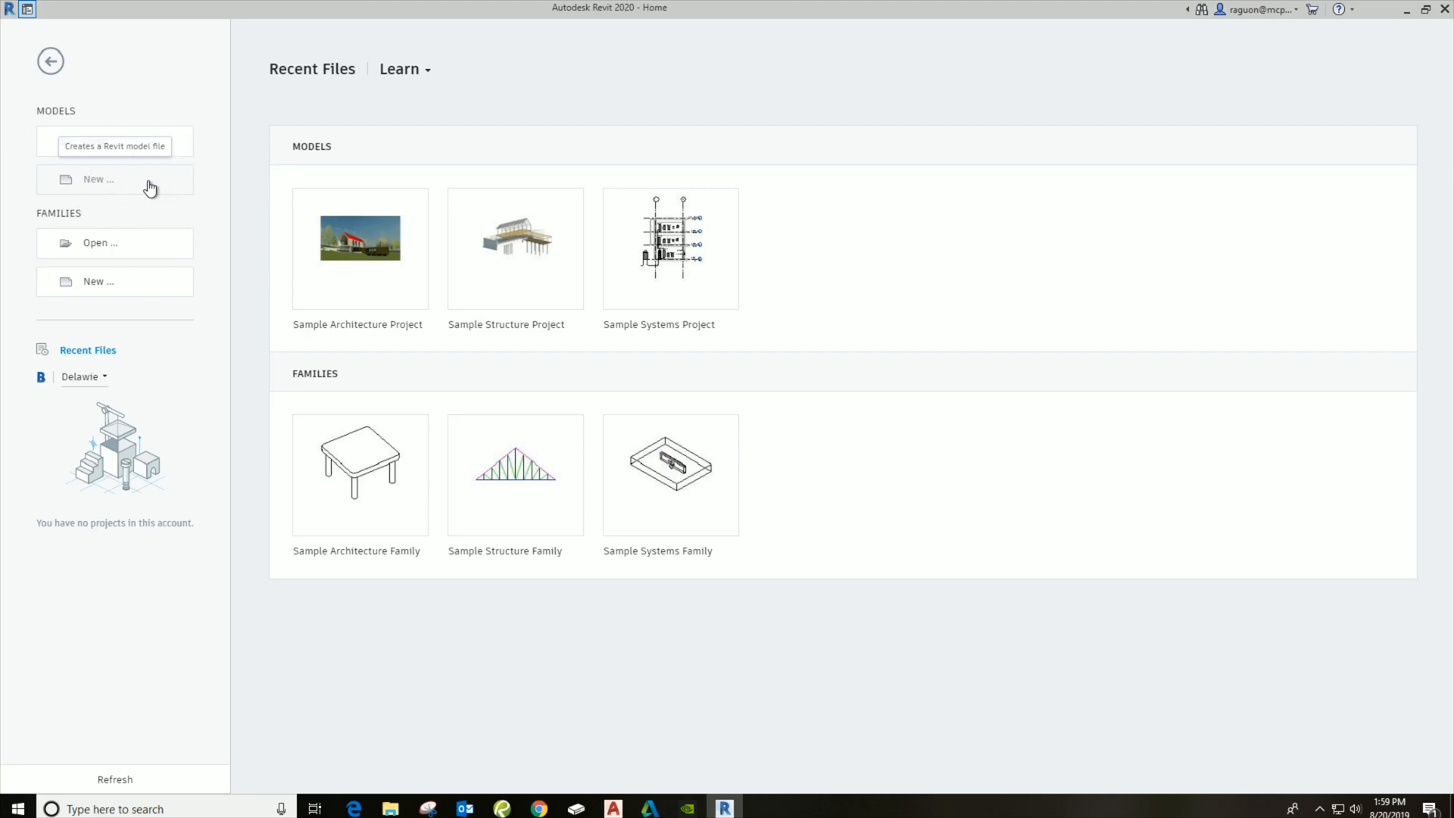
- Create a new project from the Mechanical Template
{"action": "left_click", "coordinate": [97, 178]}
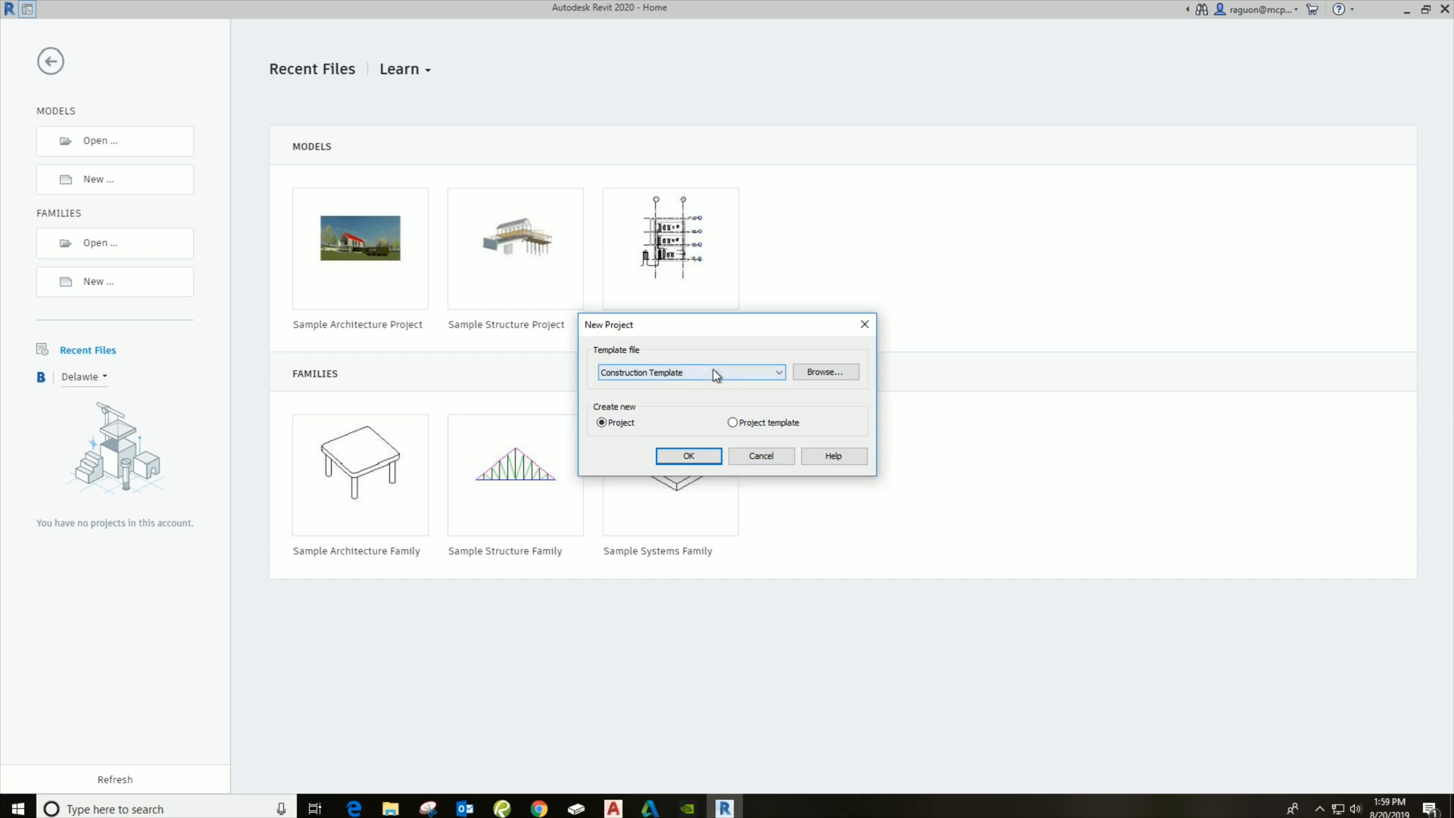
{"action": "left_click", "coordinate": [775, 372]}
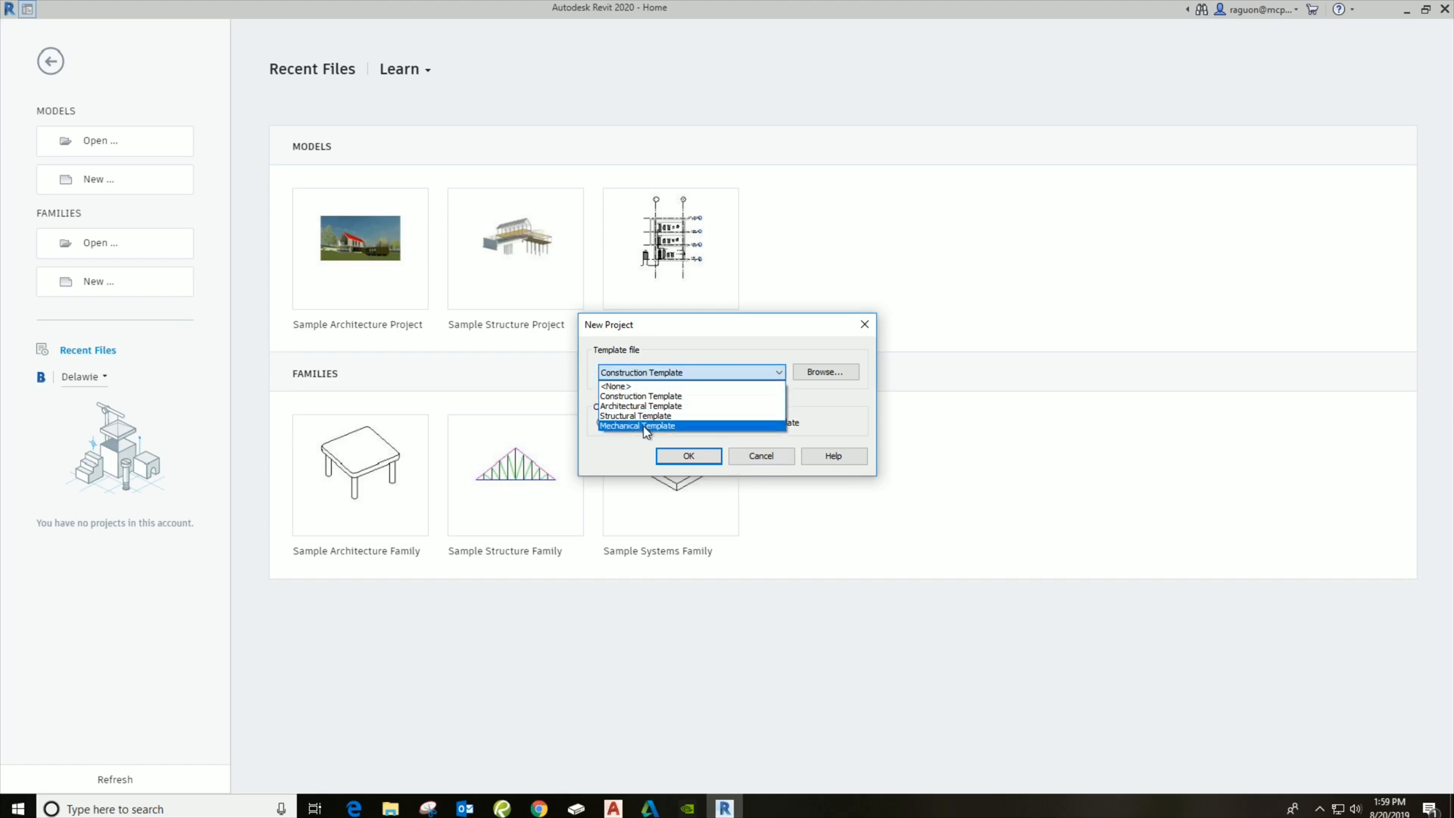
{"action": "mouse_move", "coordinate": [639, 436]}
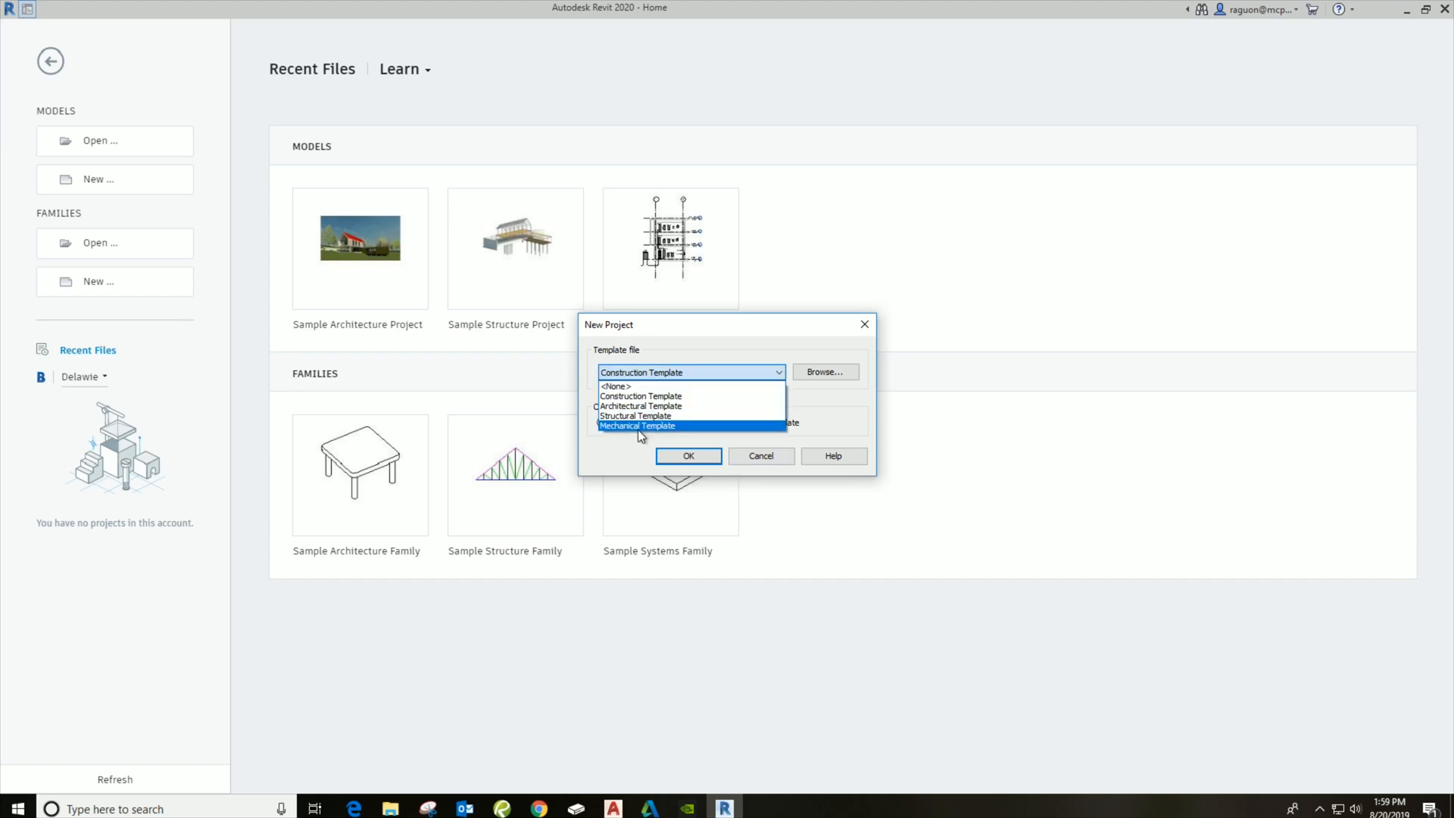
{"action": "left_click", "coordinate": [637, 426]}
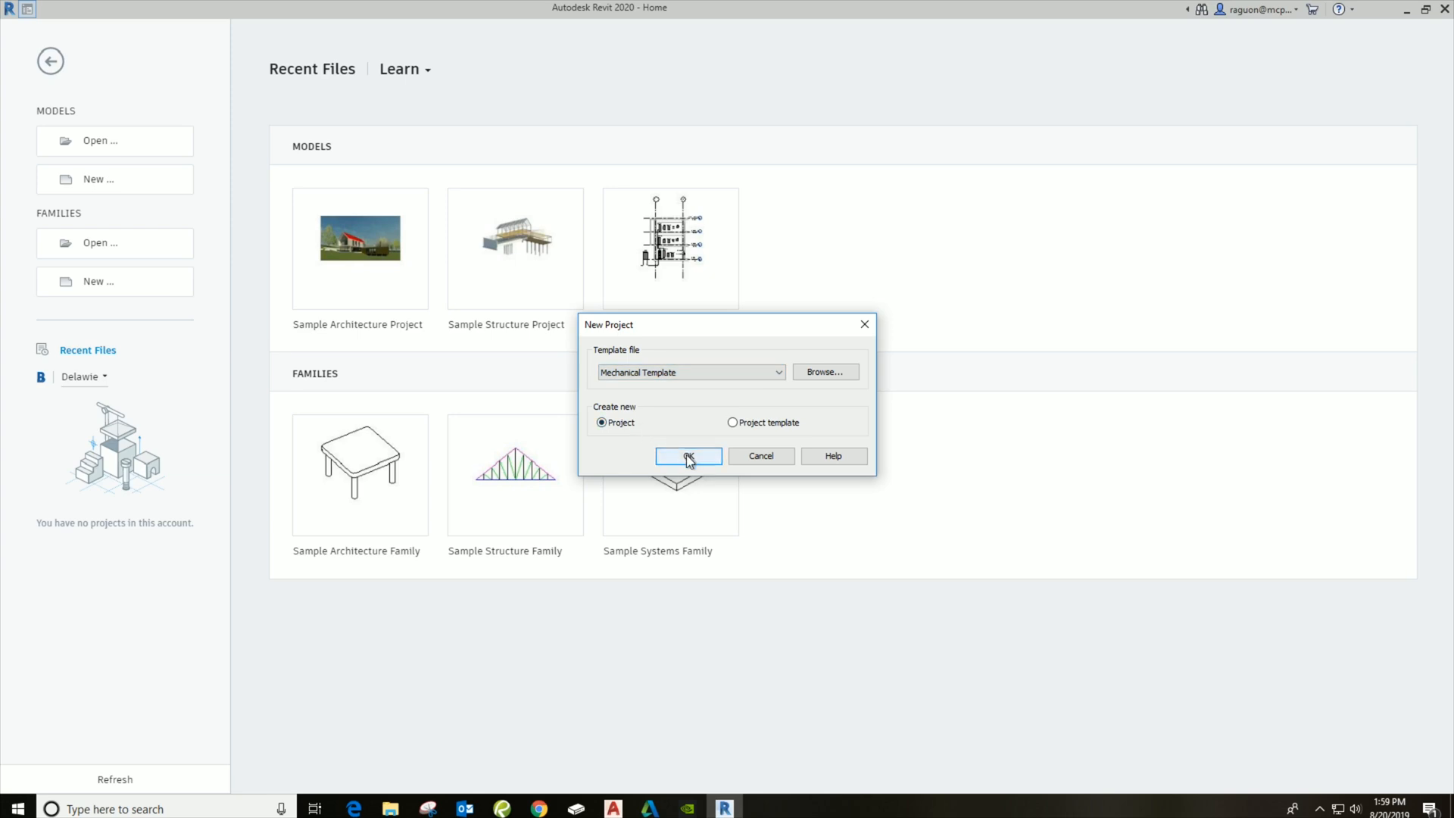
{"action": "mouse_move", "coordinate": [748, 428]}
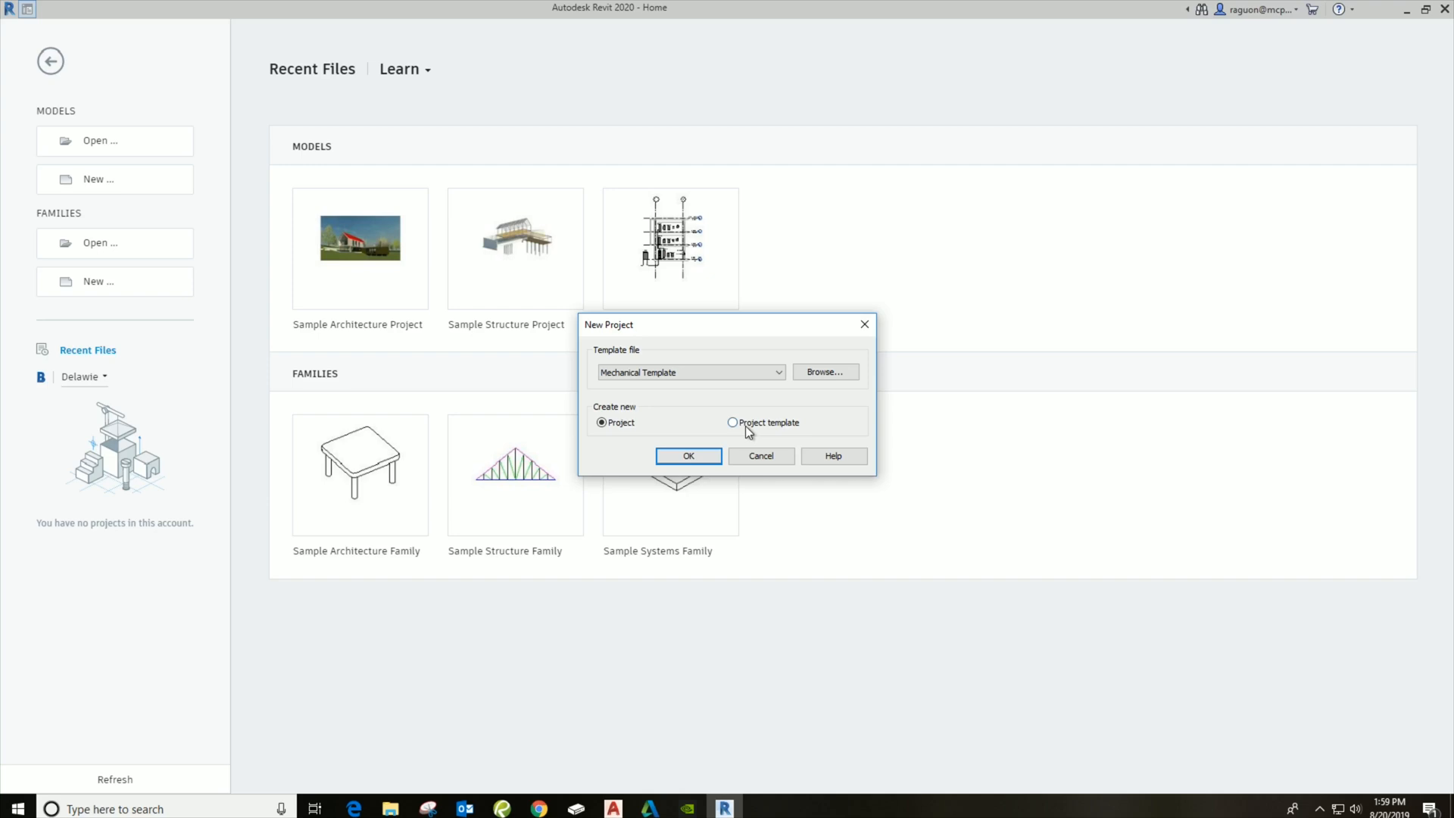
{"action": "left_click", "coordinate": [687, 455]}
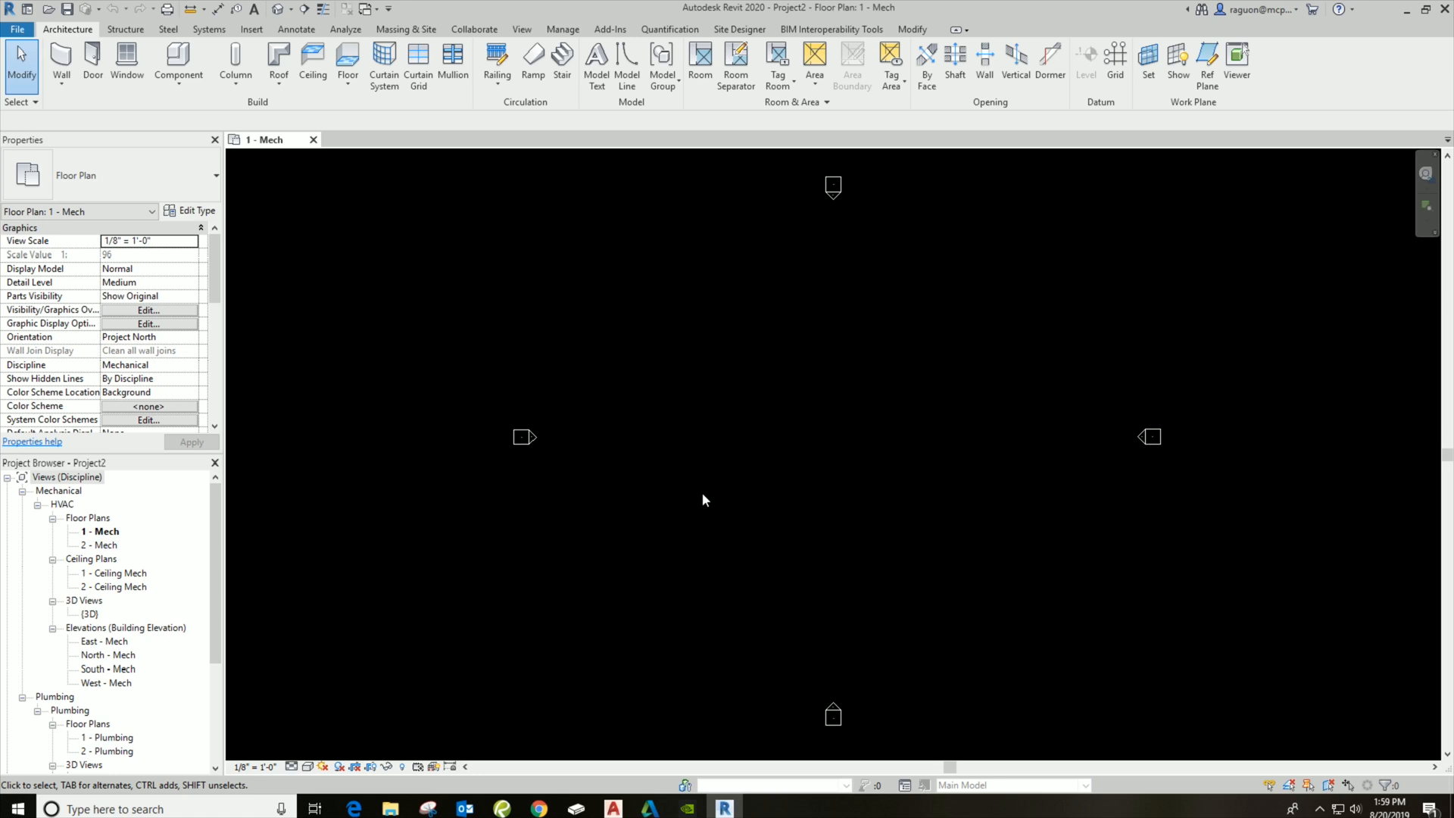
{"action": "mouse_move", "coordinate": [183, 513]}
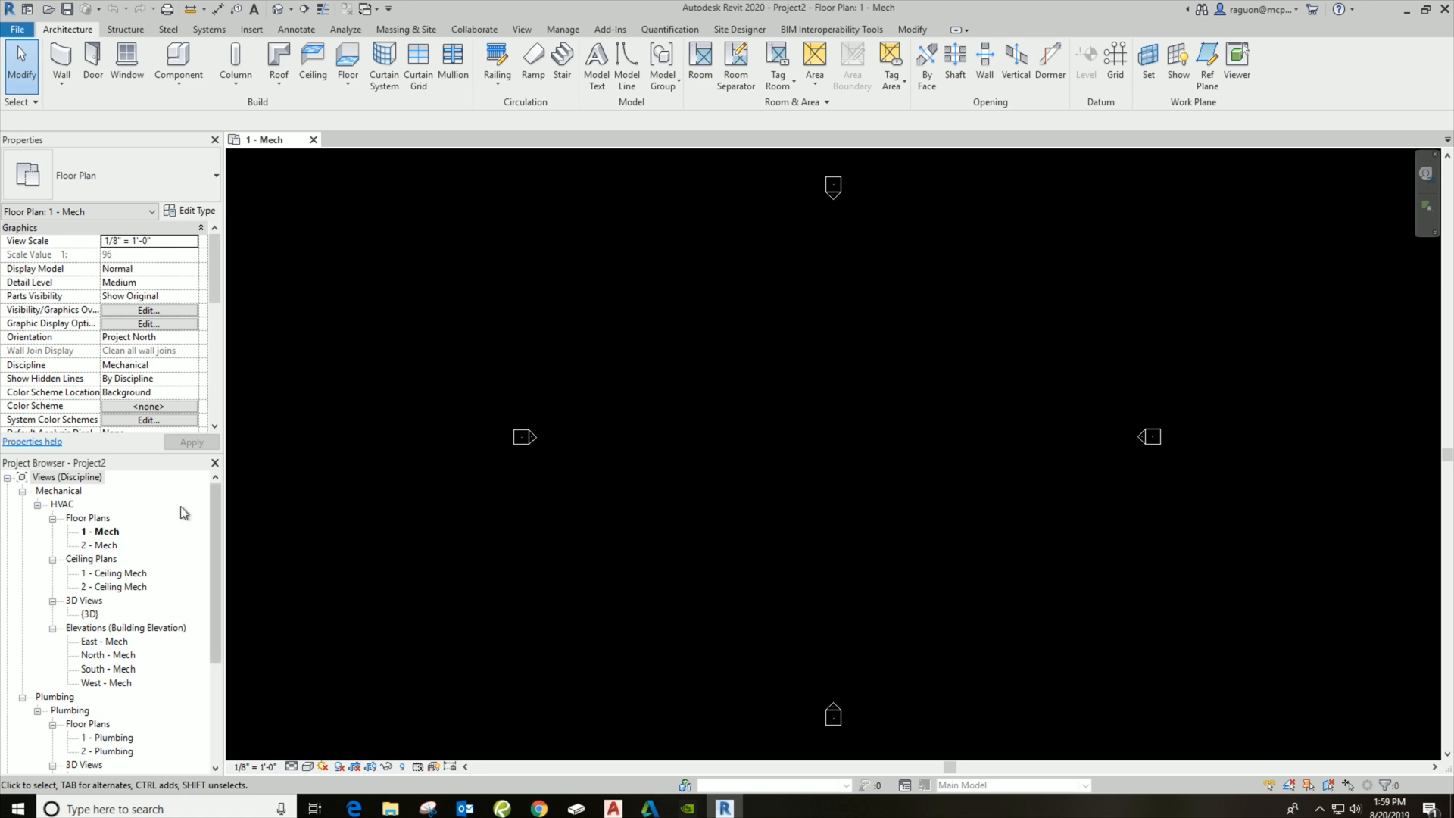
{"action": "mouse_move", "coordinate": [110, 758]}
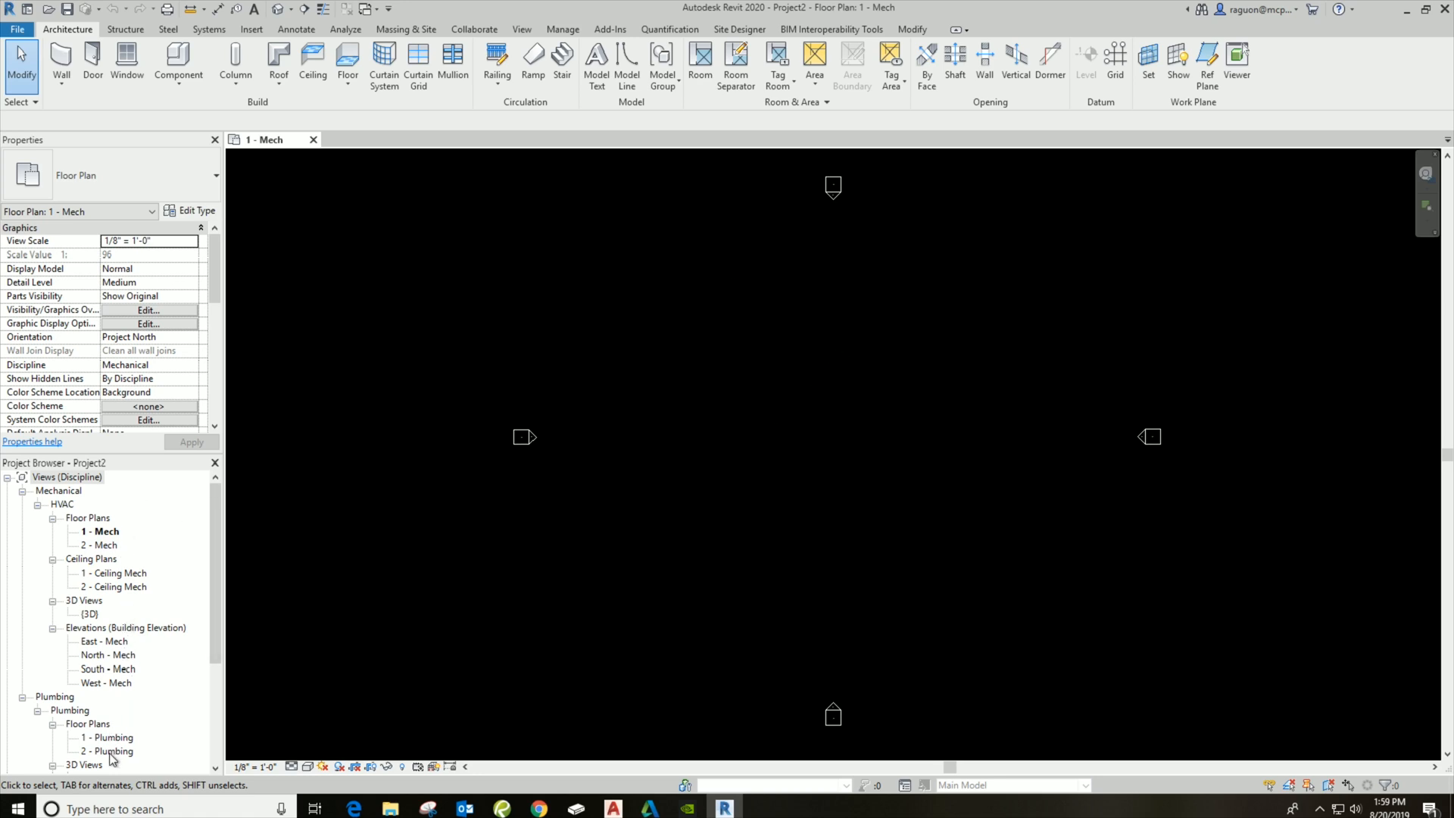
{"action": "mouse_move", "coordinate": [601, 228]}
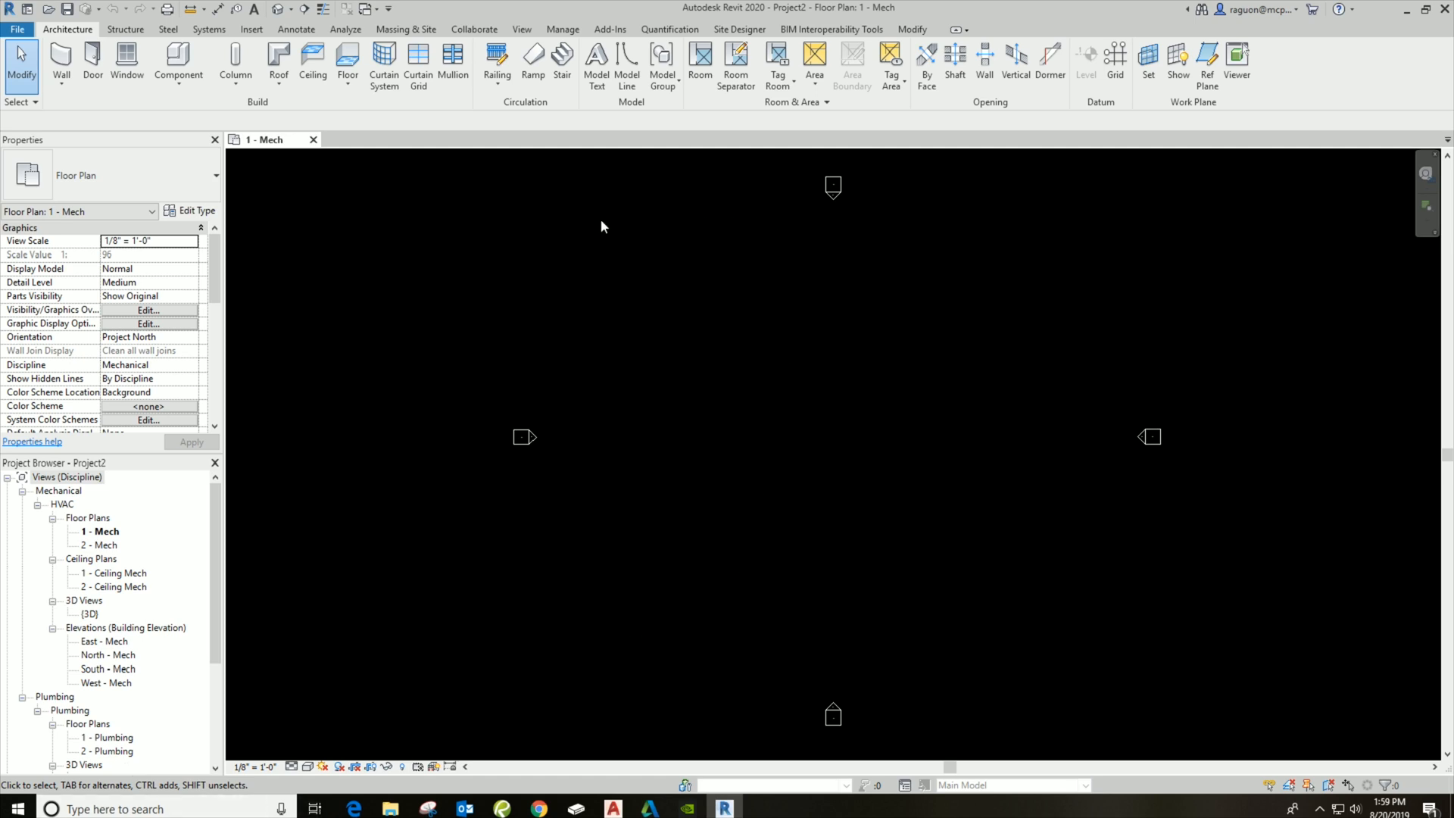
{"action": "mouse_move", "coordinate": [716, 238]}
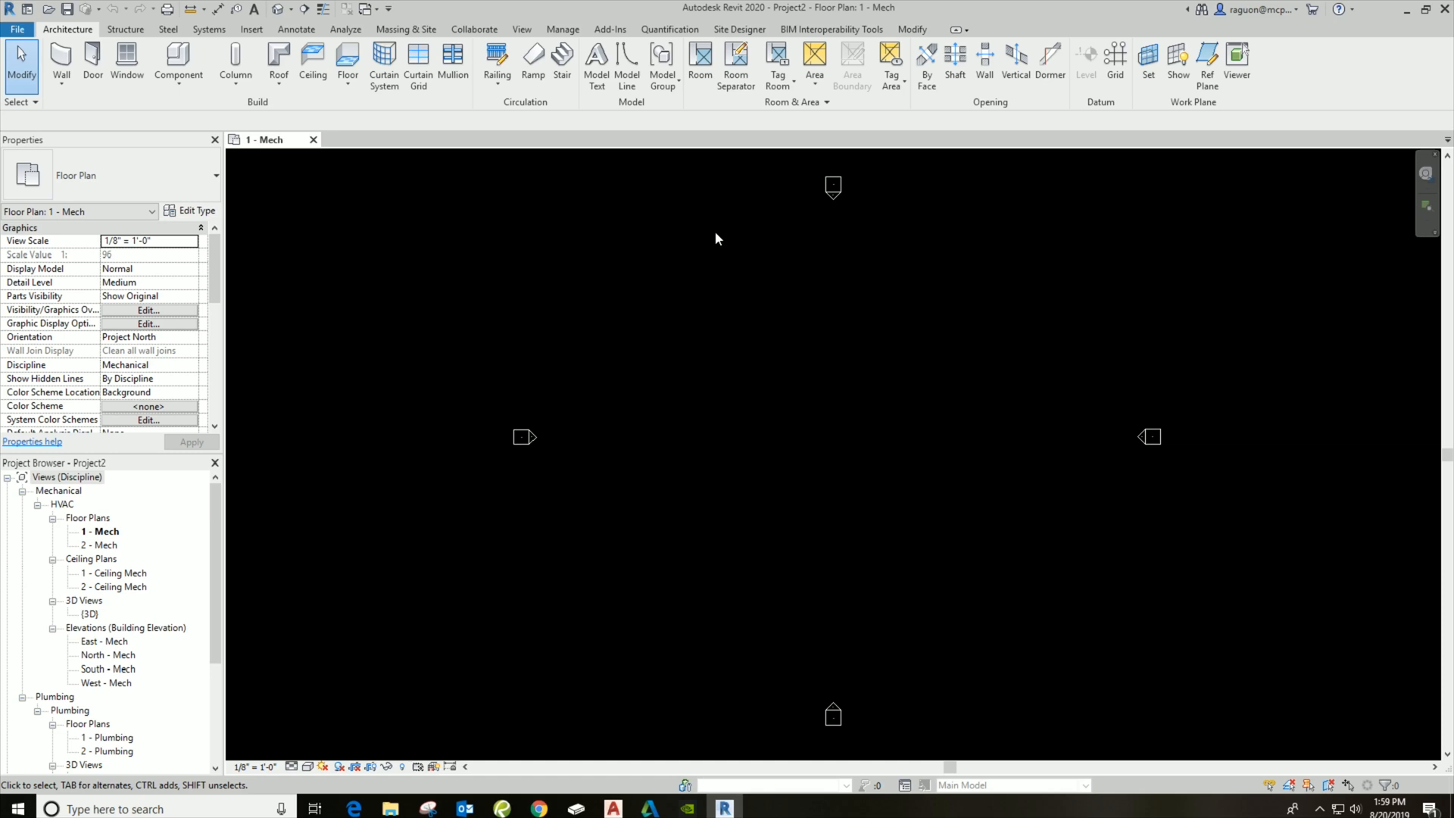
{"action": "mouse_move", "coordinate": [474, 29]}
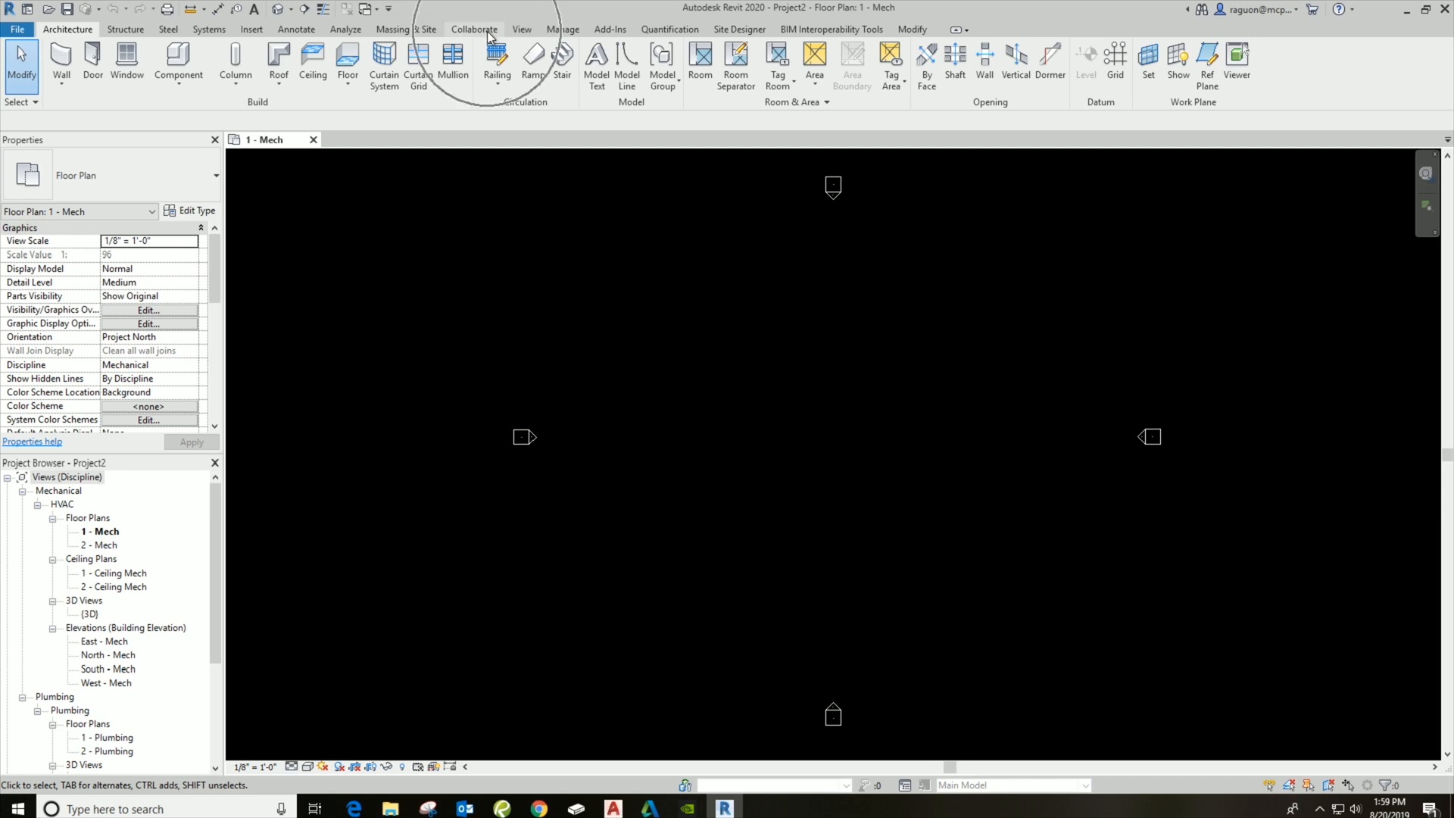
- Start Collaborate on the model and agree to save it first
{"action": "left_click", "coordinate": [474, 29]}
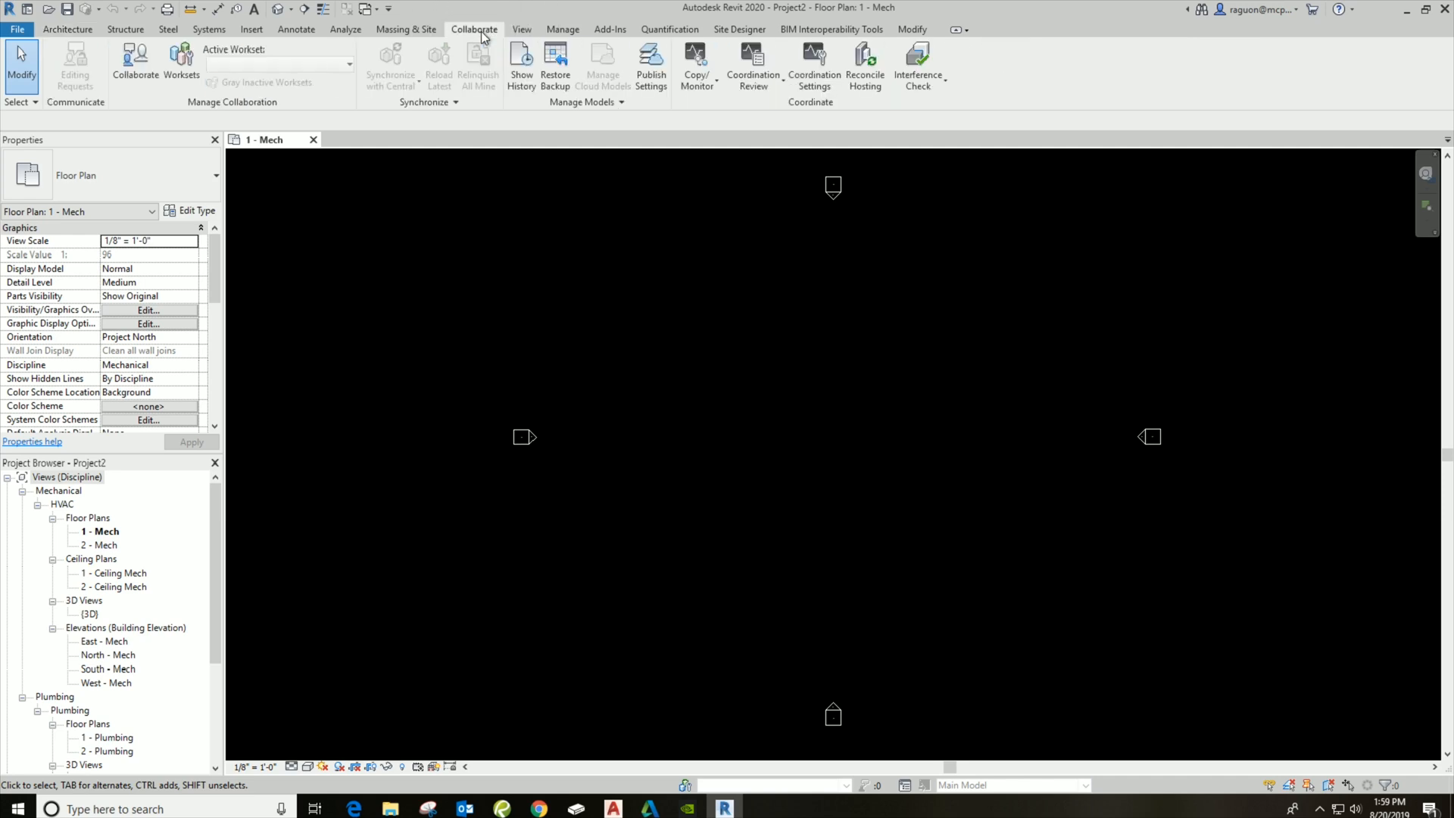
{"action": "mouse_move", "coordinate": [135, 66]}
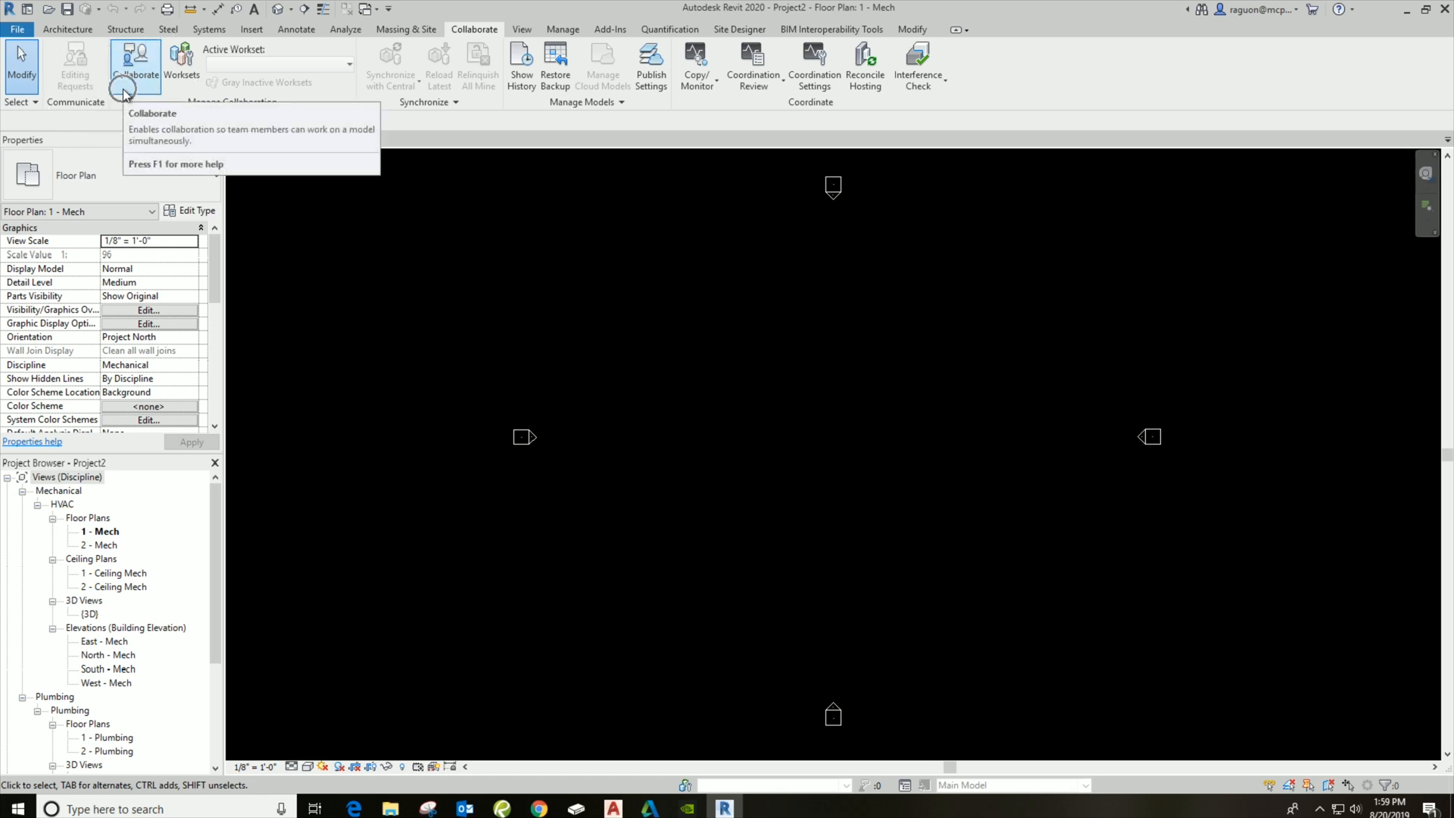
{"action": "mouse_move", "coordinate": [126, 97]}
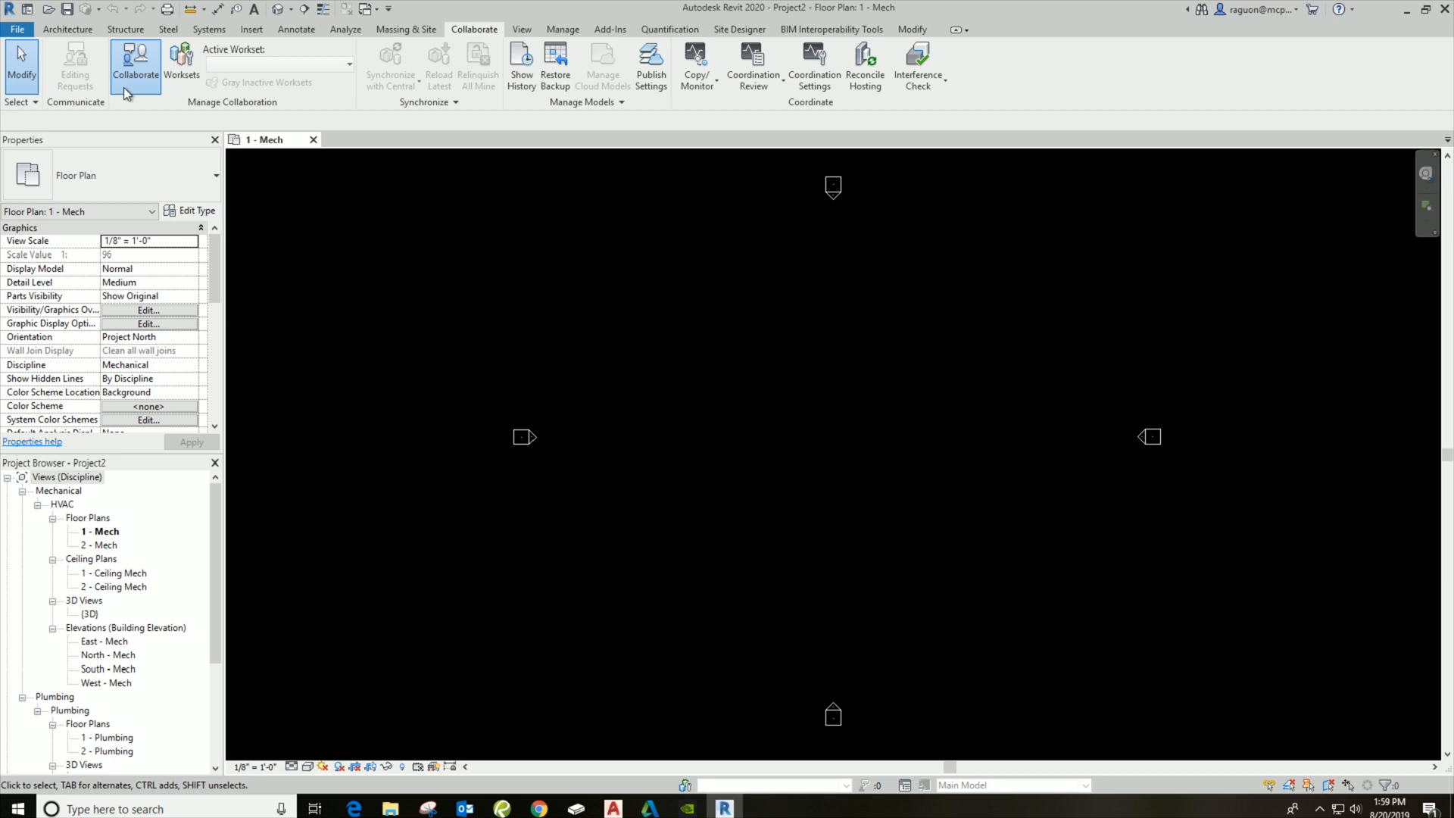
{"action": "left_click", "coordinate": [135, 65]}
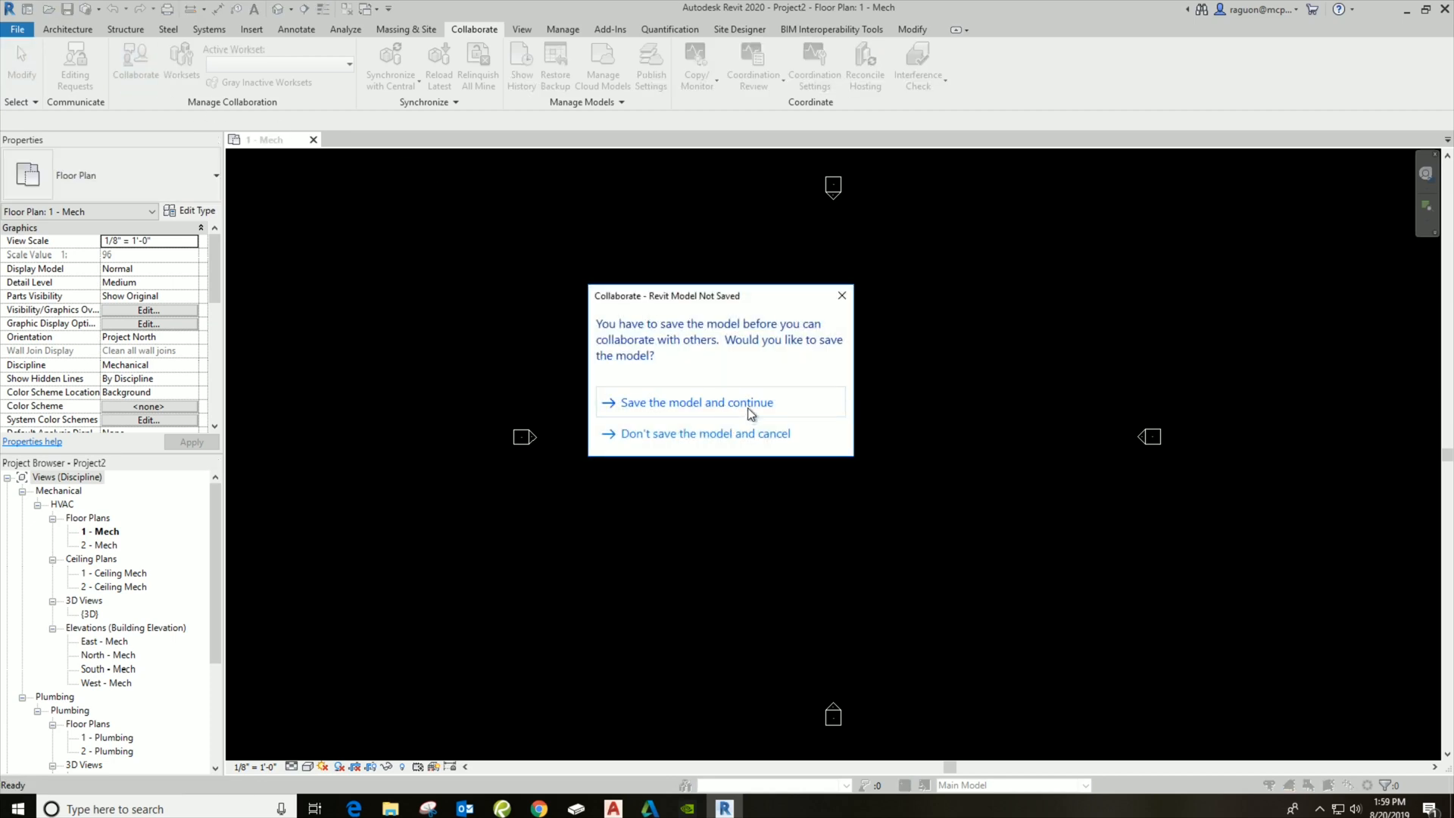
{"action": "left_click", "coordinate": [695, 402]}
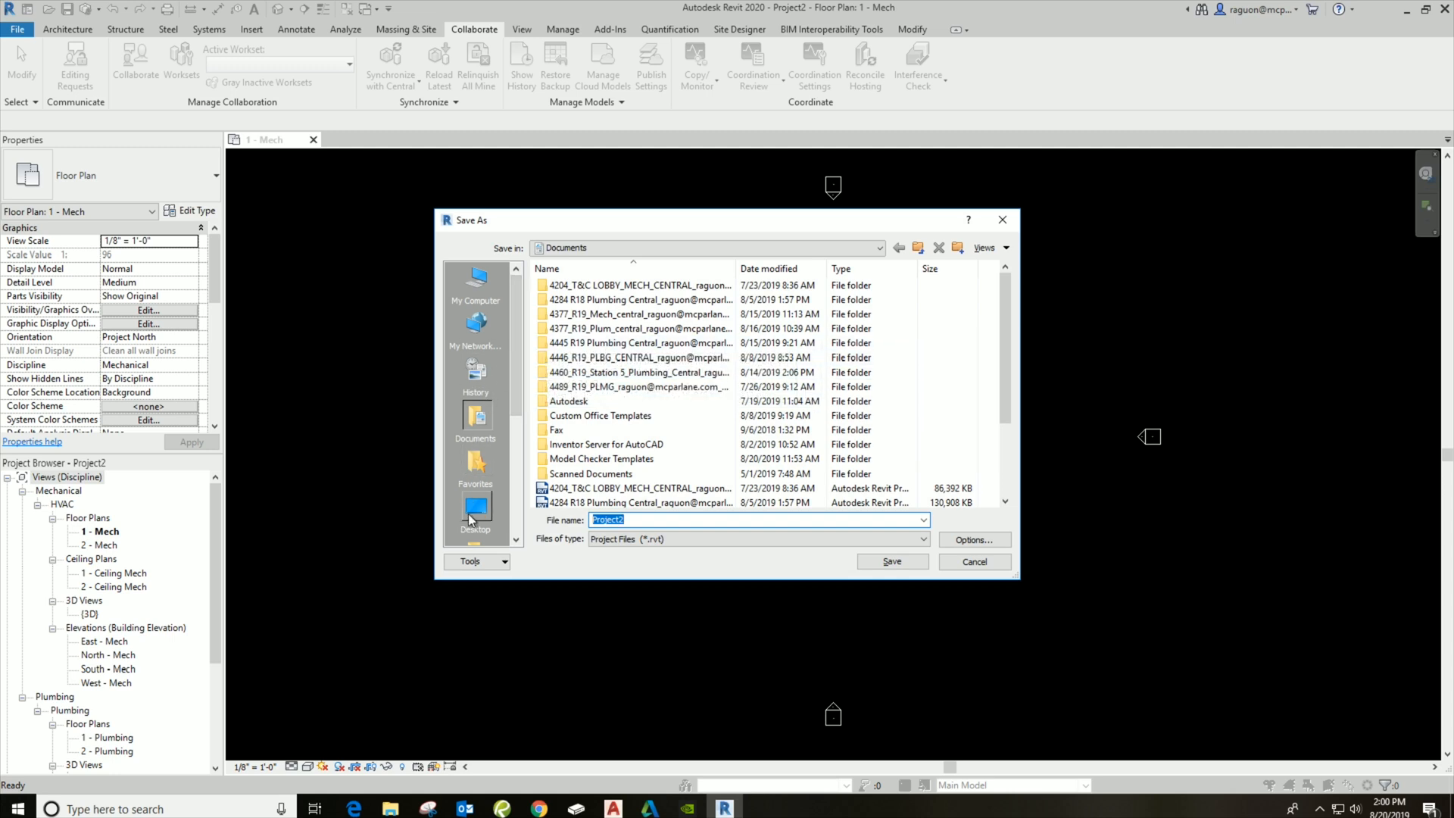
- Save the project to the Desktop as revitguruworkset after reviewing the save options
{"action": "left_click", "coordinate": [474, 510]}
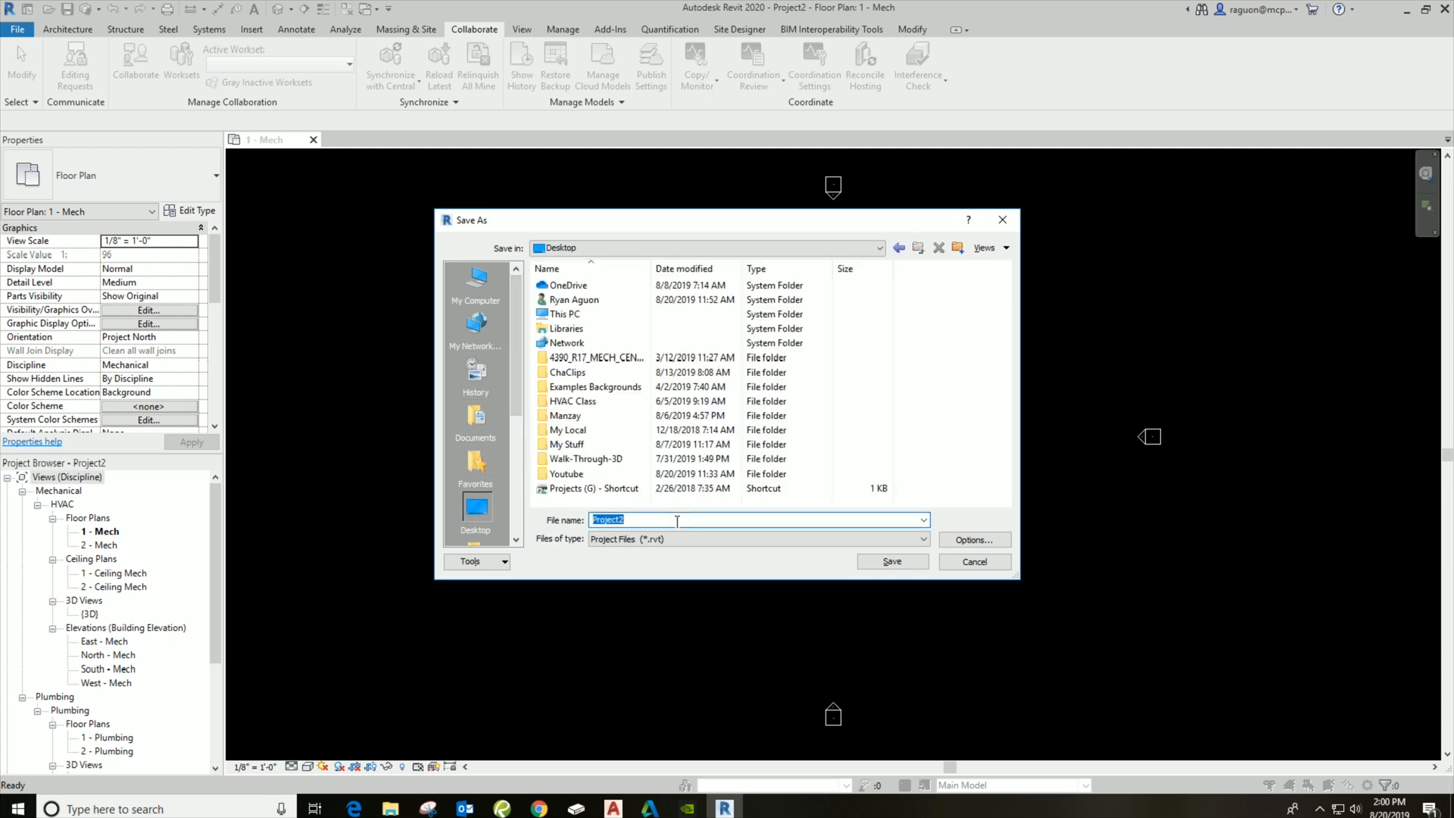
{"action": "type", "text": "revit"}
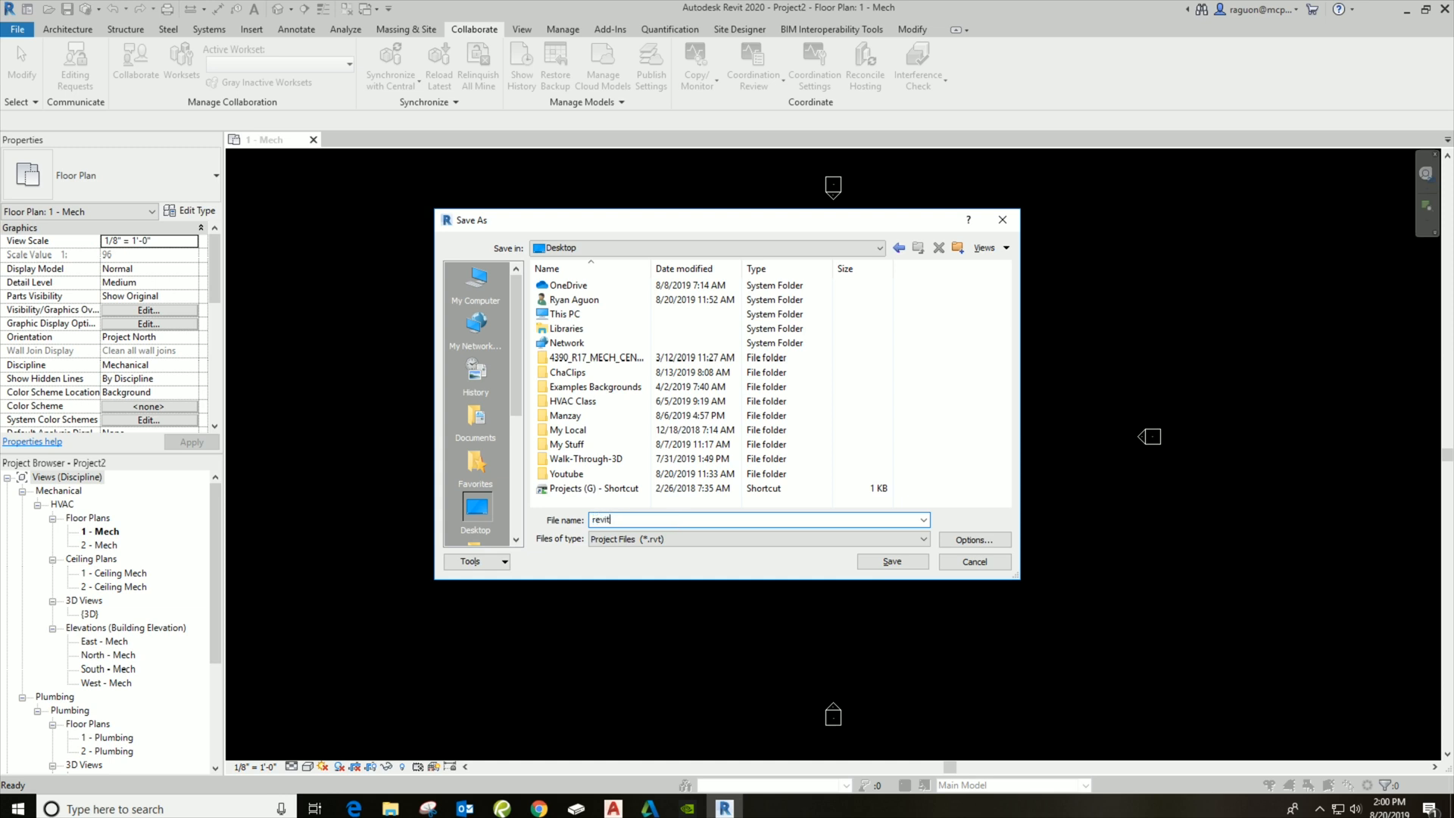
{"action": "type", "text": "guru"}
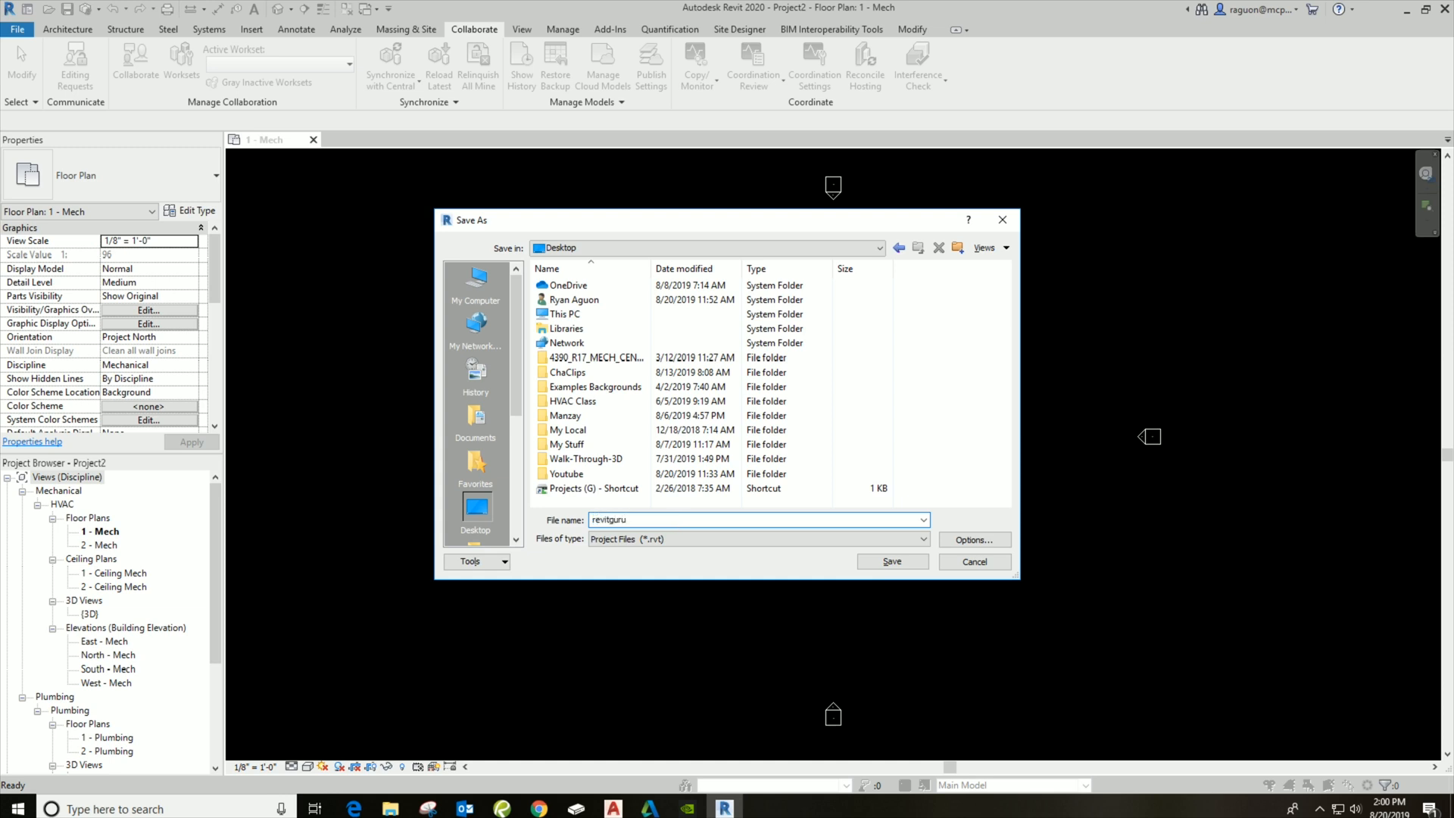
{"action": "type", "text": "wo"}
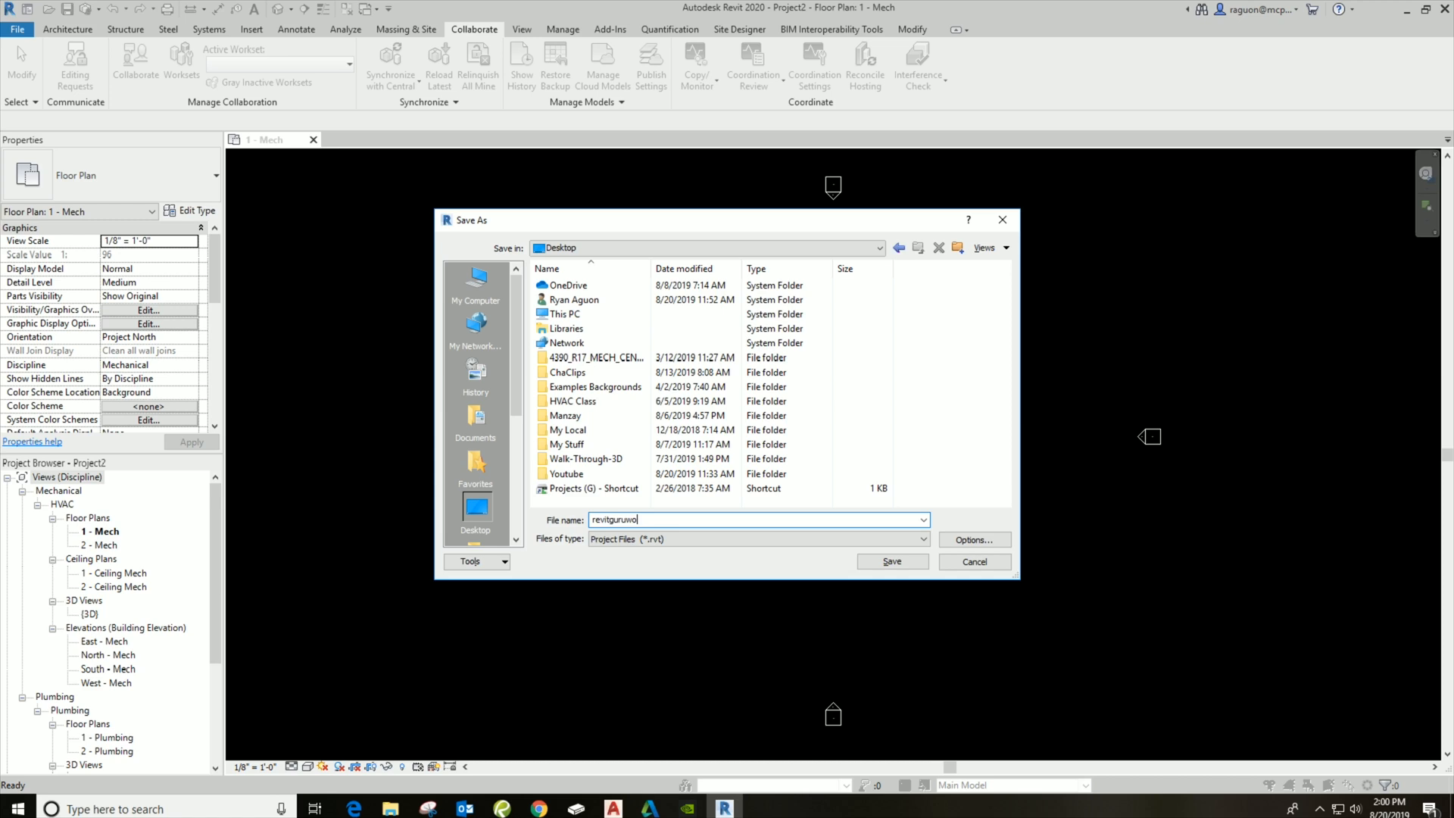
{"action": "type", "text": "rs"}
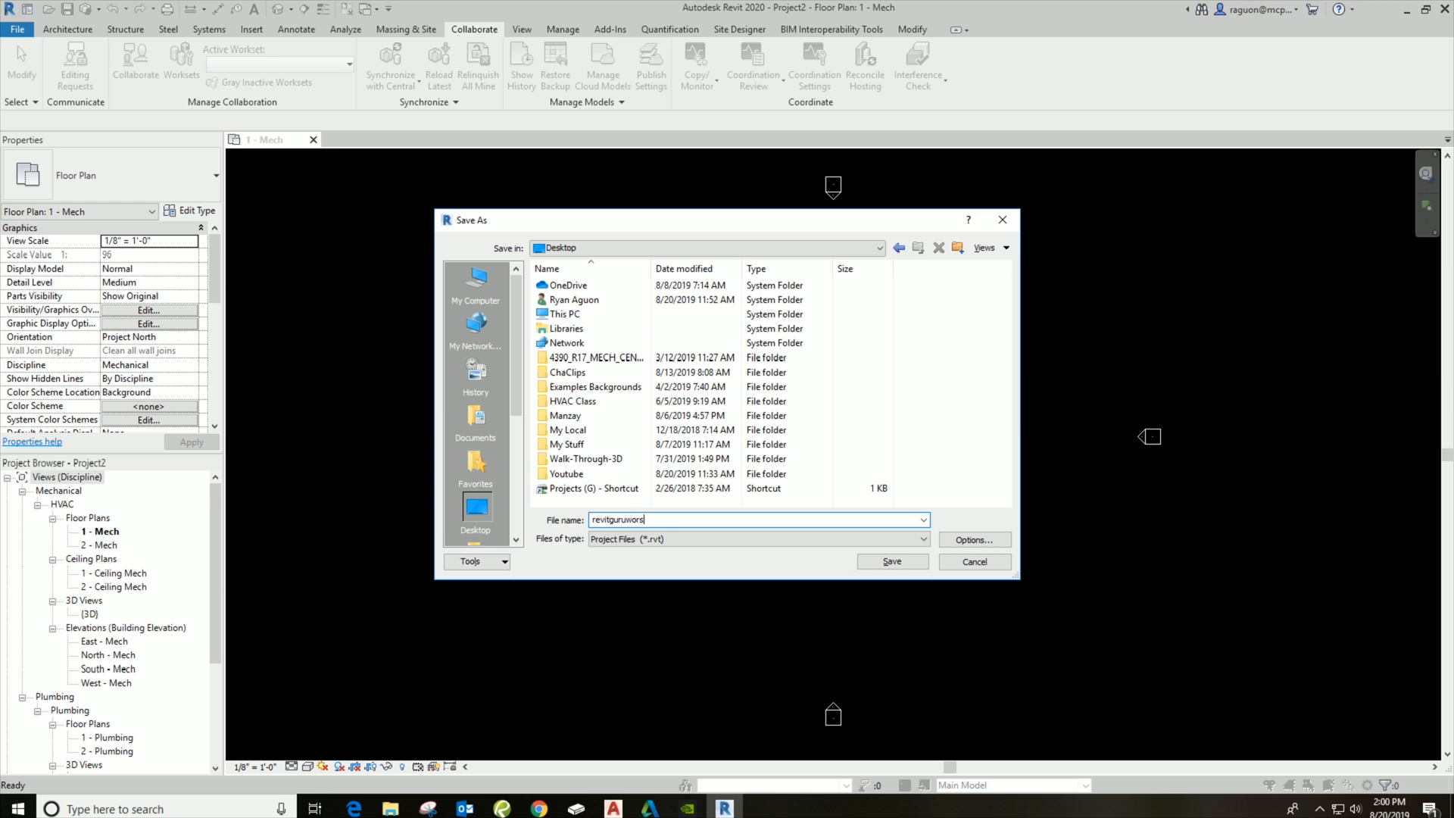
{"action": "type", "text": "kset"}
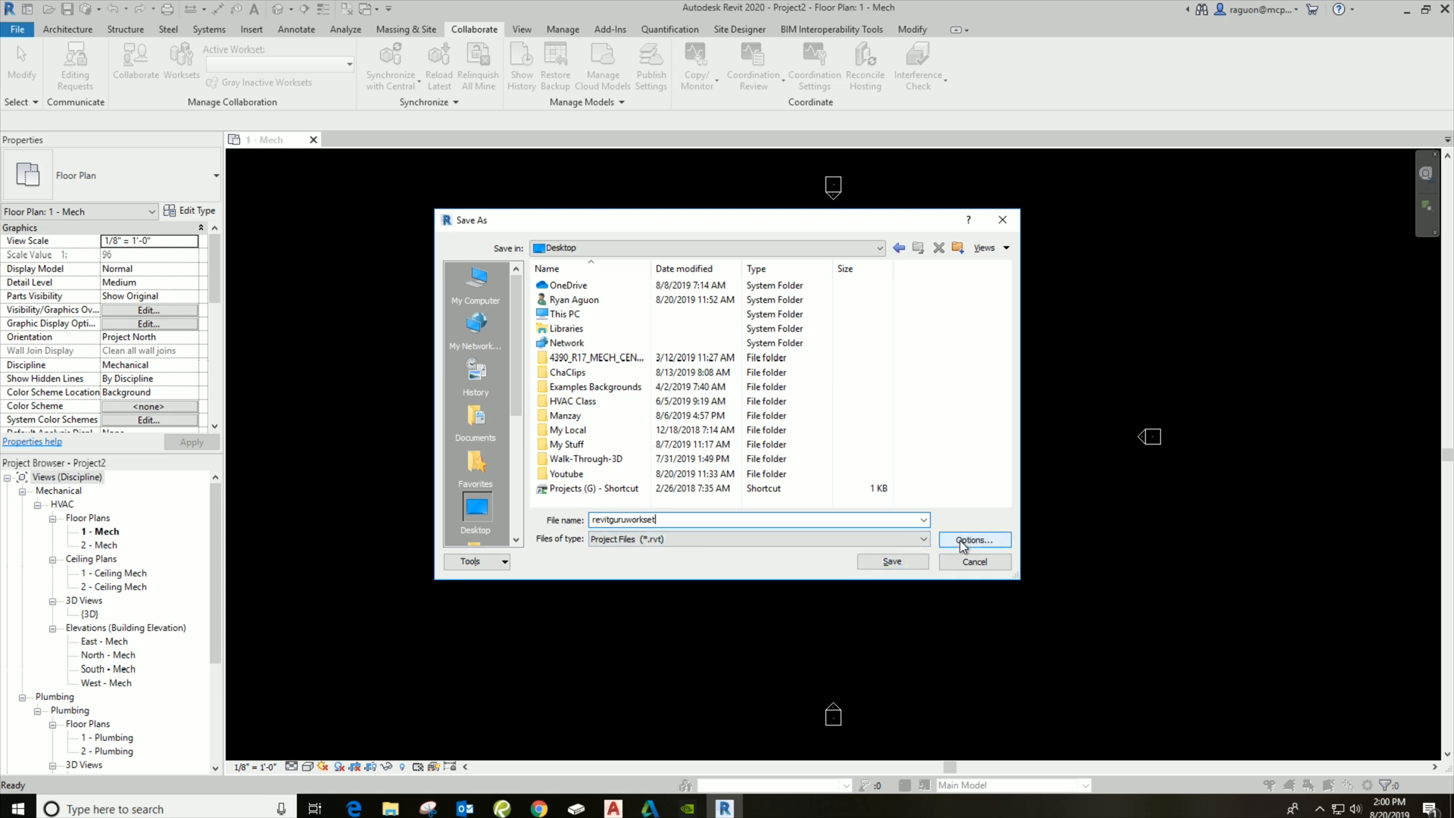
{"action": "left_click", "coordinate": [974, 539]}
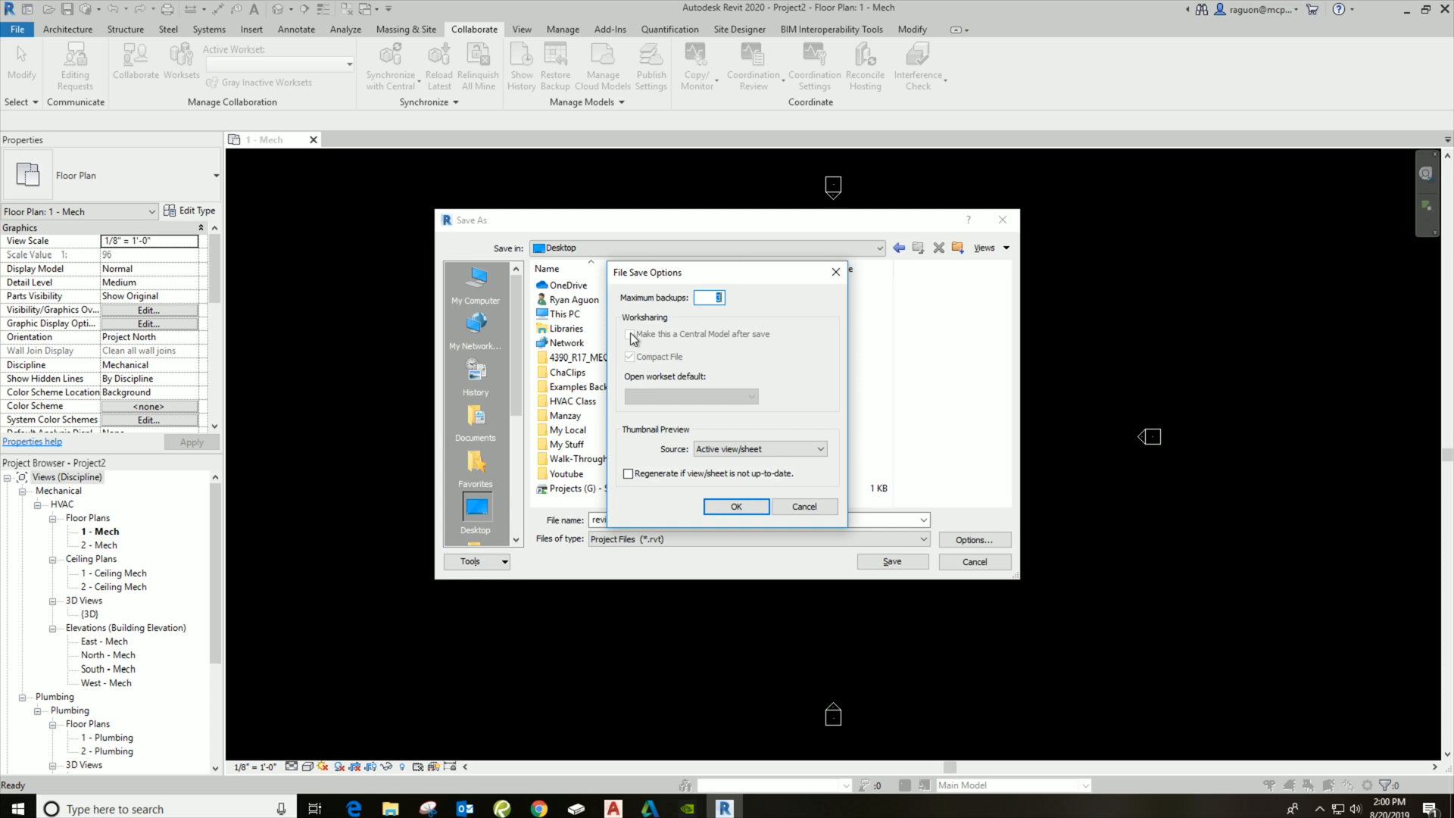
{"action": "mouse_move", "coordinate": [728, 344]}
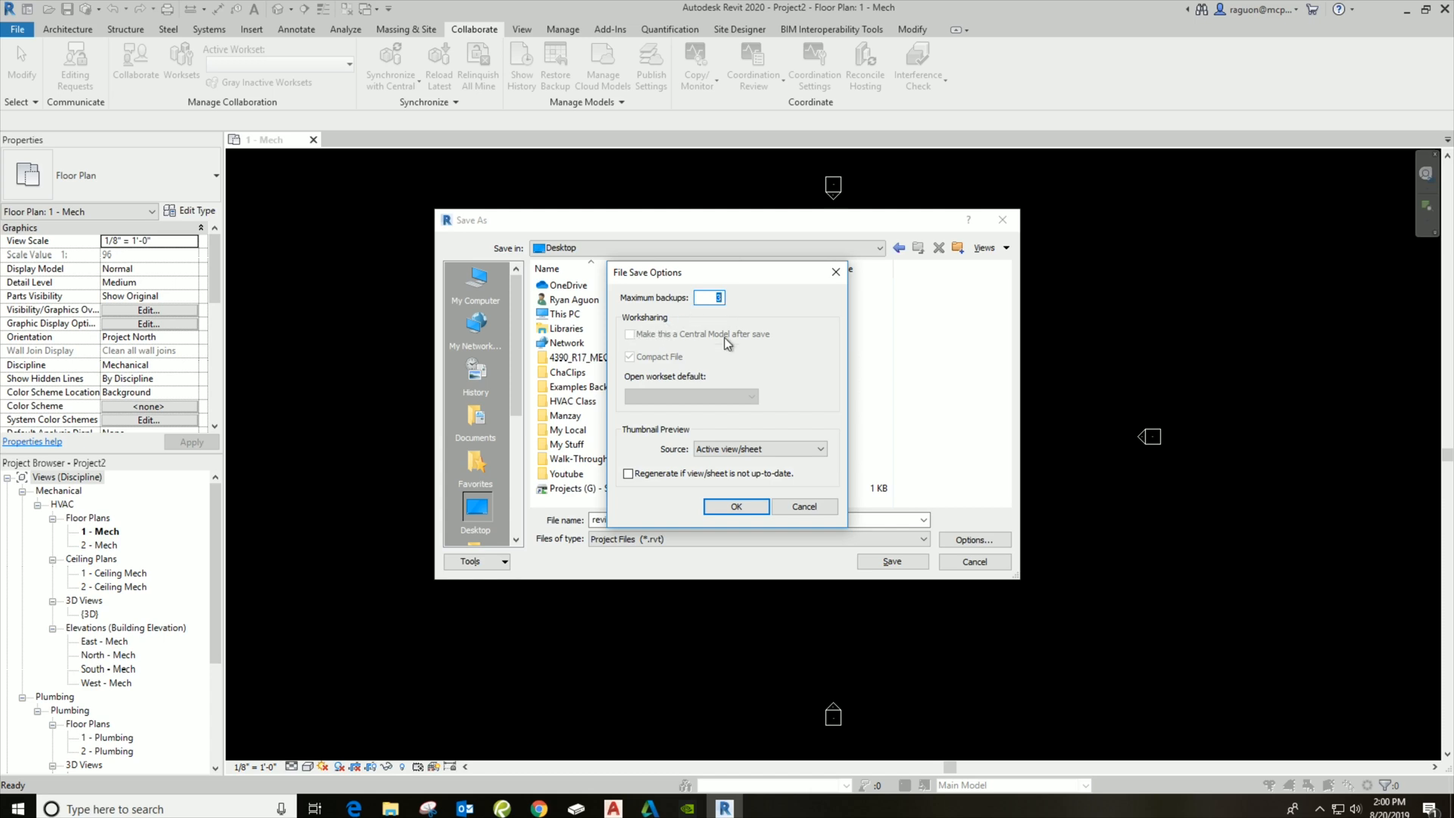
{"action": "left_click", "coordinate": [736, 506]}
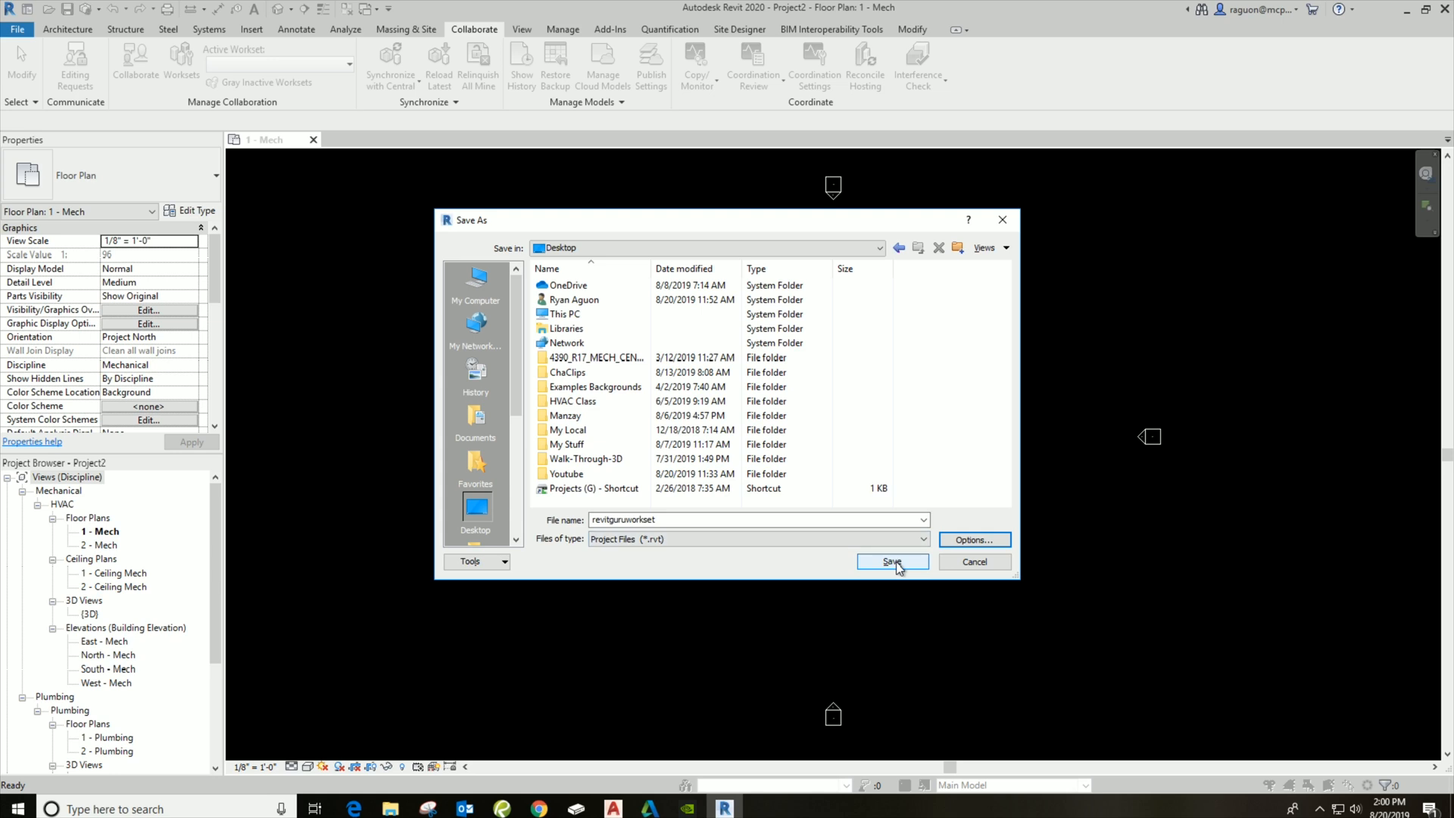
{"action": "left_click", "coordinate": [890, 560]}
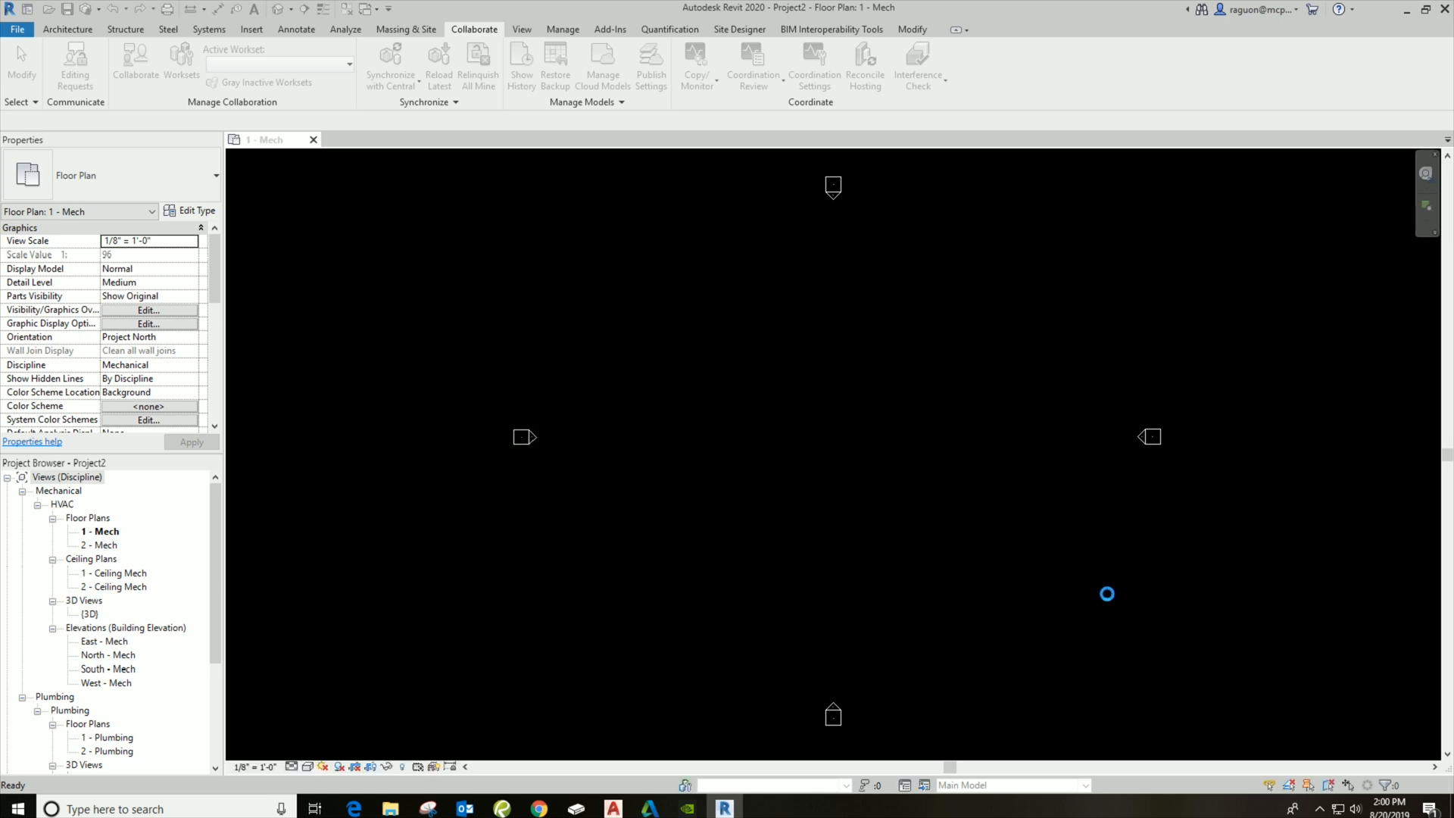
- Enable worksharing with collaboration within the local network
{"action": "left_click", "coordinate": [390, 65]}
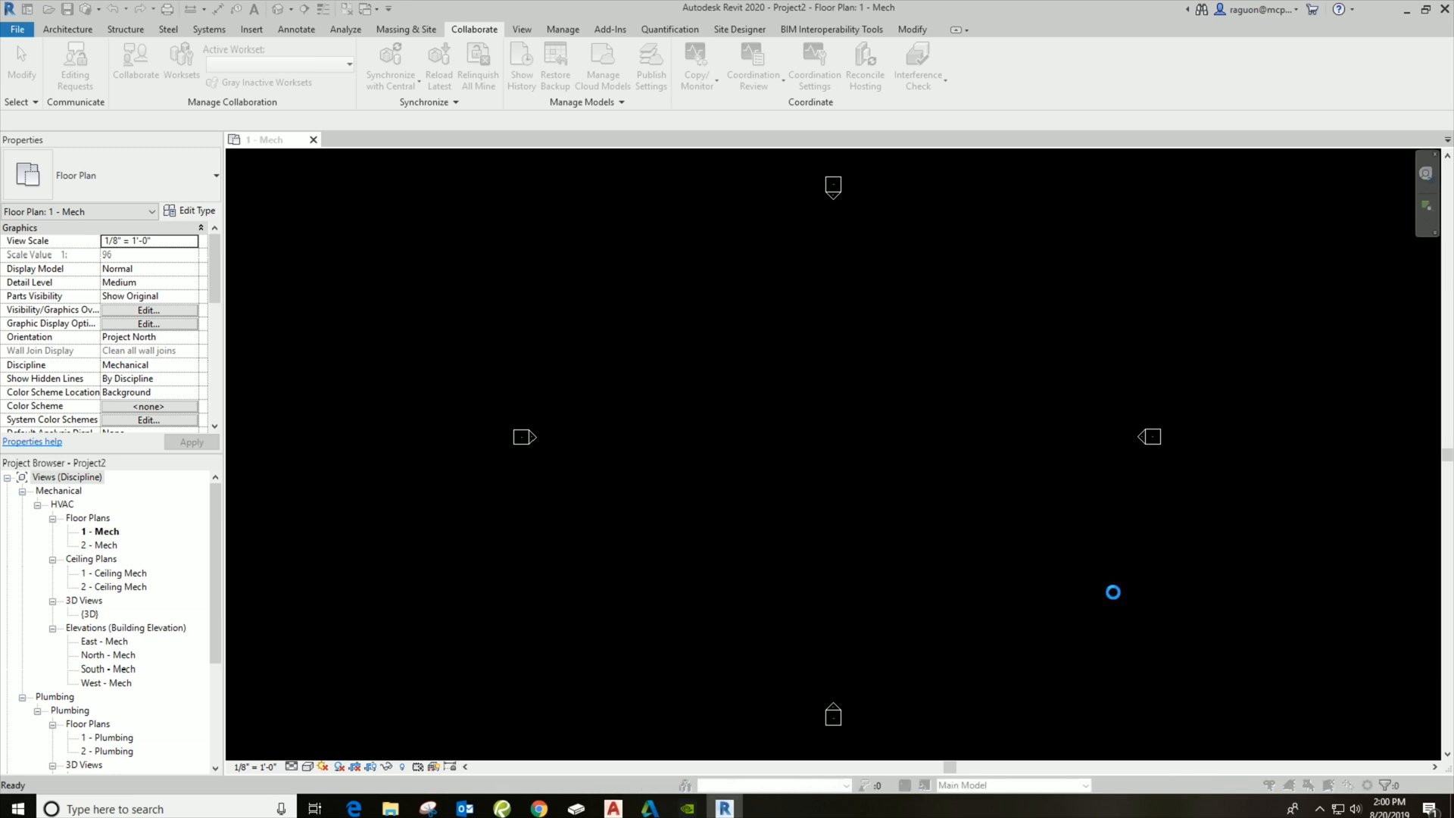
{"action": "left_click", "coordinate": [134, 65]}
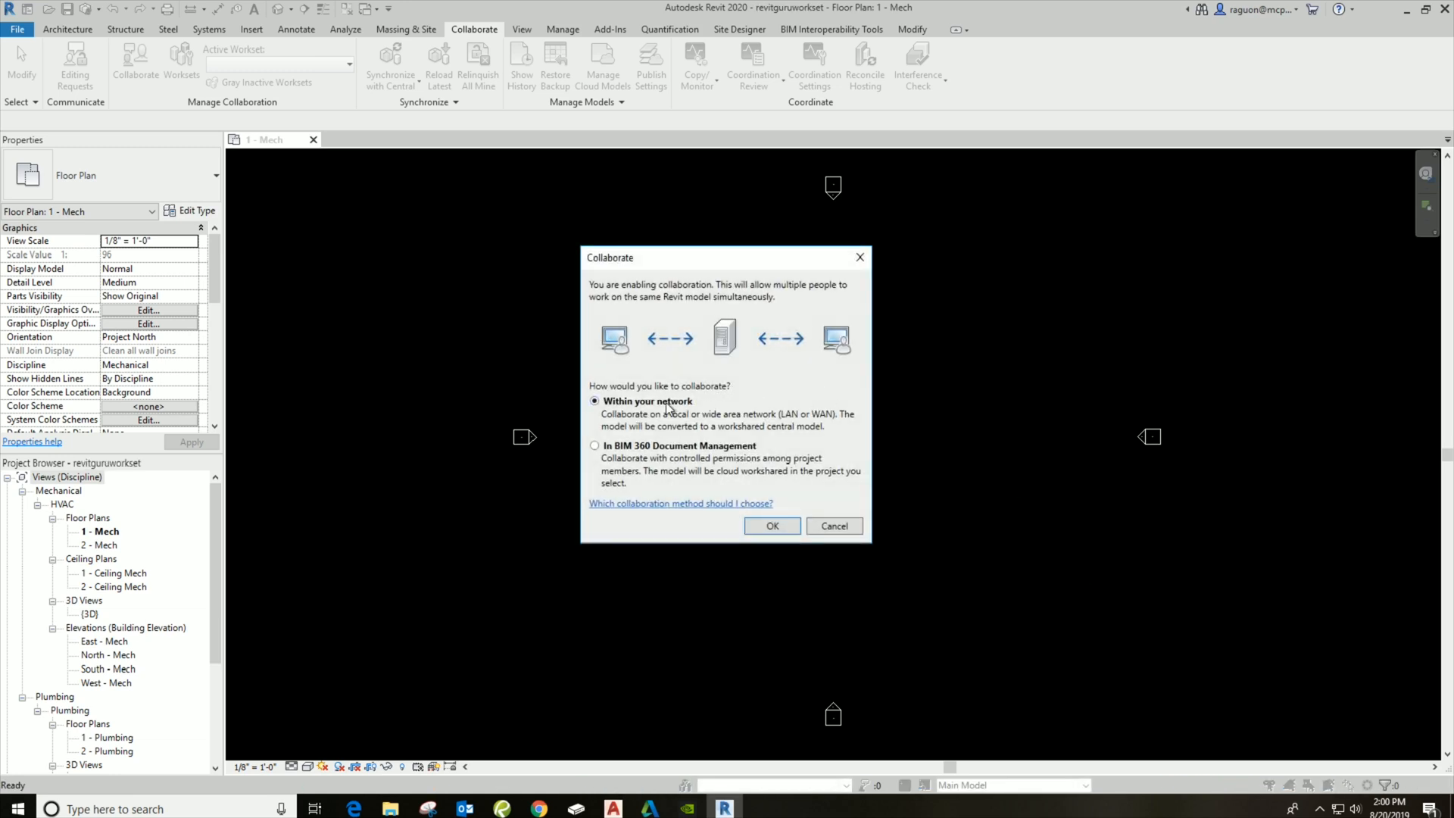
{"action": "mouse_move", "coordinate": [781, 360]}
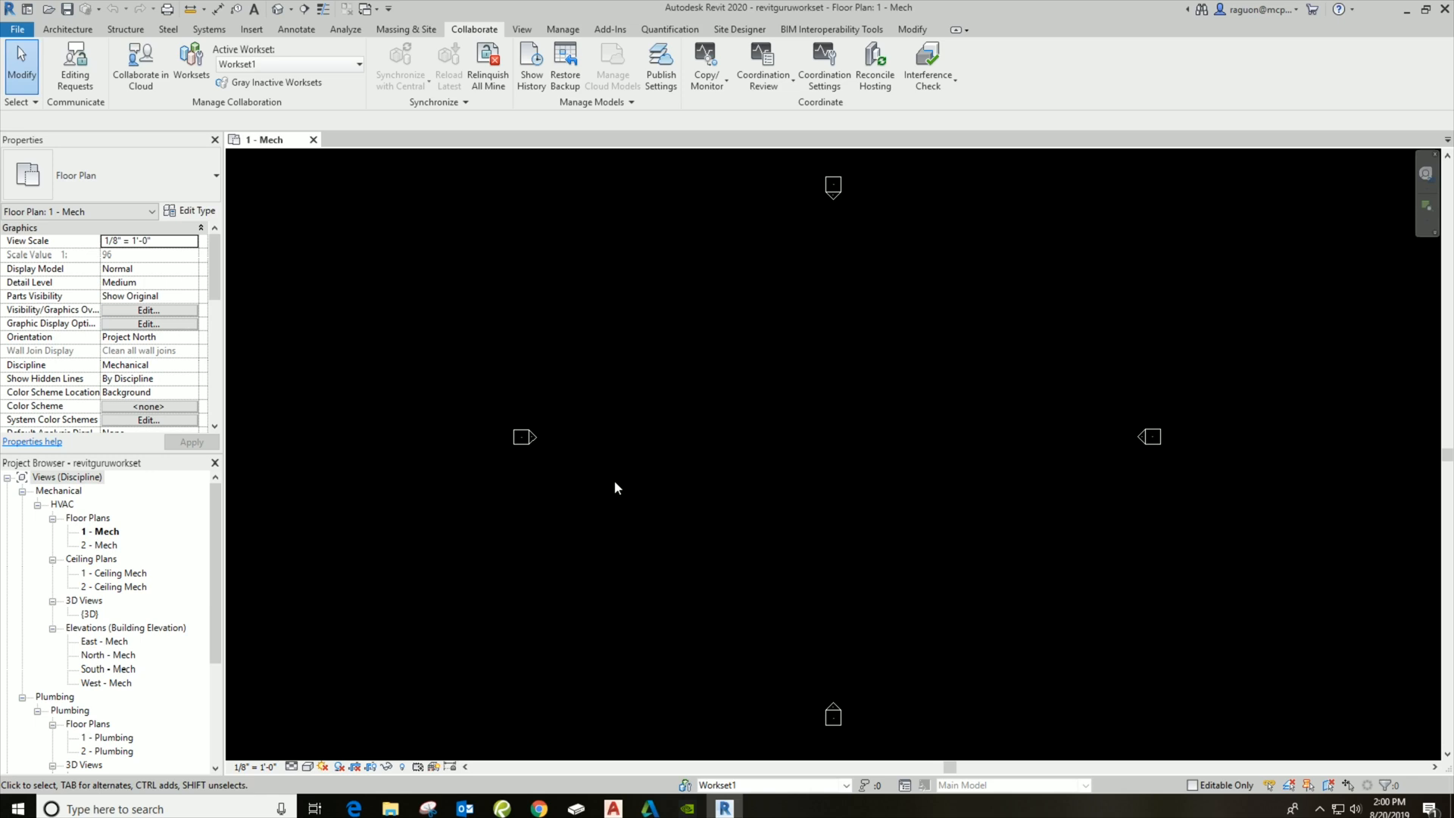
{"action": "mouse_move", "coordinate": [615, 486]}
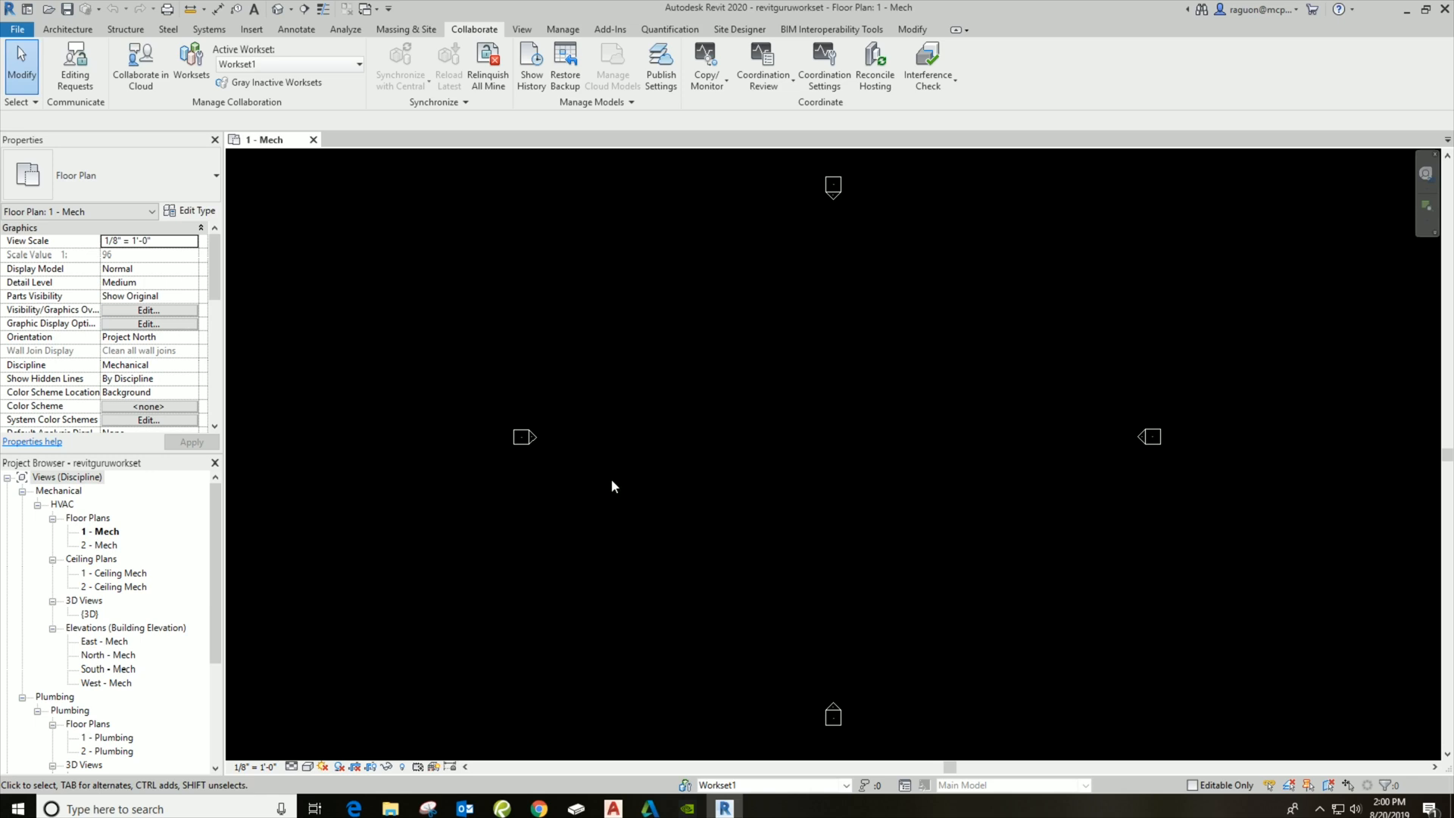
{"action": "mouse_move", "coordinate": [588, 475]}
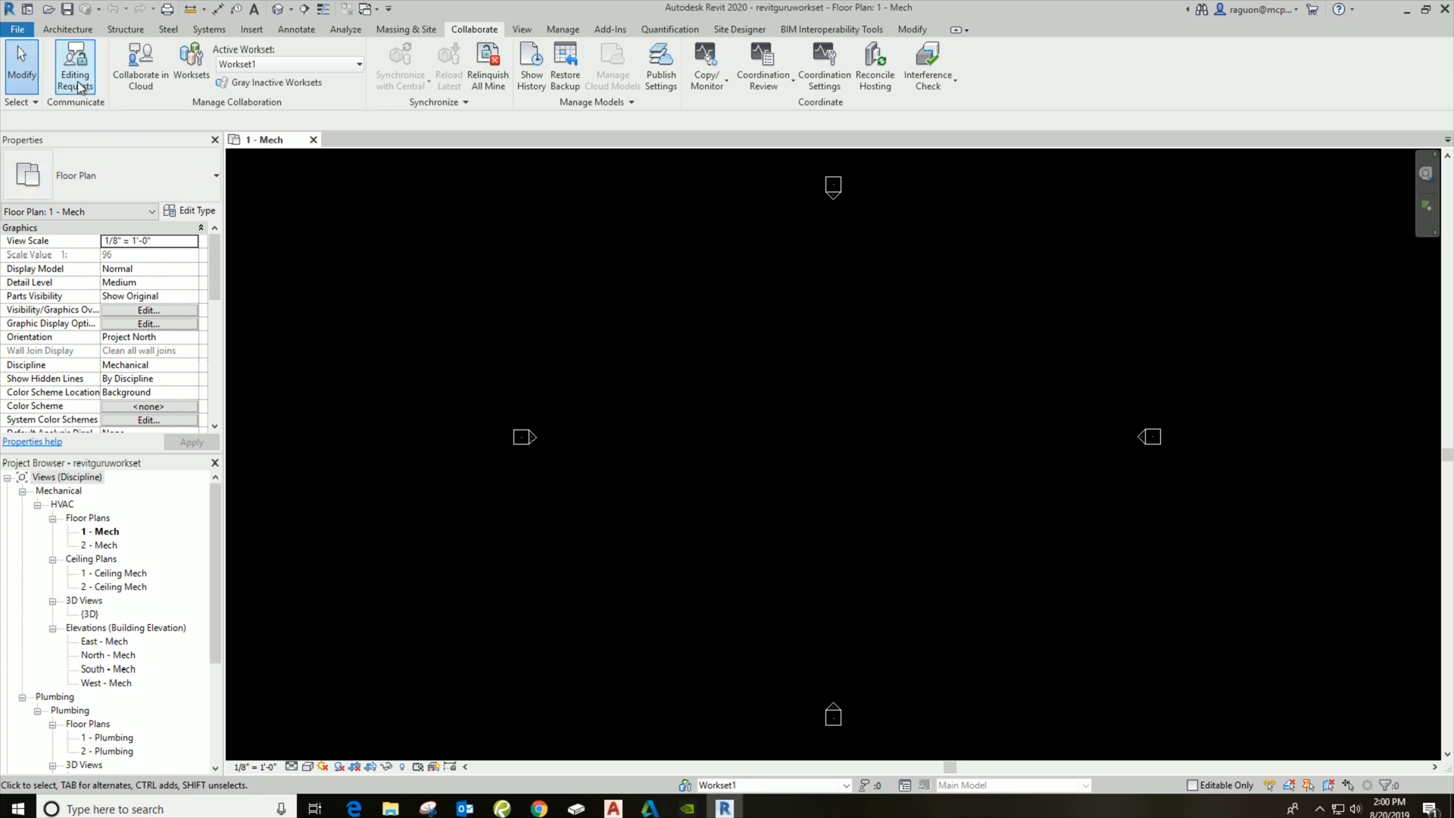
{"action": "mouse_move", "coordinate": [17, 29]}
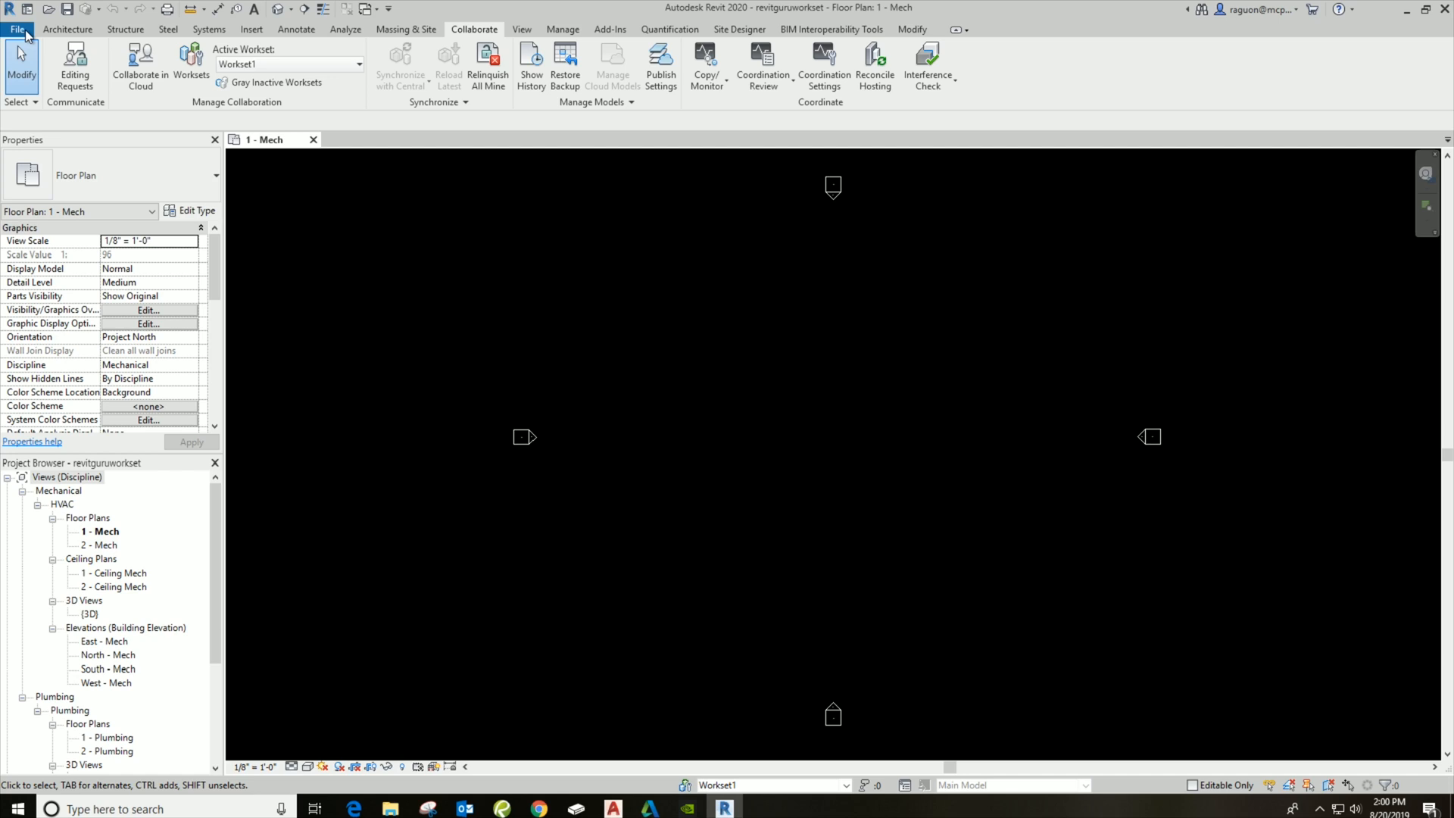
- Save As the central model with Maximum backups set to 3
{"action": "left_click", "coordinate": [17, 29]}
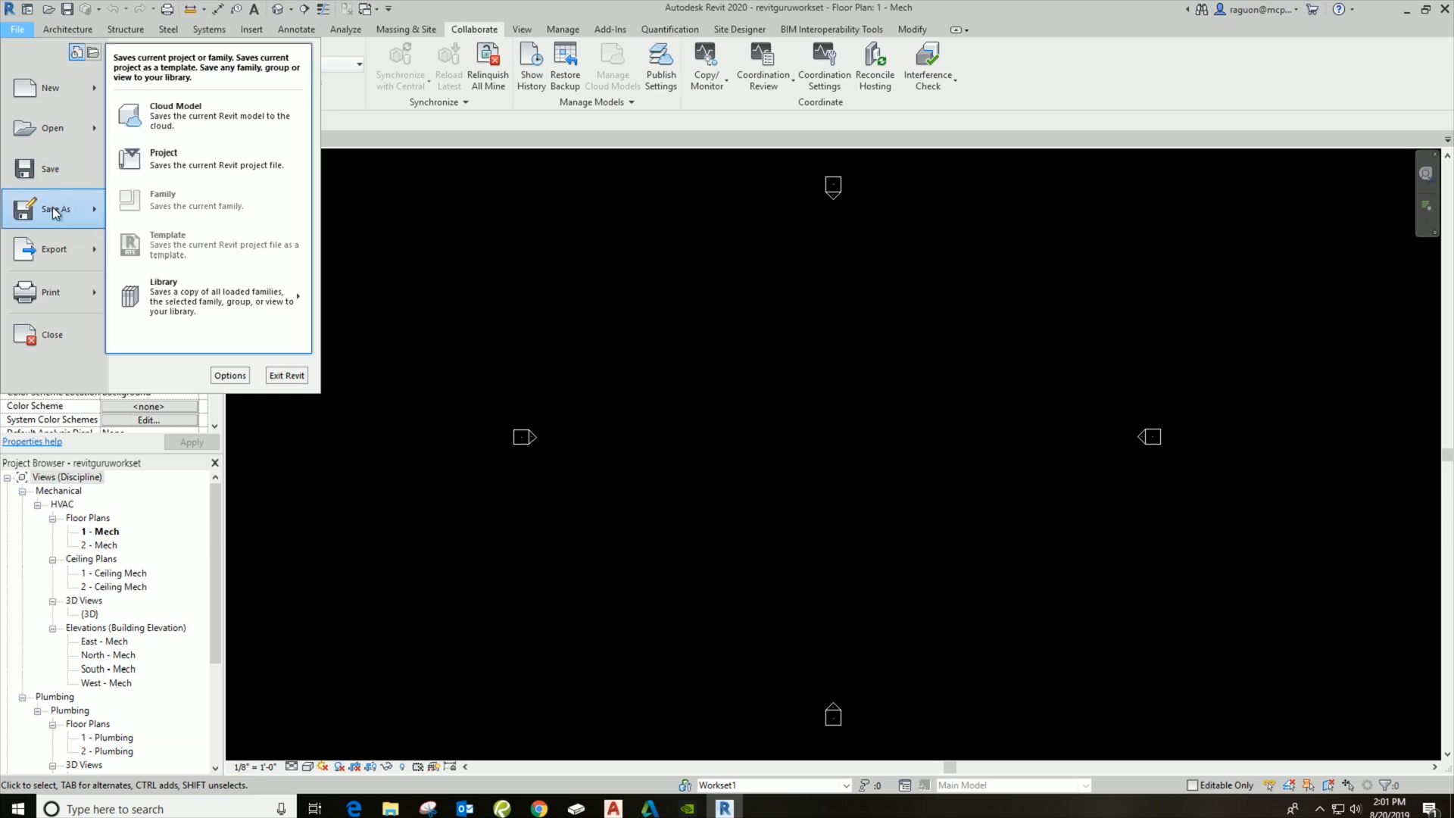
{"action": "mouse_move", "coordinate": [50, 168]}
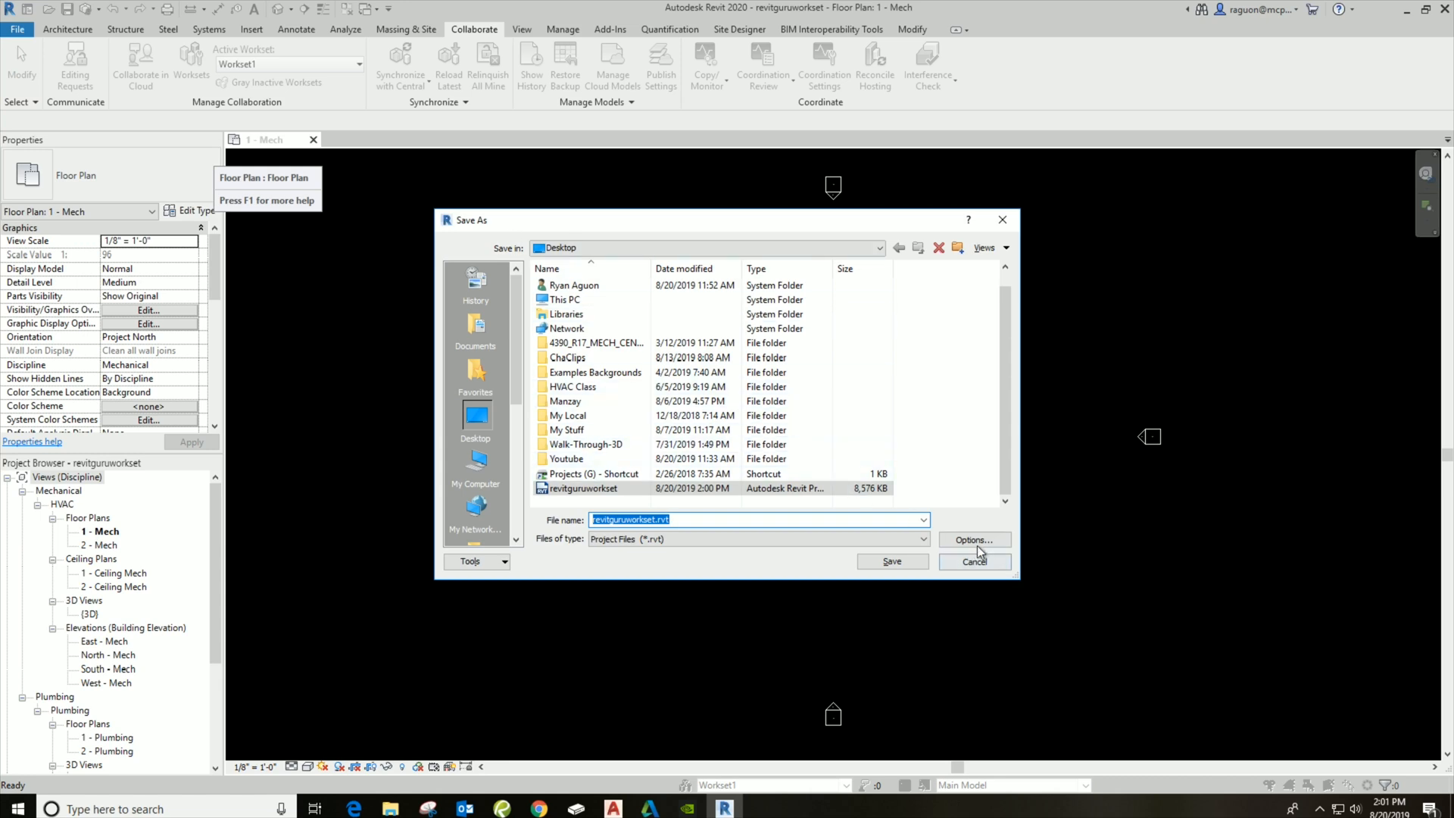
{"action": "left_click", "coordinate": [973, 539]}
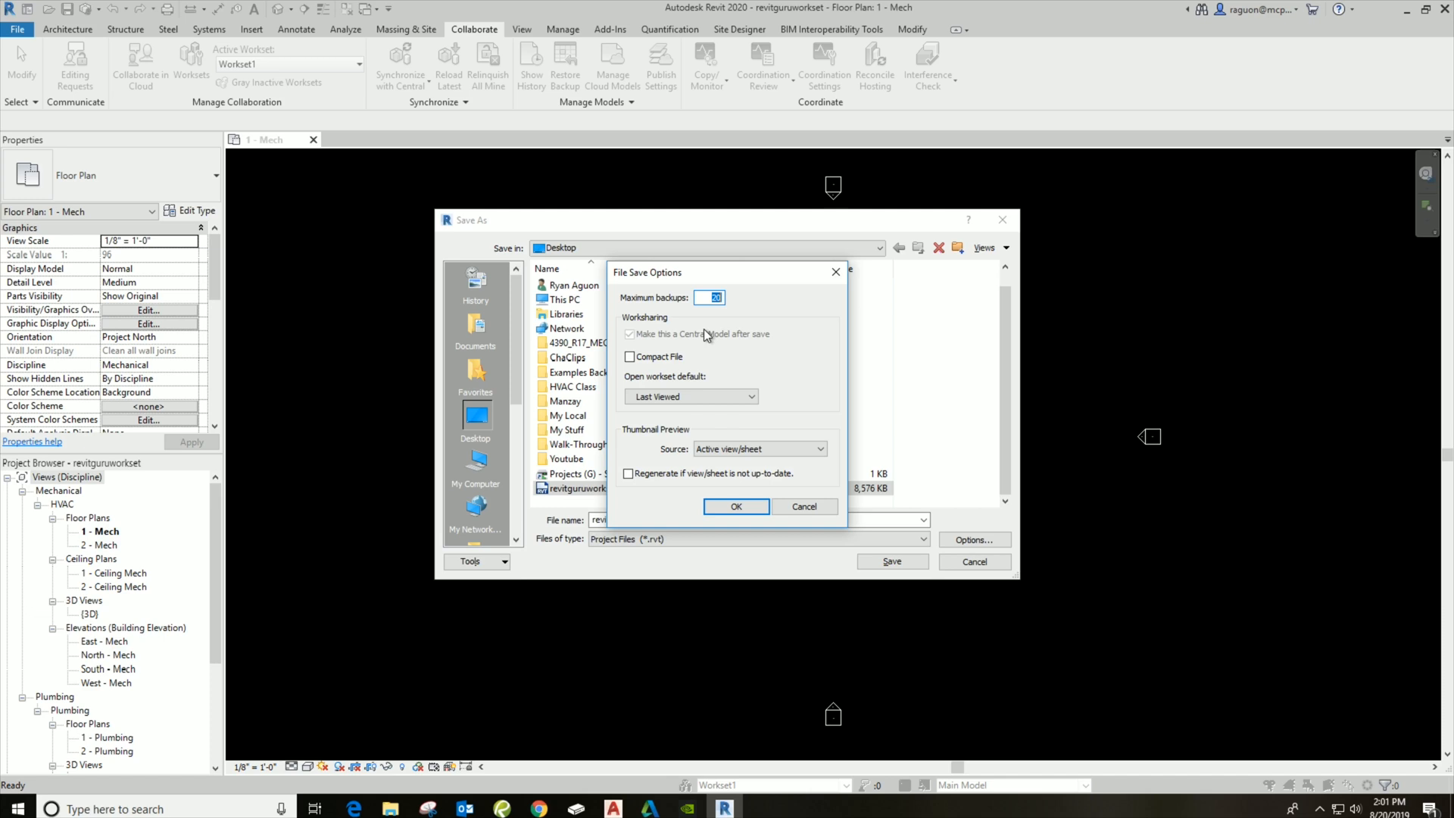
{"action": "mouse_move", "coordinate": [730, 336]}
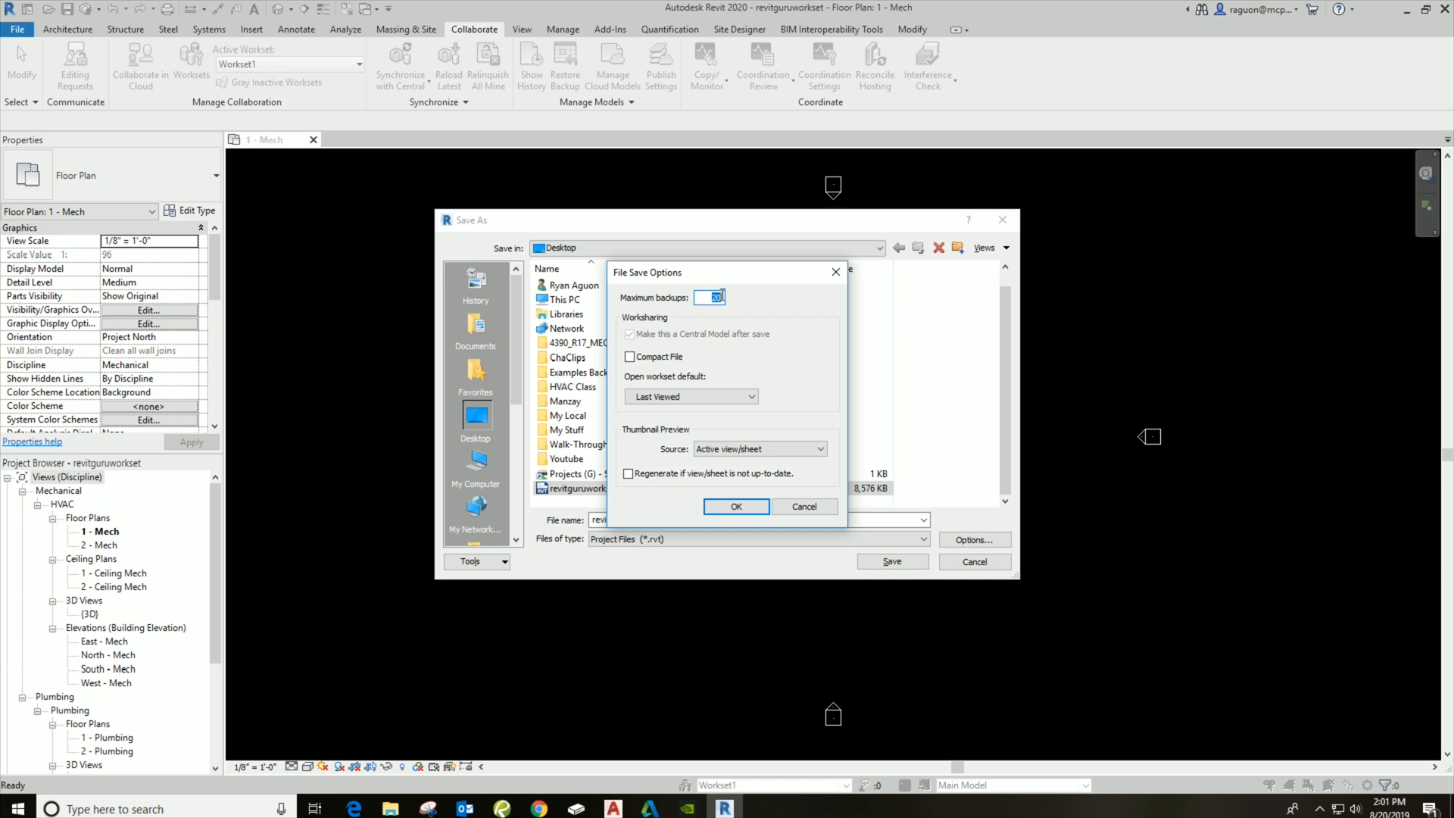
{"action": "type", "text": "3"}
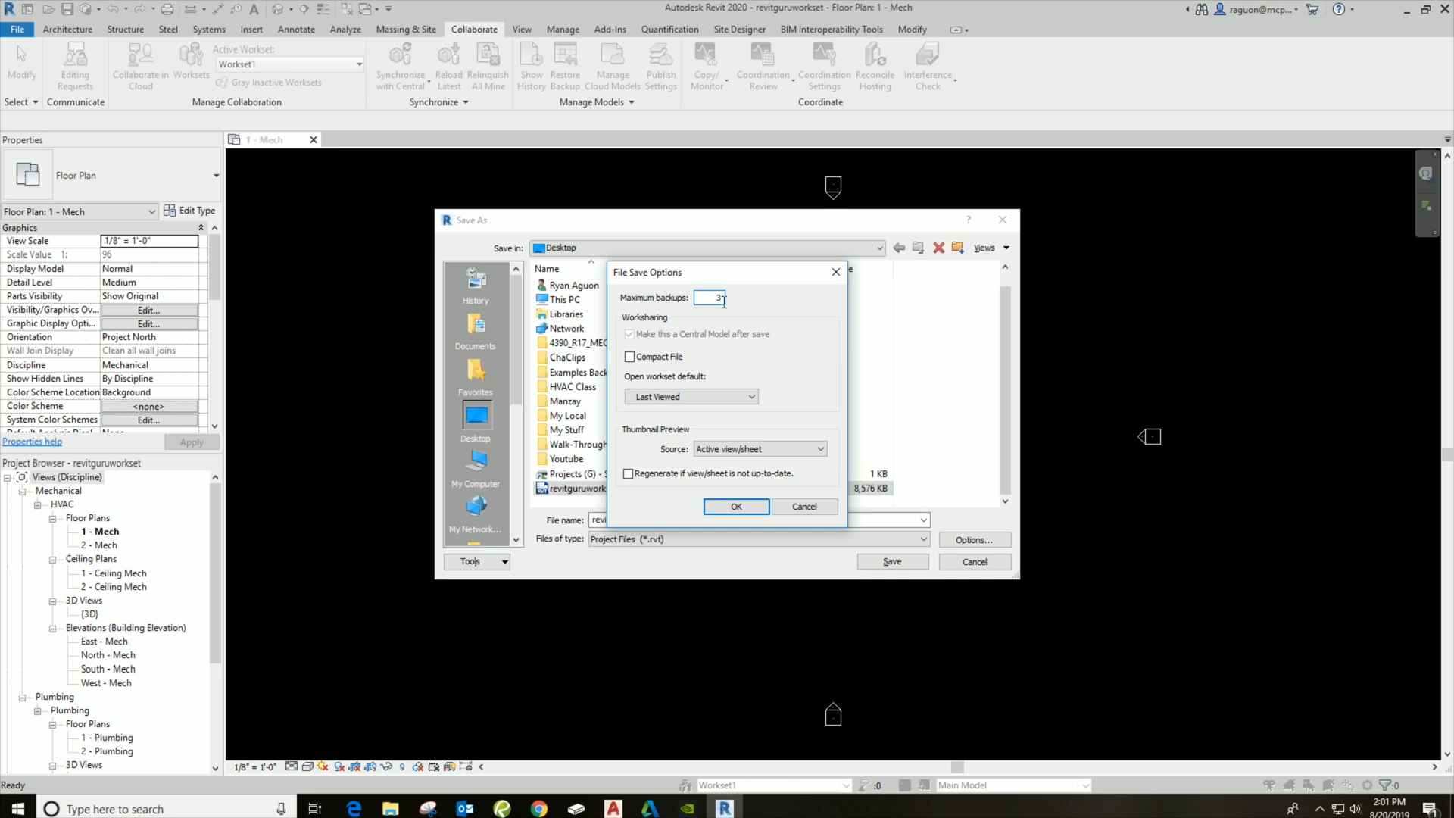
{"action": "left_click", "coordinate": [736, 506]}
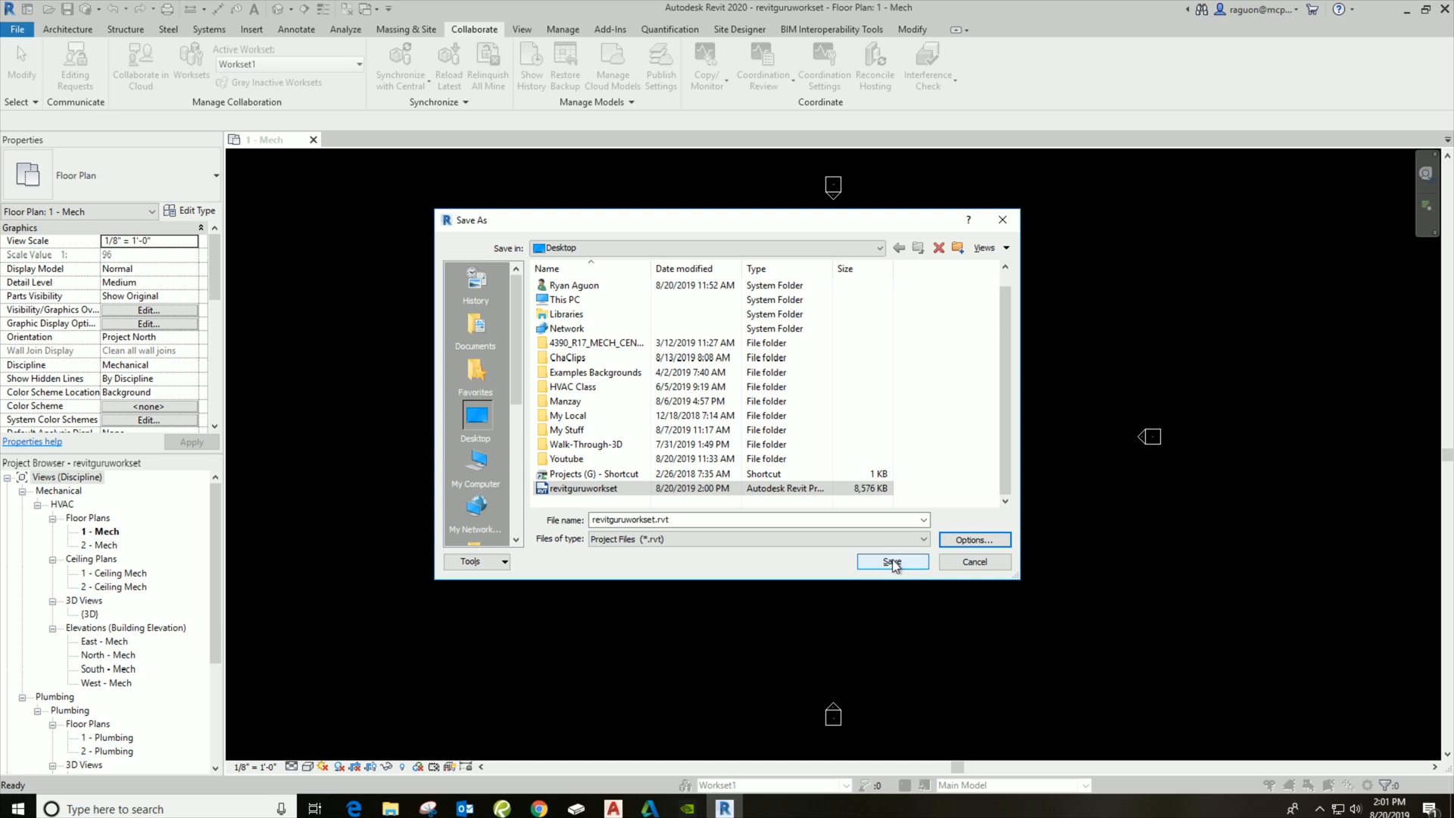
{"action": "mouse_move", "coordinate": [923, 571]}
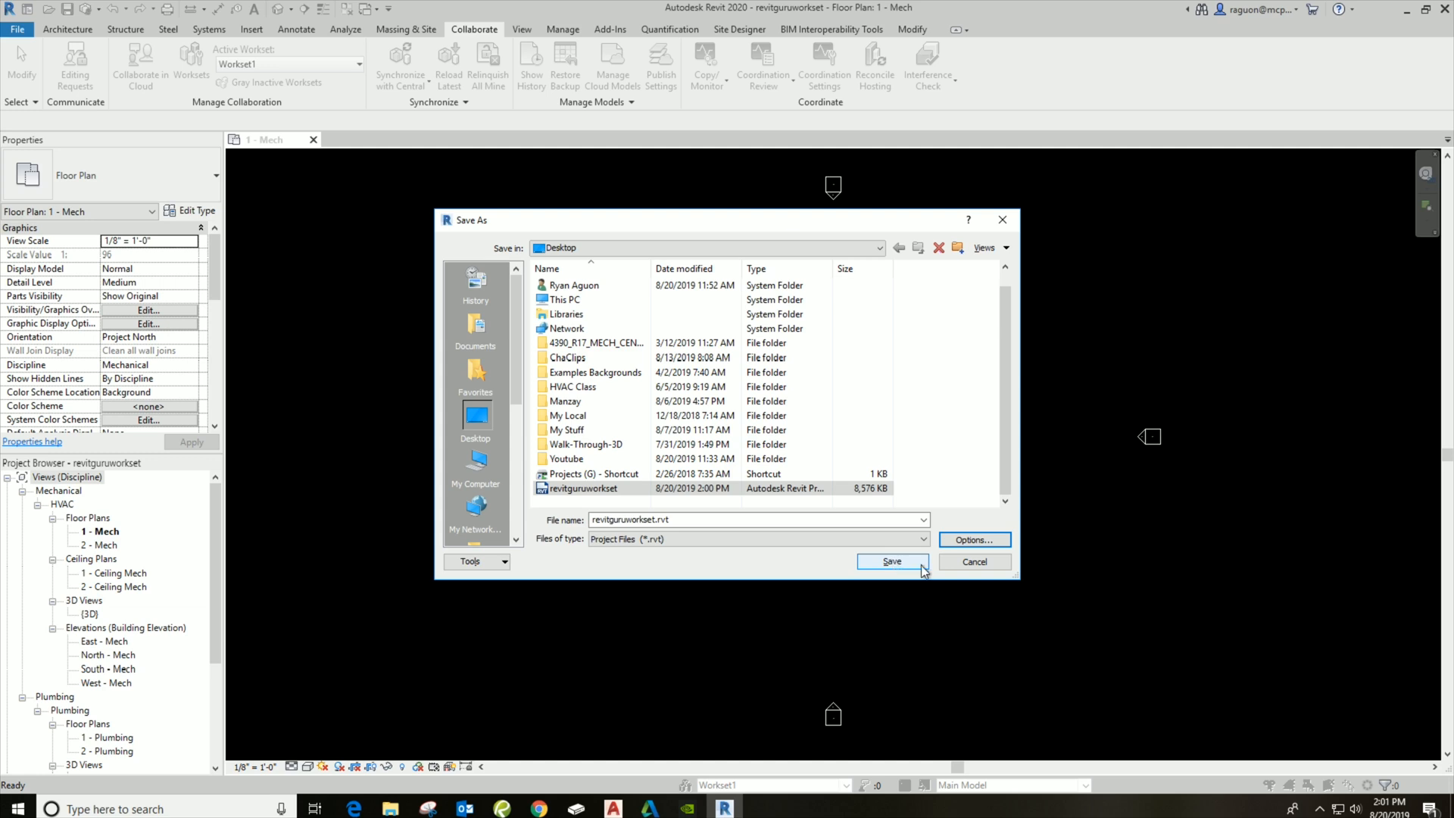
{"action": "mouse_move", "coordinate": [974, 560]}
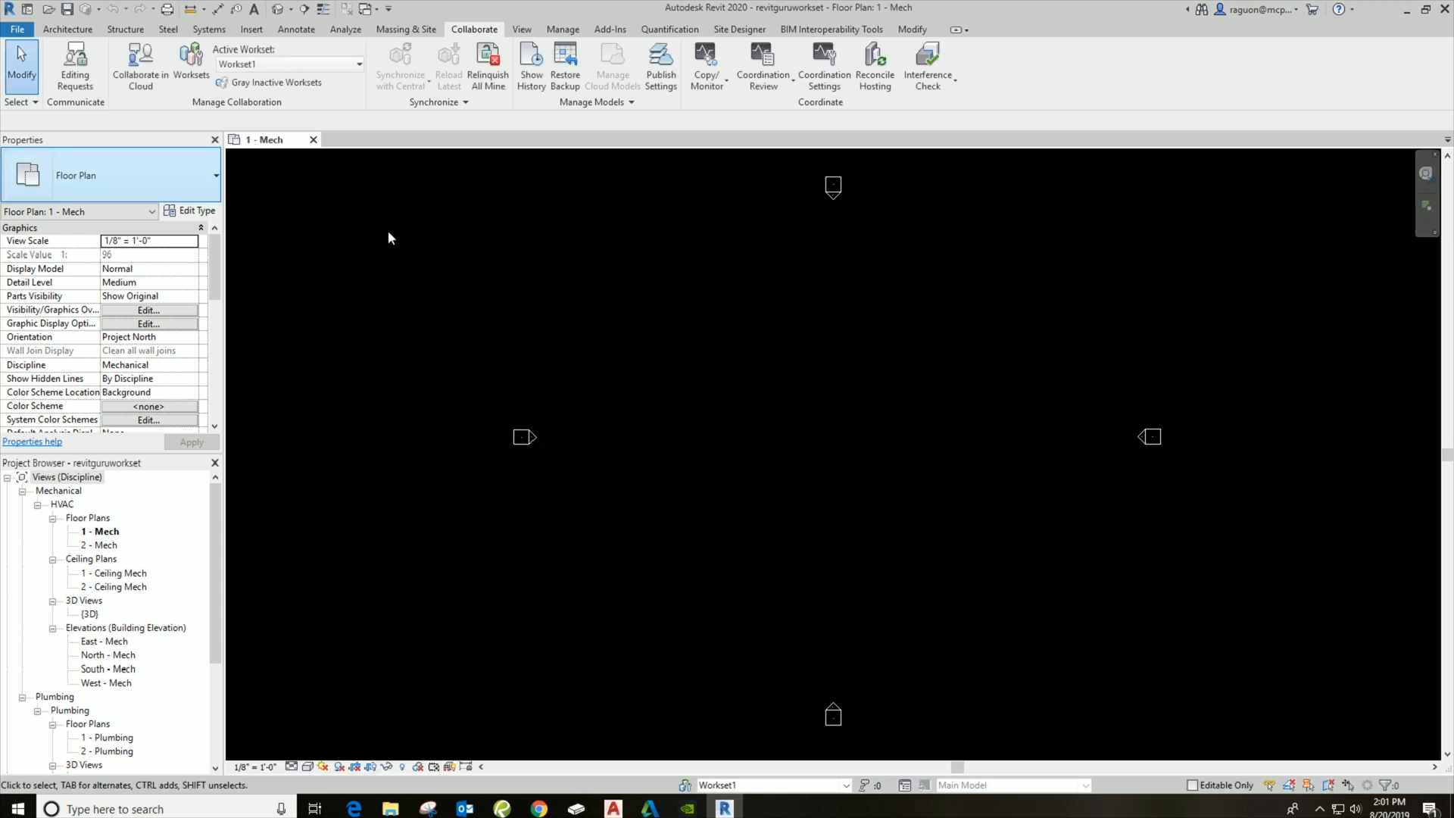
{"action": "mouse_move", "coordinate": [687, 620]}
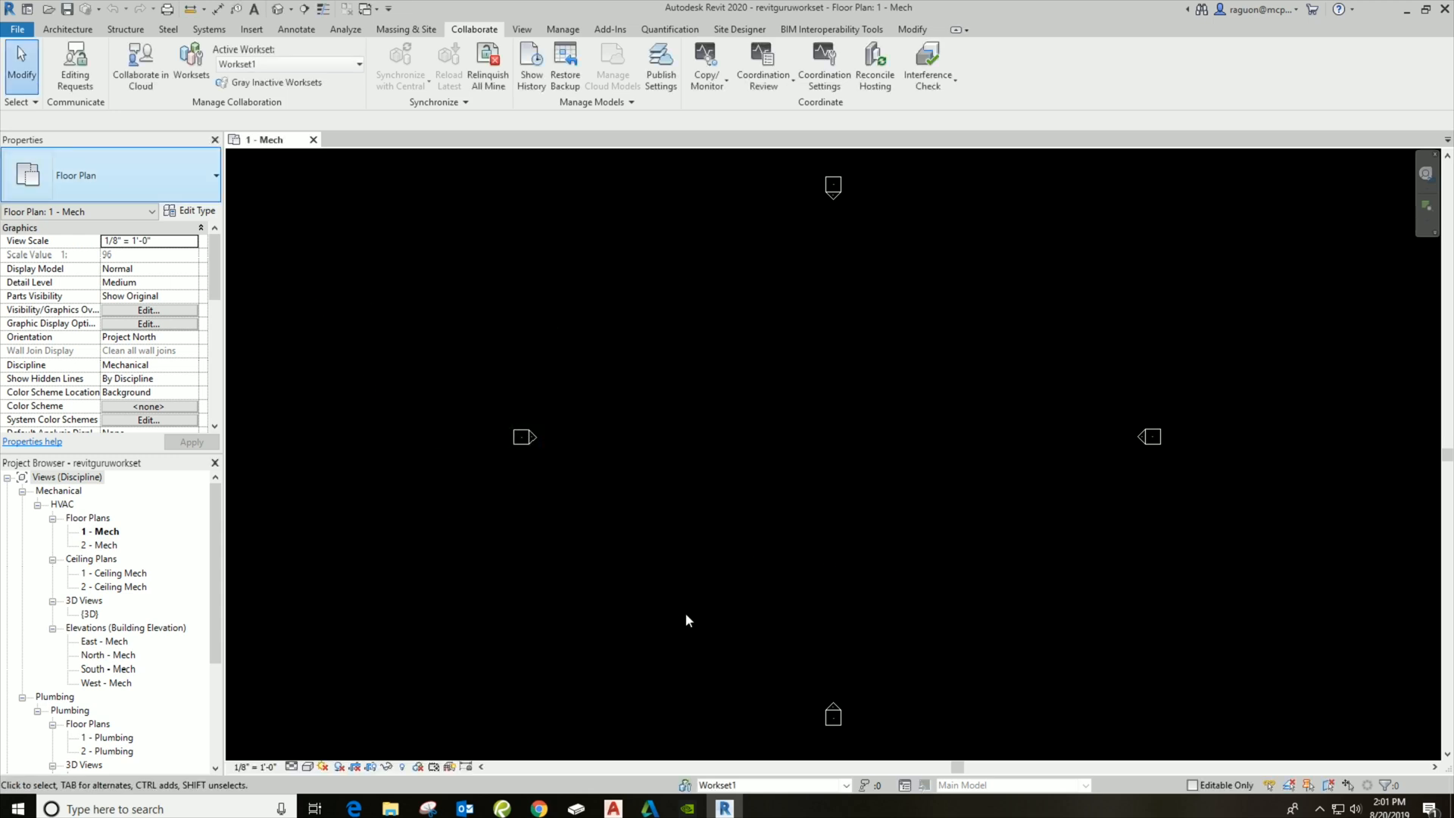
{"action": "mouse_move", "coordinate": [140, 60]}
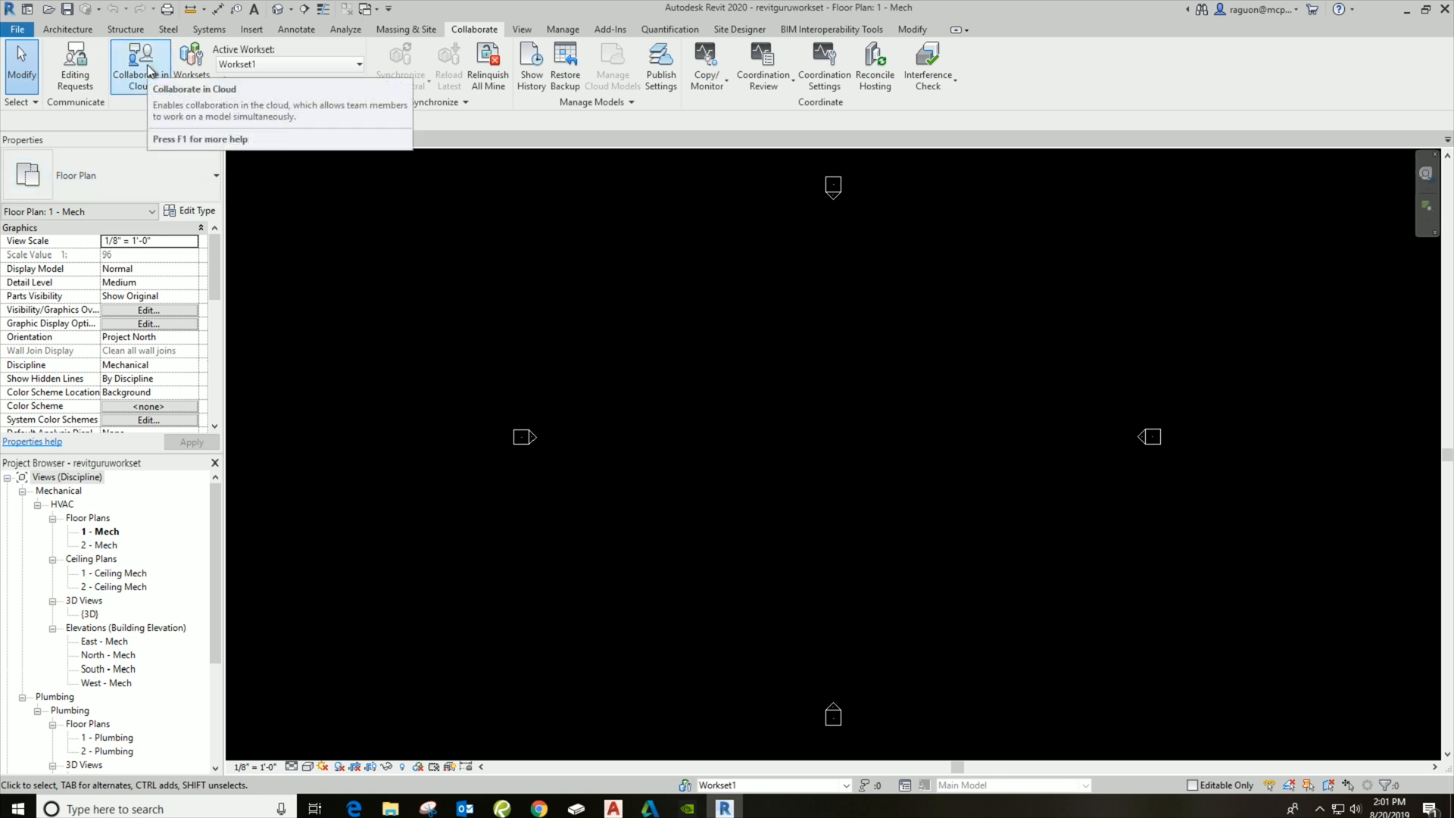
{"action": "mouse_move", "coordinate": [136, 59]}
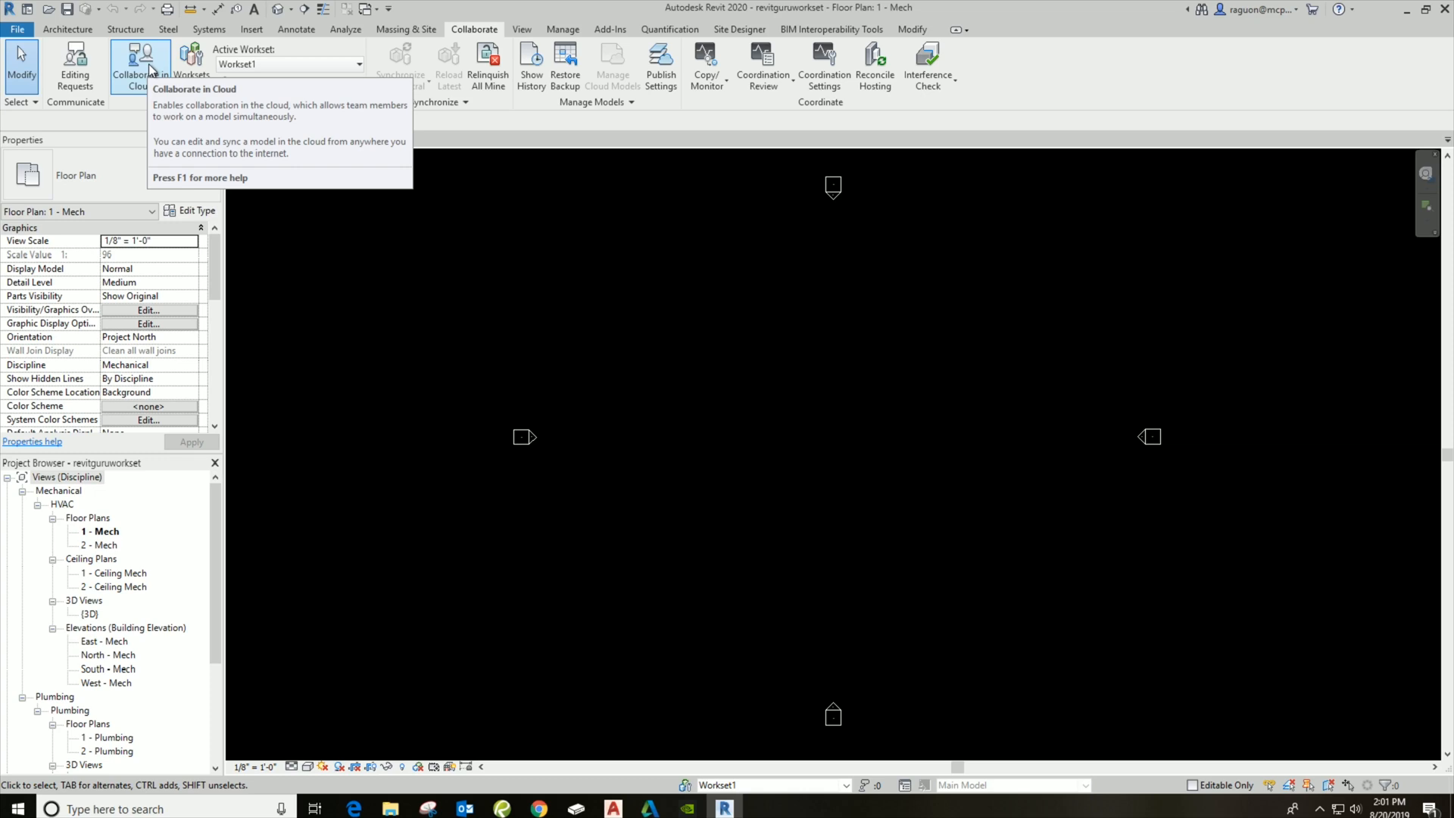
{"action": "mouse_move", "coordinate": [191, 57]}
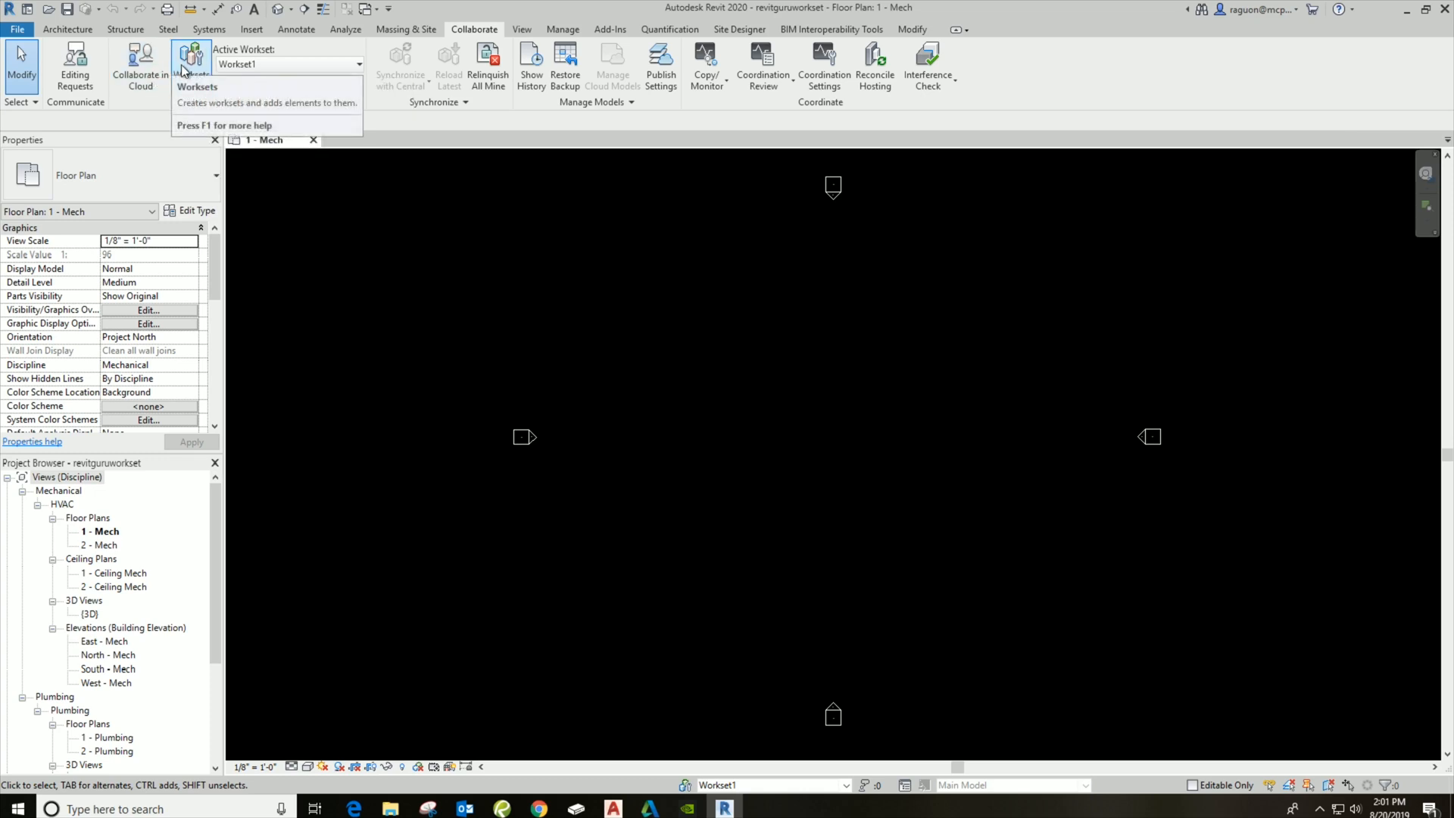
{"action": "mouse_move", "coordinate": [192, 56]}
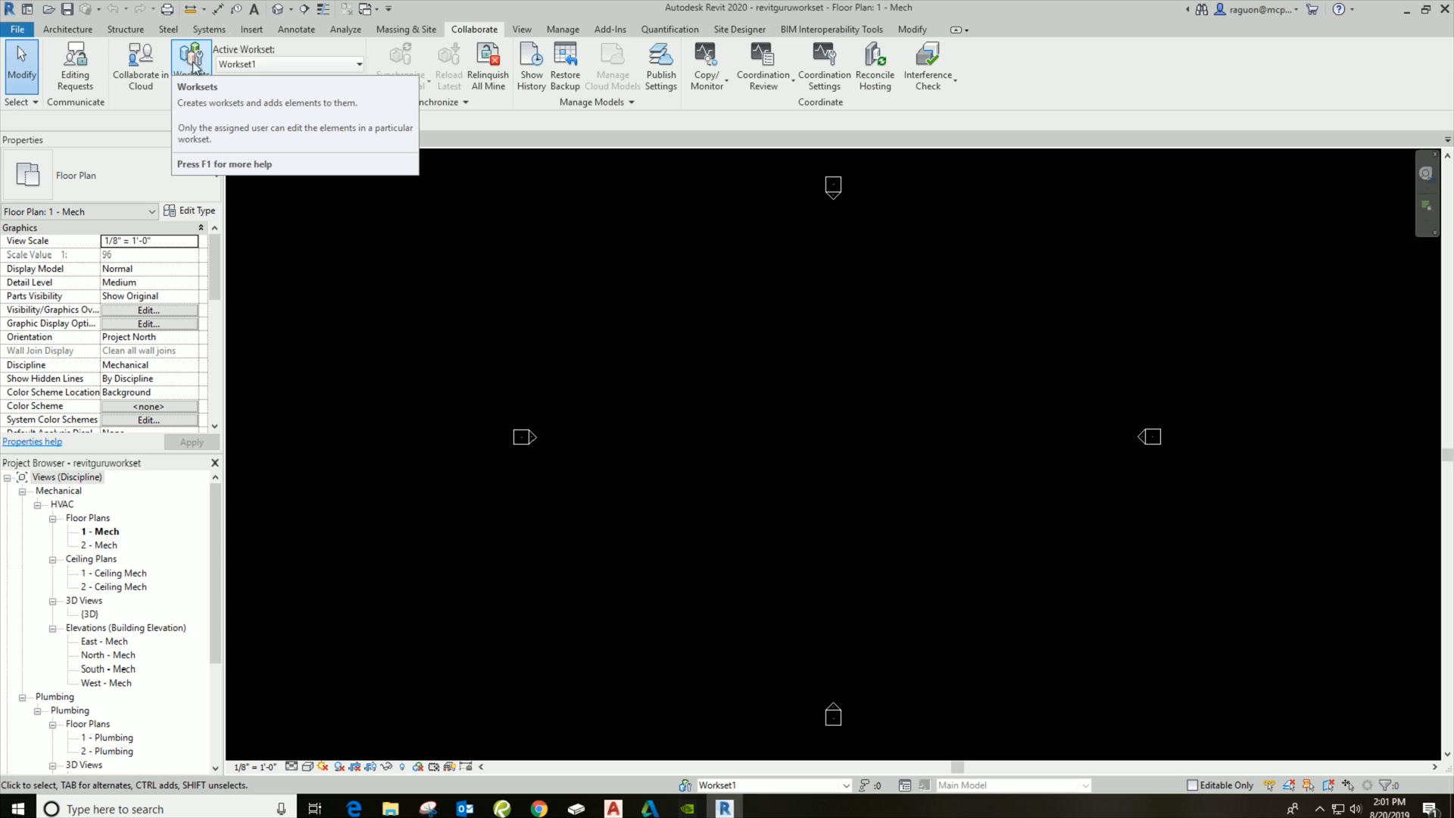
- Show the Worksets list with Shared Levels and Grids and Workset1
{"action": "left_click", "coordinate": [191, 65]}
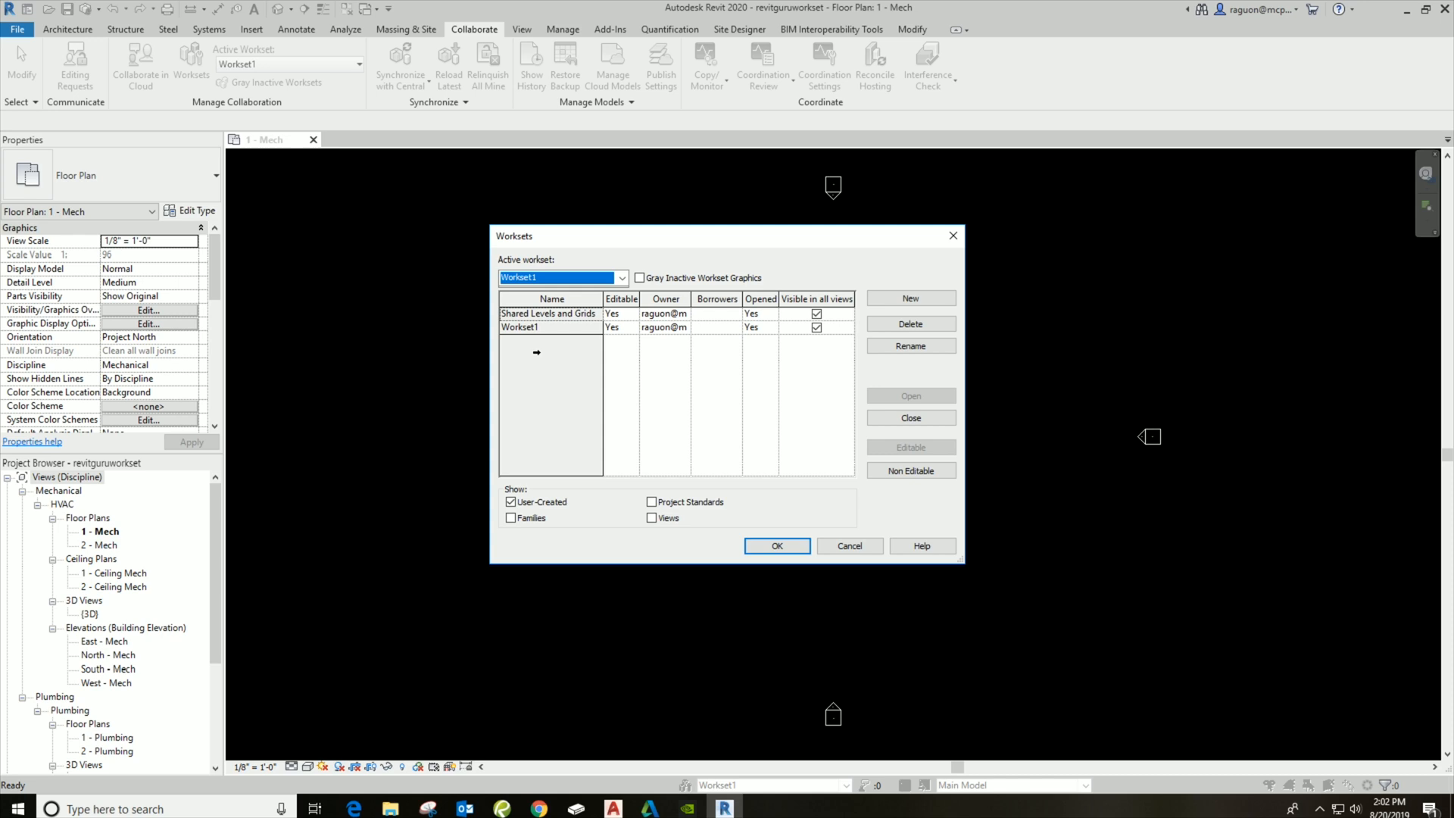
- Rename Workset1 to LINKS in the Worksets dialog
{"action": "left_click", "coordinate": [547, 327]}
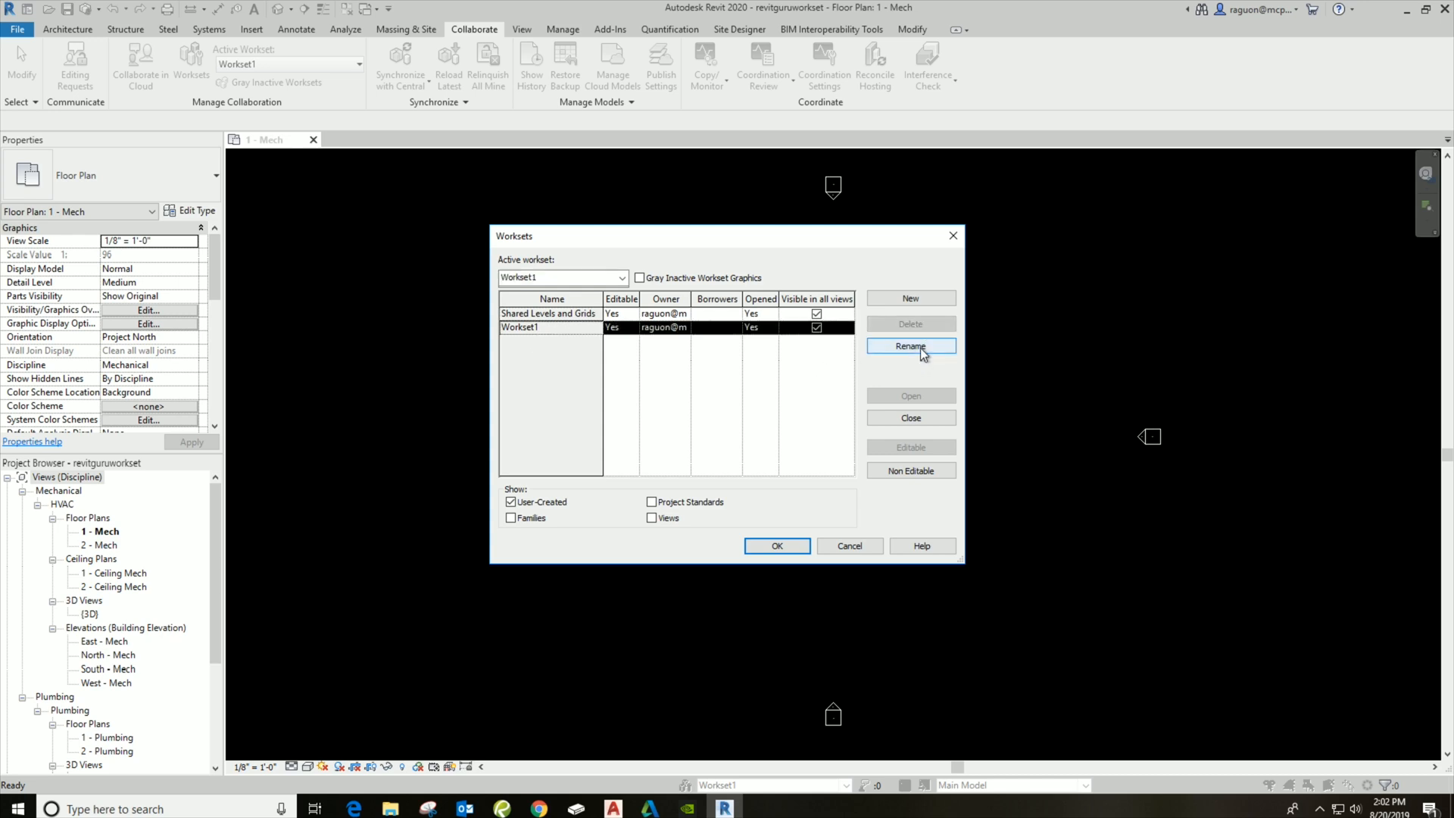
{"action": "left_click", "coordinate": [910, 346]}
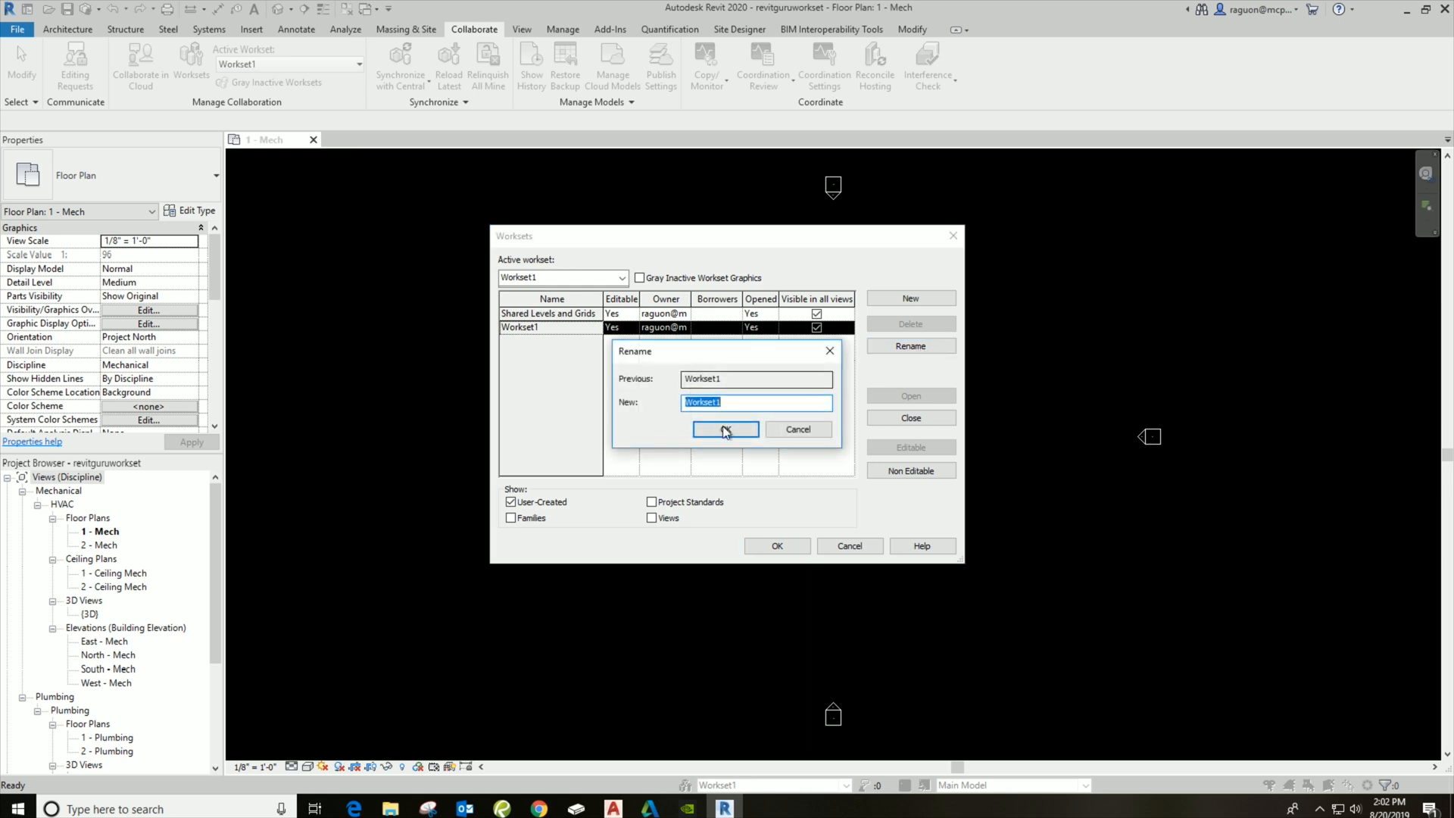
{"action": "type", "text": "links"}
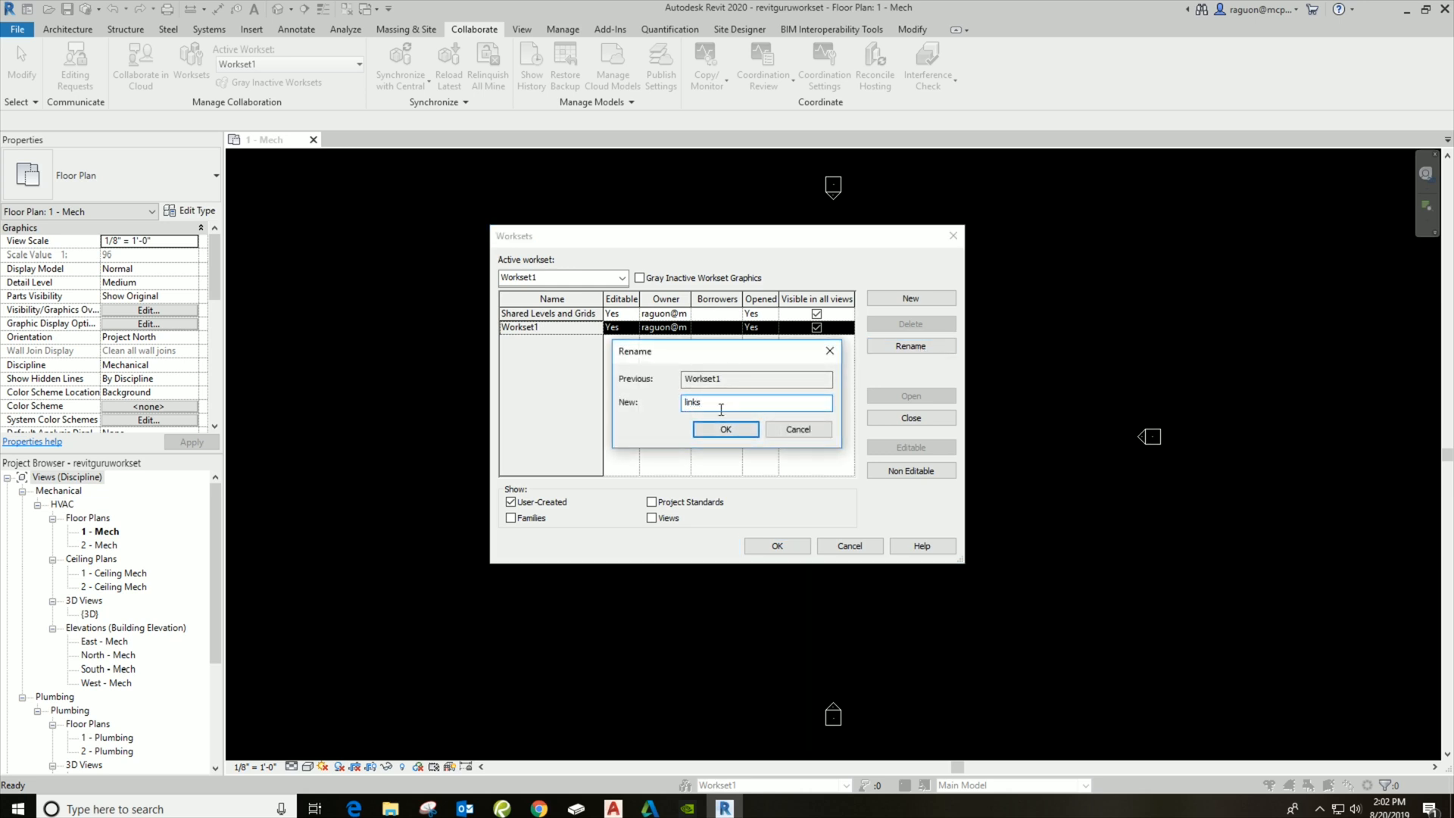
{"action": "type", "text": "LINKS"}
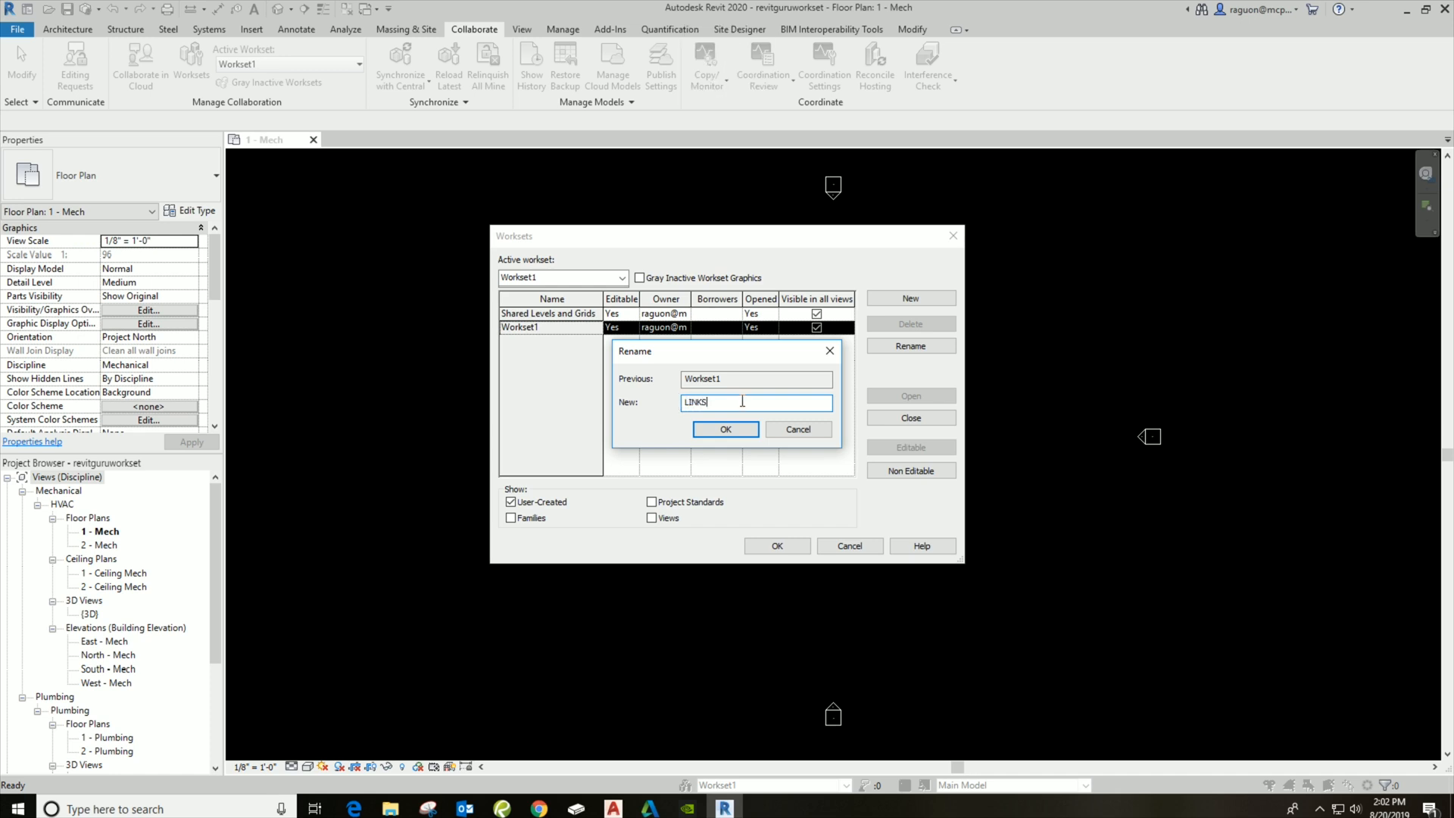
{"action": "mouse_move", "coordinate": [725, 429]}
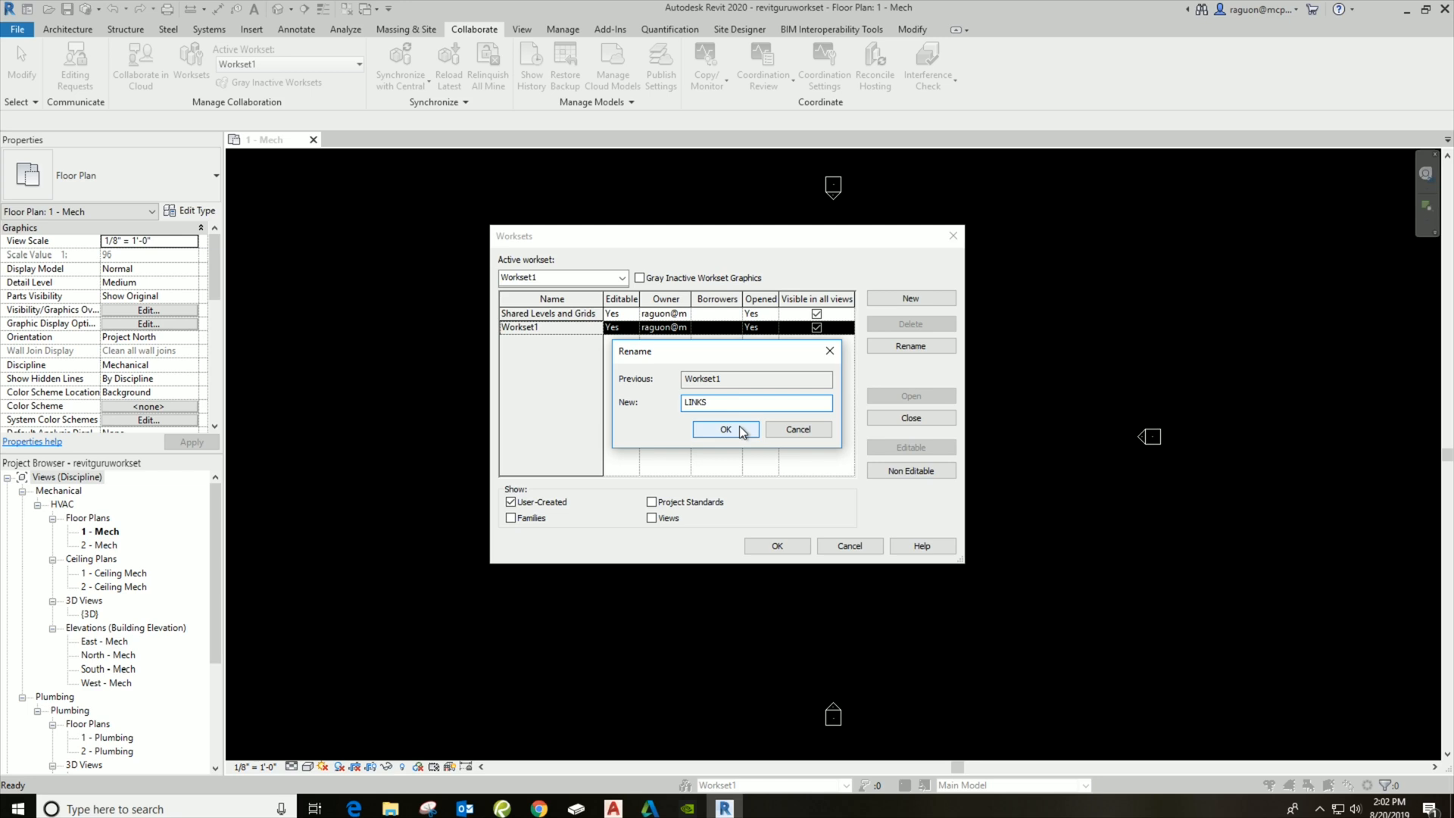
{"action": "left_click", "coordinate": [726, 429]}
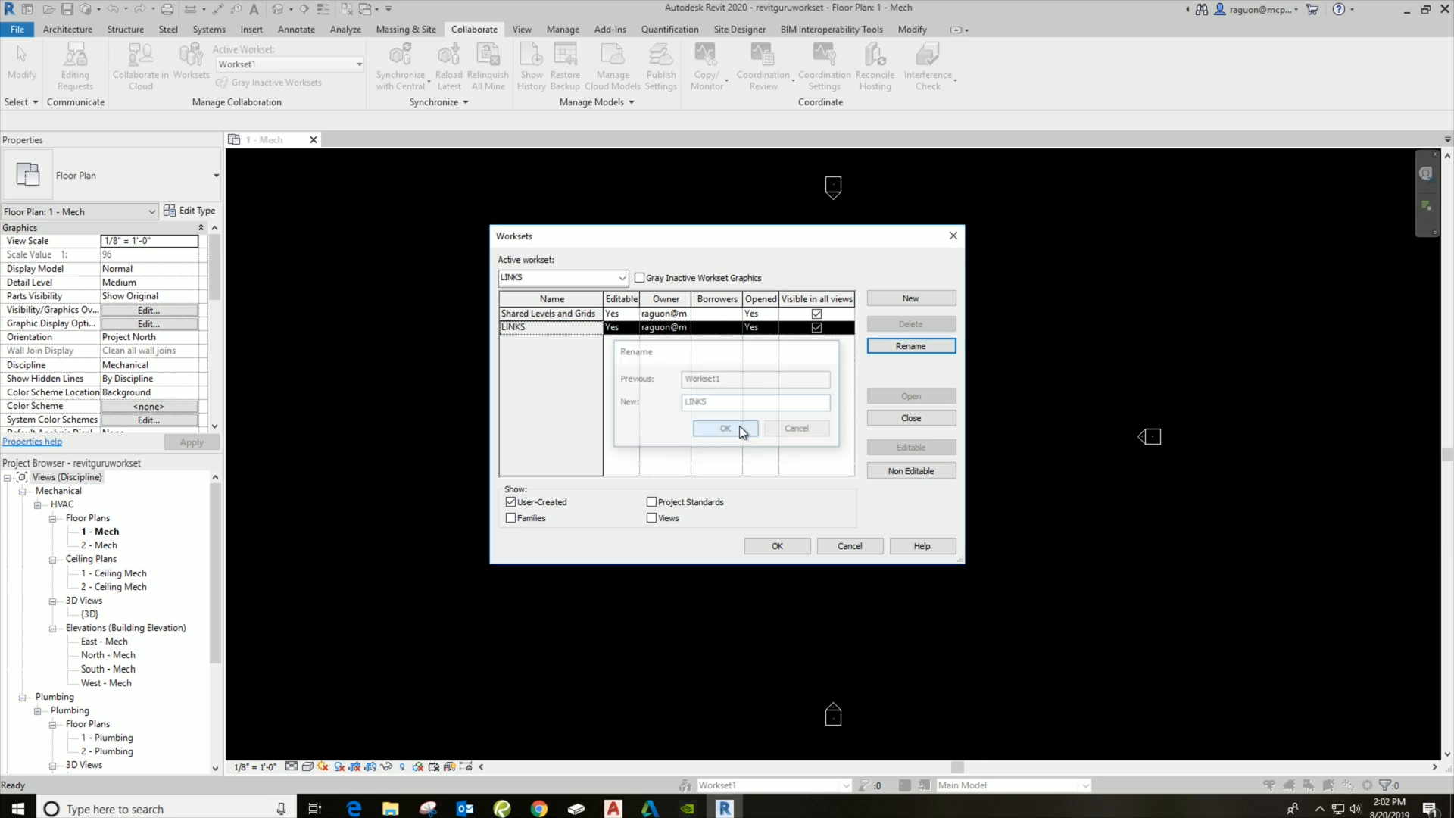
{"action": "left_click", "coordinate": [725, 429]}
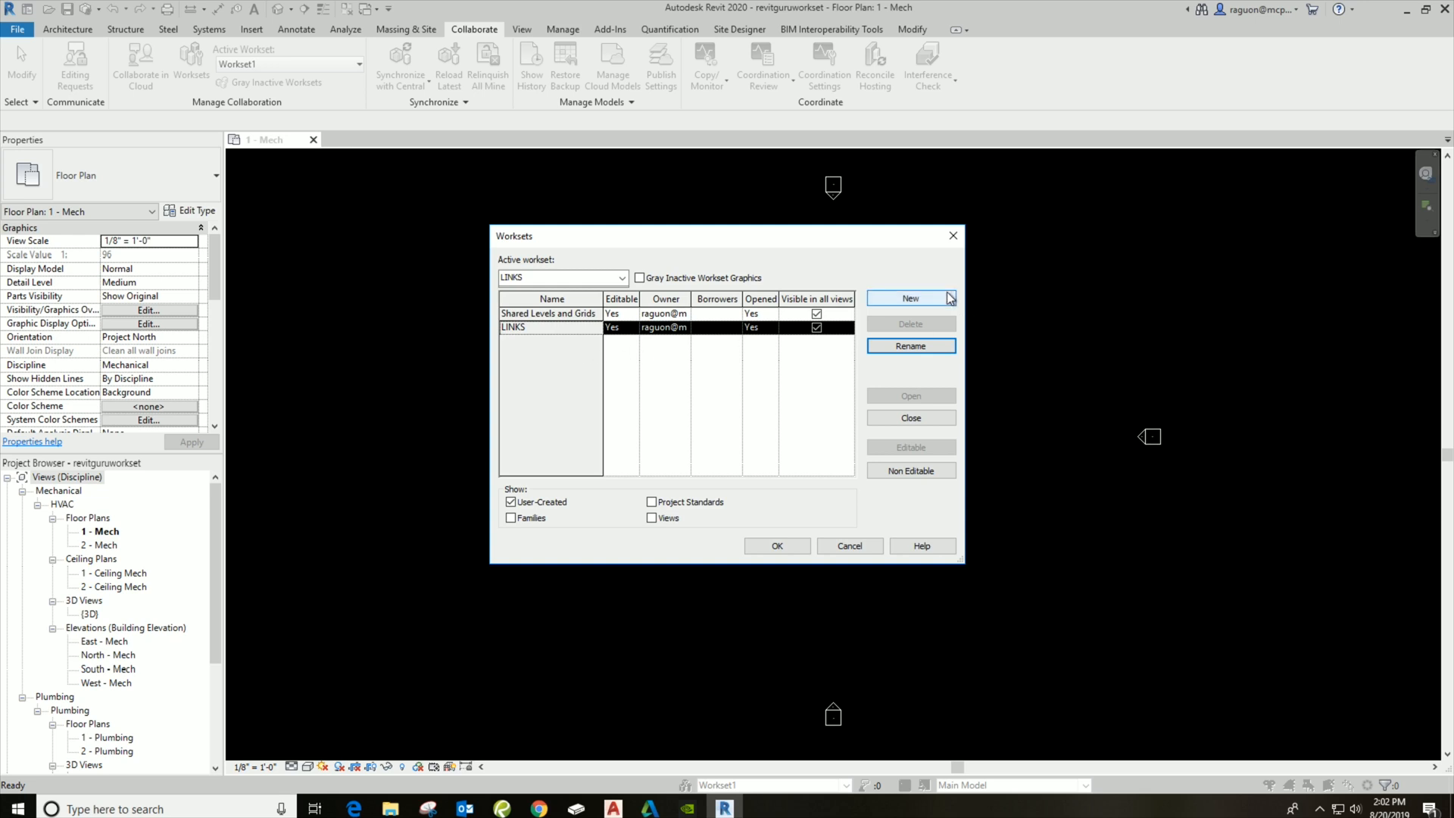
{"action": "mouse_move", "coordinate": [901, 309]}
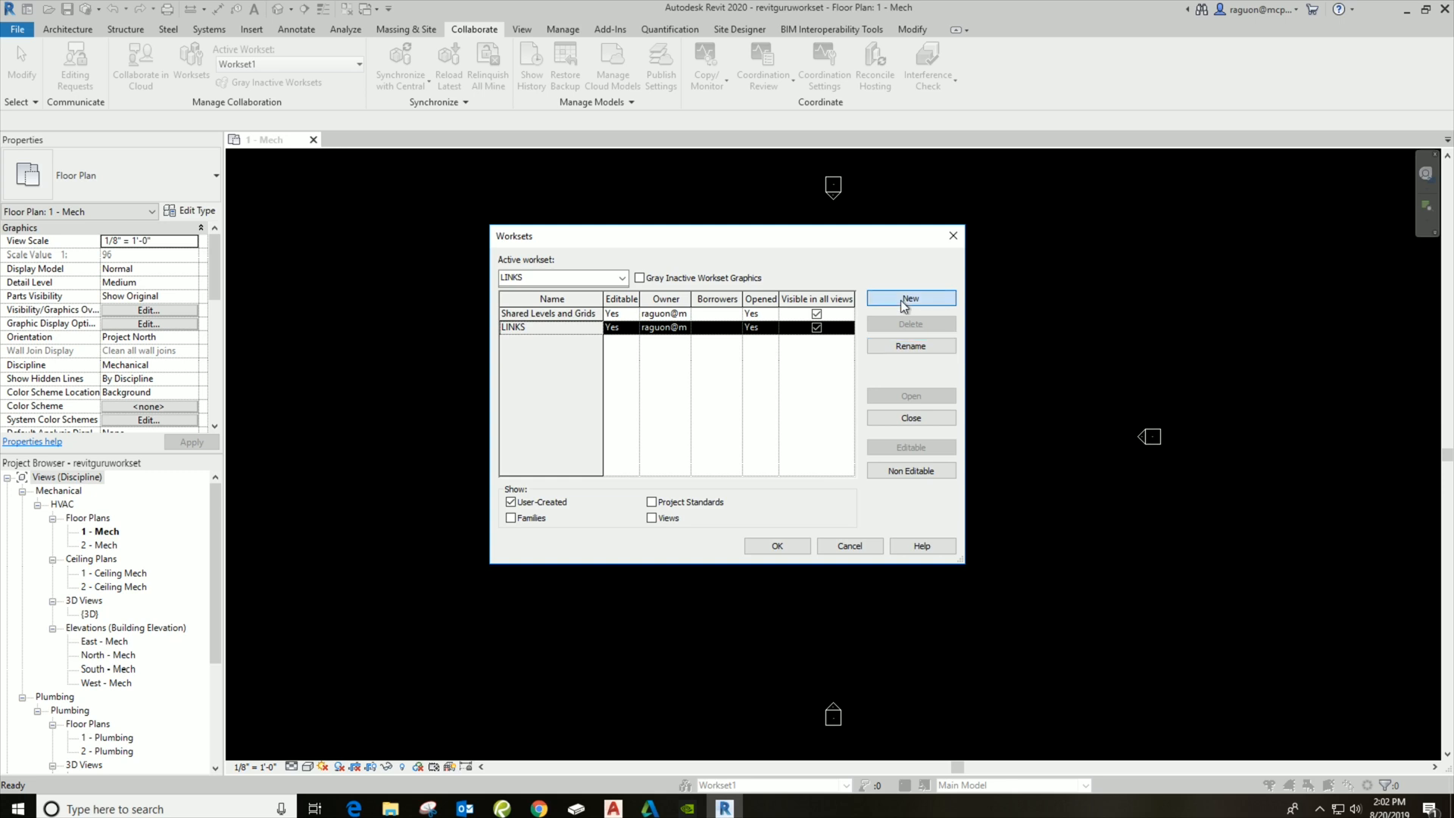
- Add new worksets MECH and PLMG, visible in all views
{"action": "left_click", "coordinate": [910, 298]}
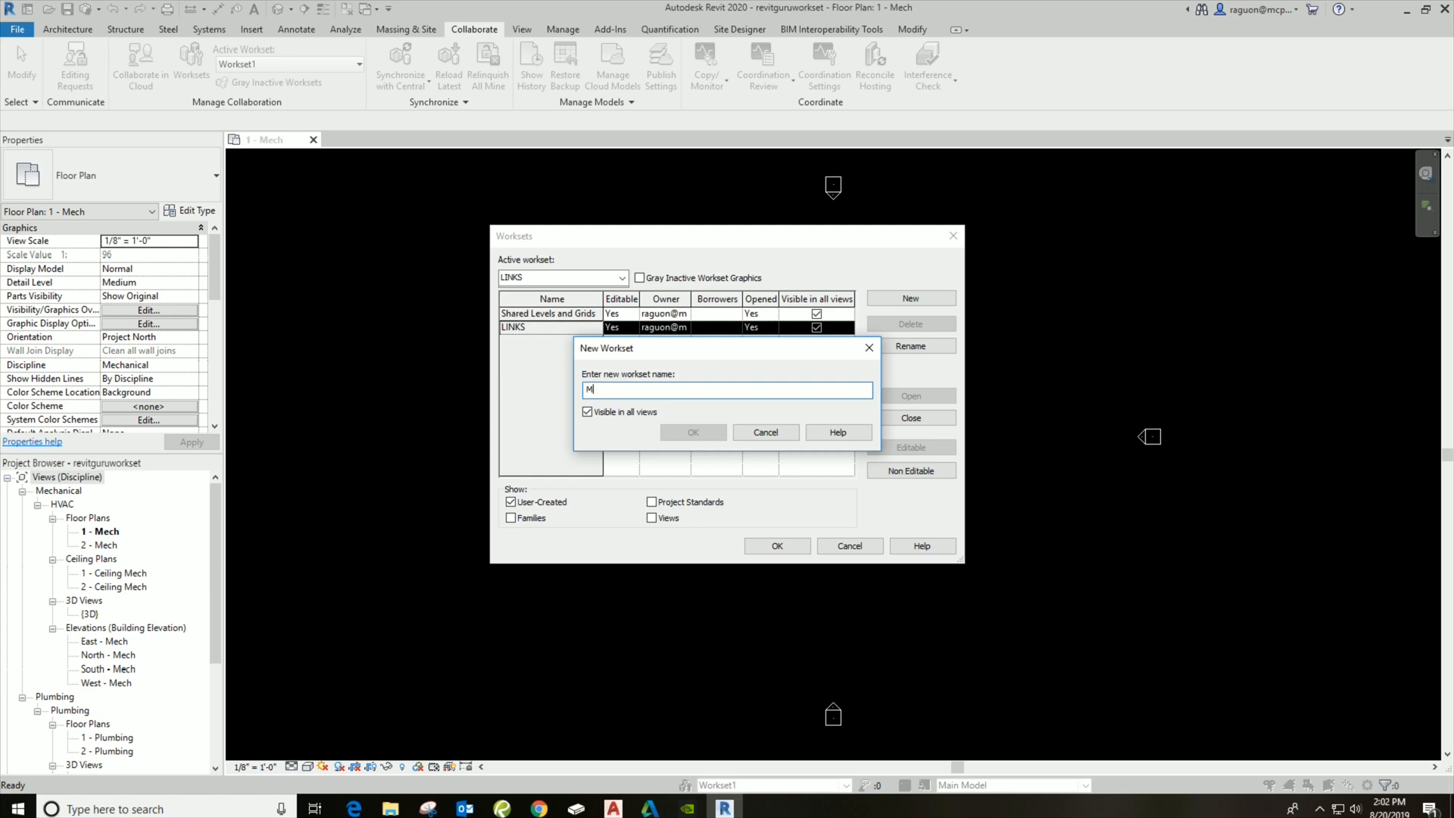
{"action": "type", "text": "ECH"}
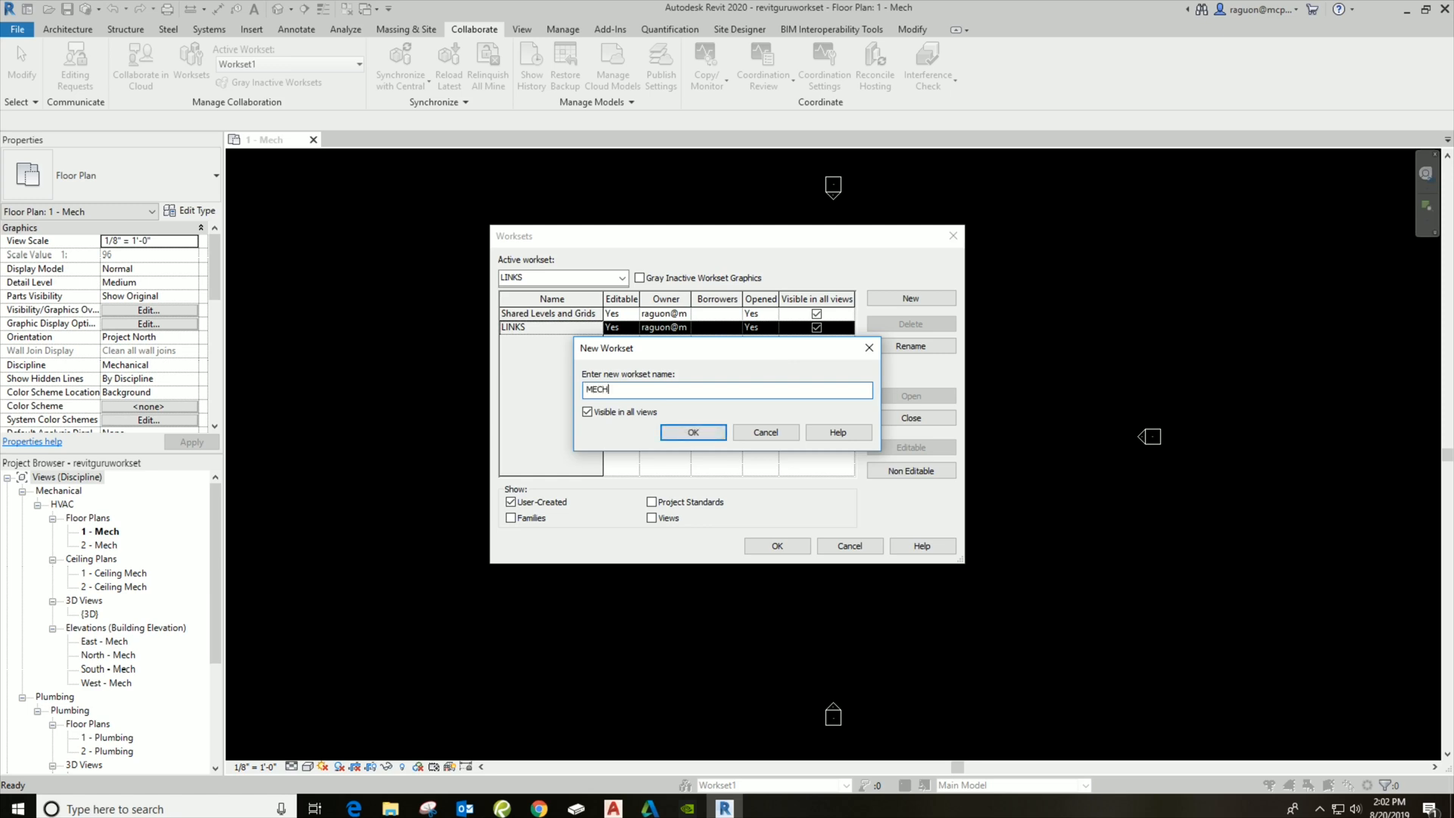
{"action": "left_click", "coordinate": [692, 432]}
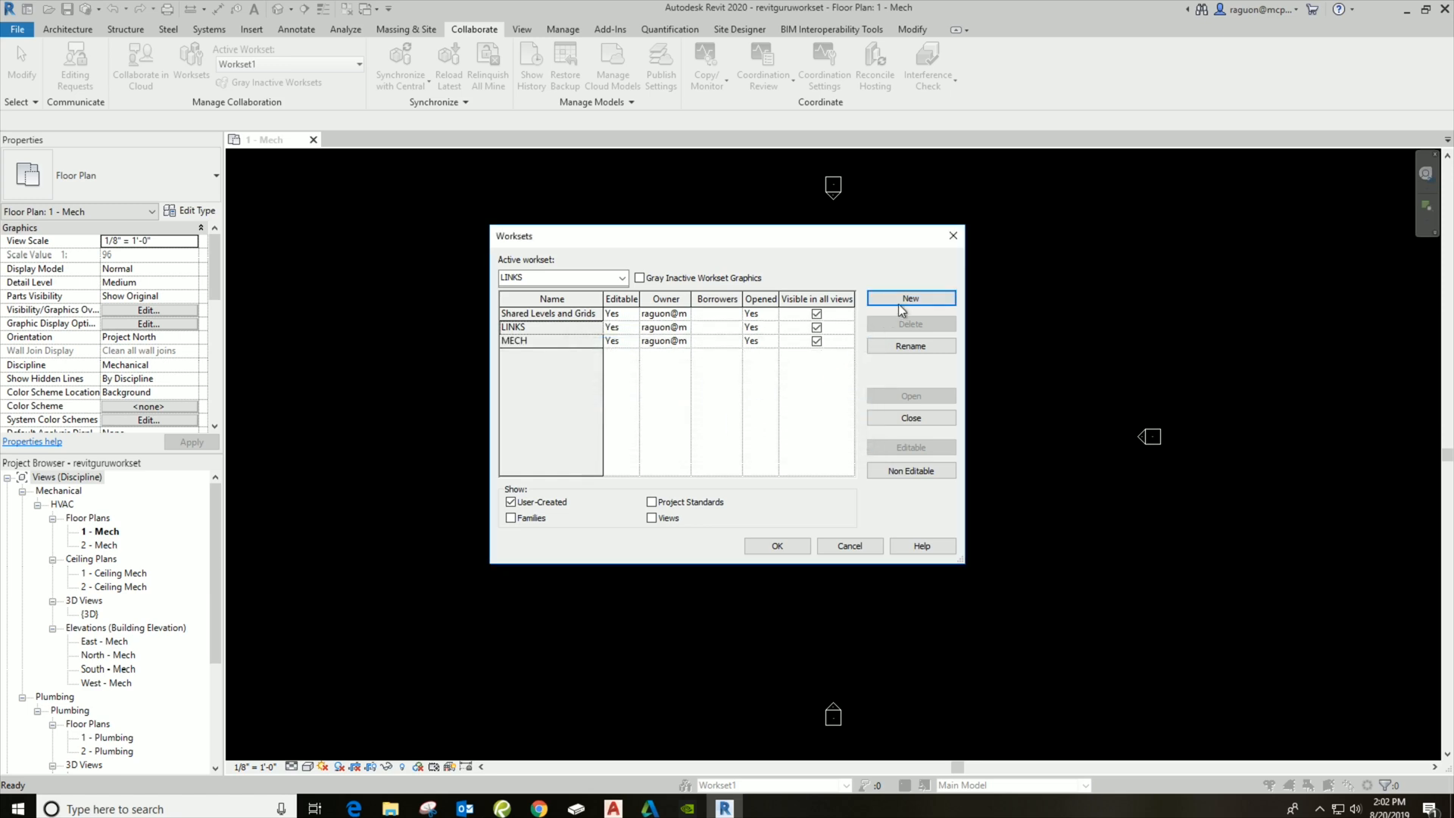
{"action": "left_click", "coordinate": [910, 298]}
{"action": "type", "text": "PLMG"}
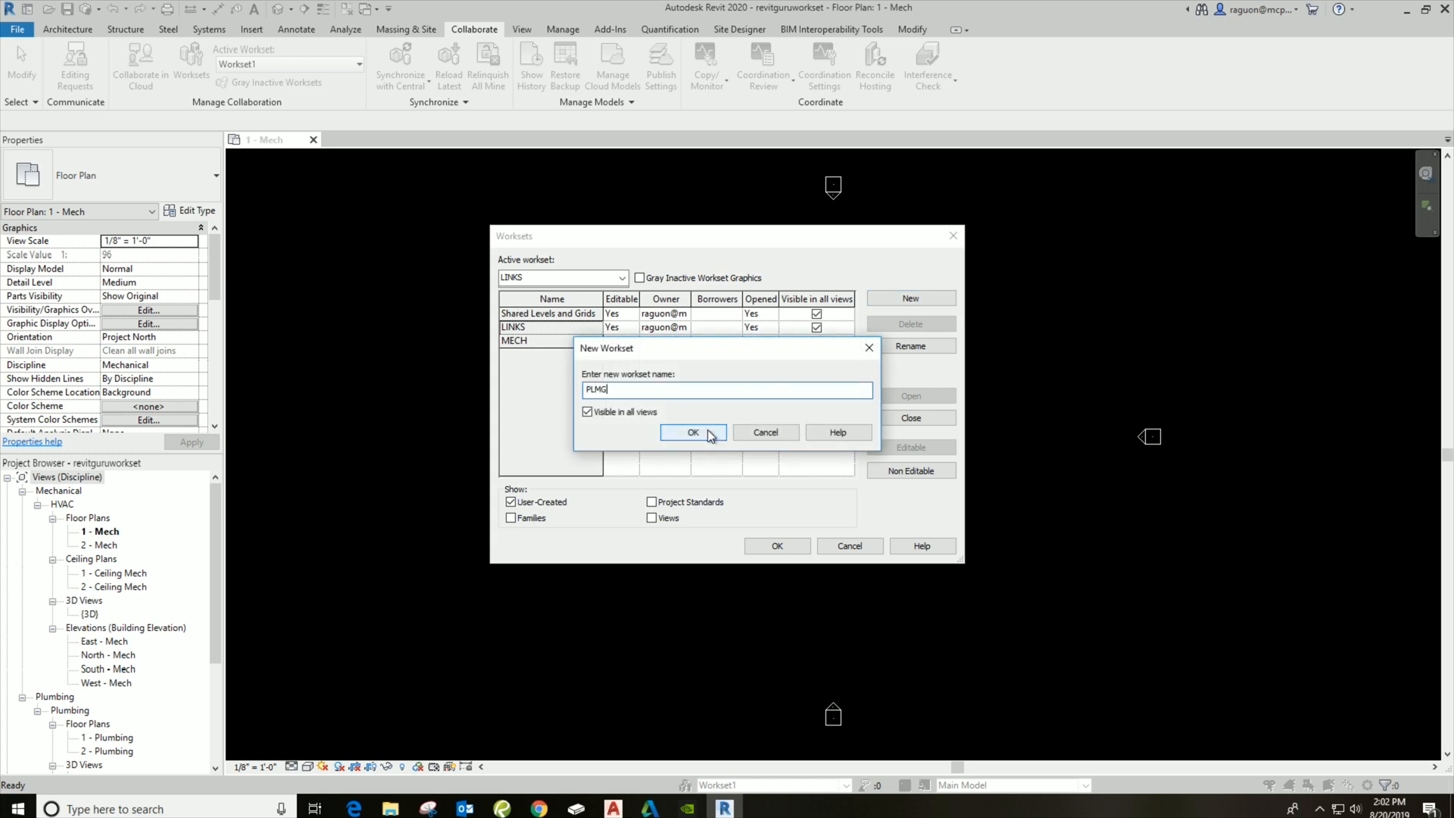
{"action": "left_click", "coordinate": [693, 432]}
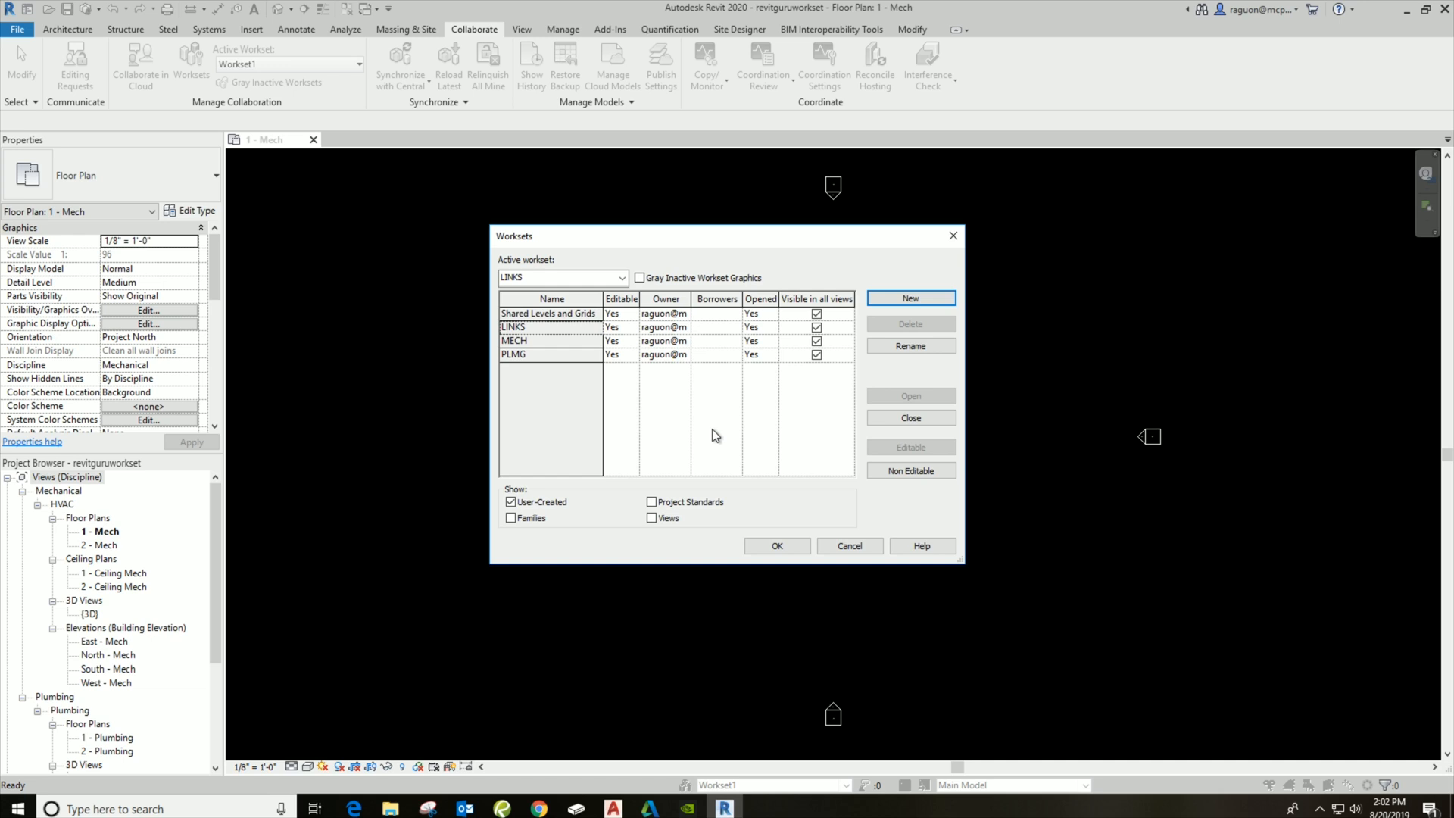
{"action": "mouse_move", "coordinate": [737, 398]}
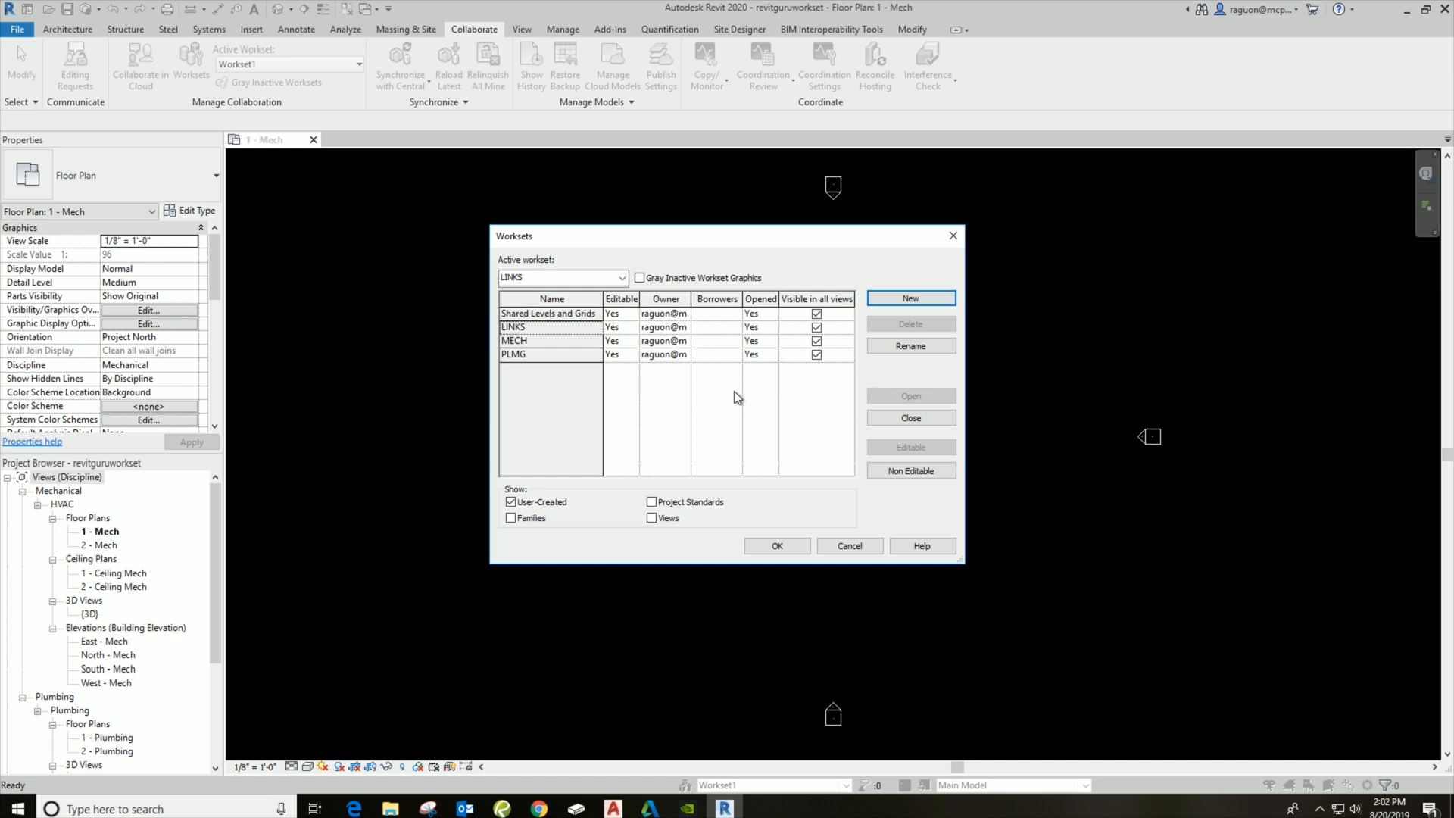
{"action": "mouse_move", "coordinate": [548, 312]}
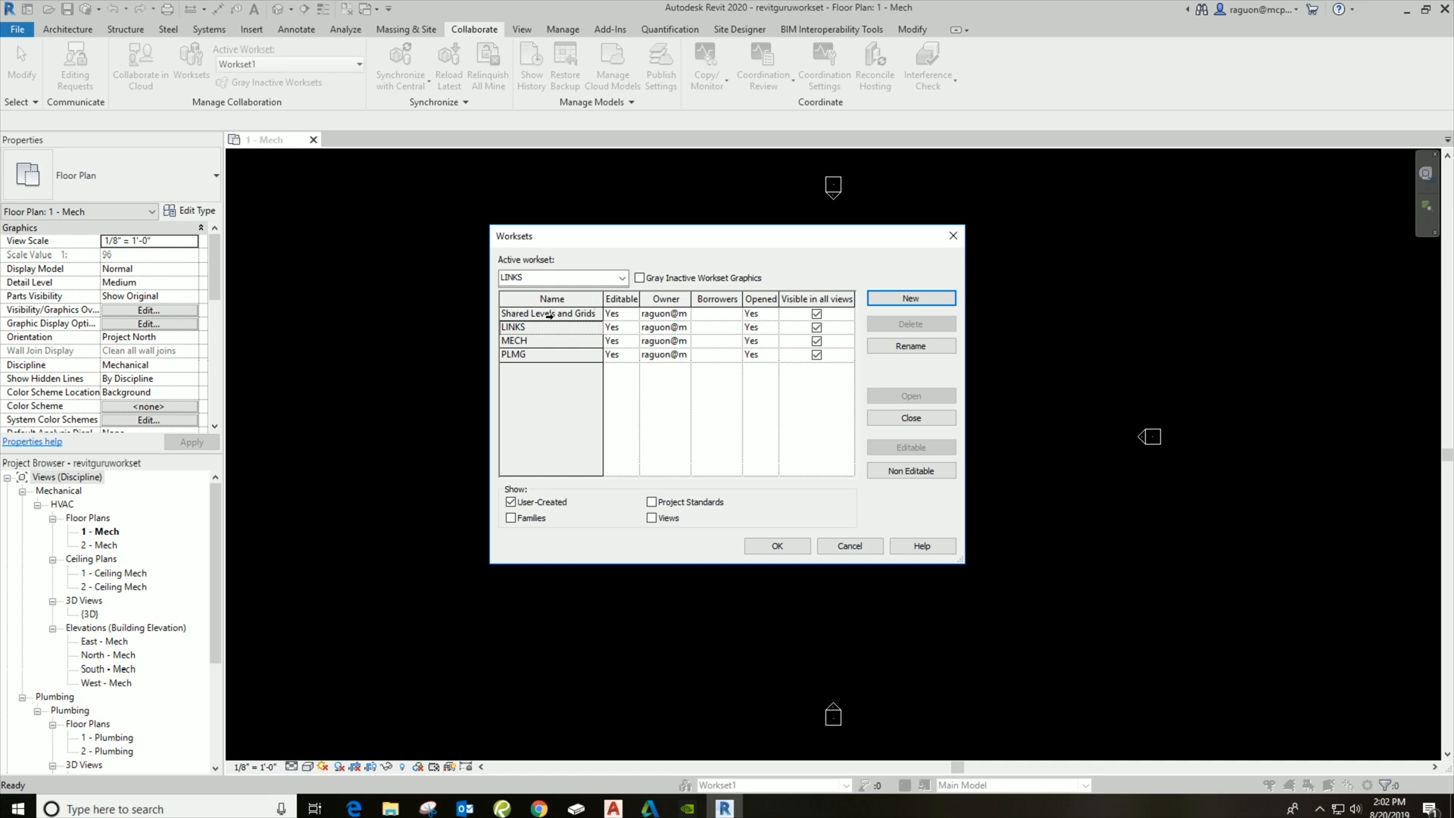
{"action": "mouse_move", "coordinate": [546, 356]}
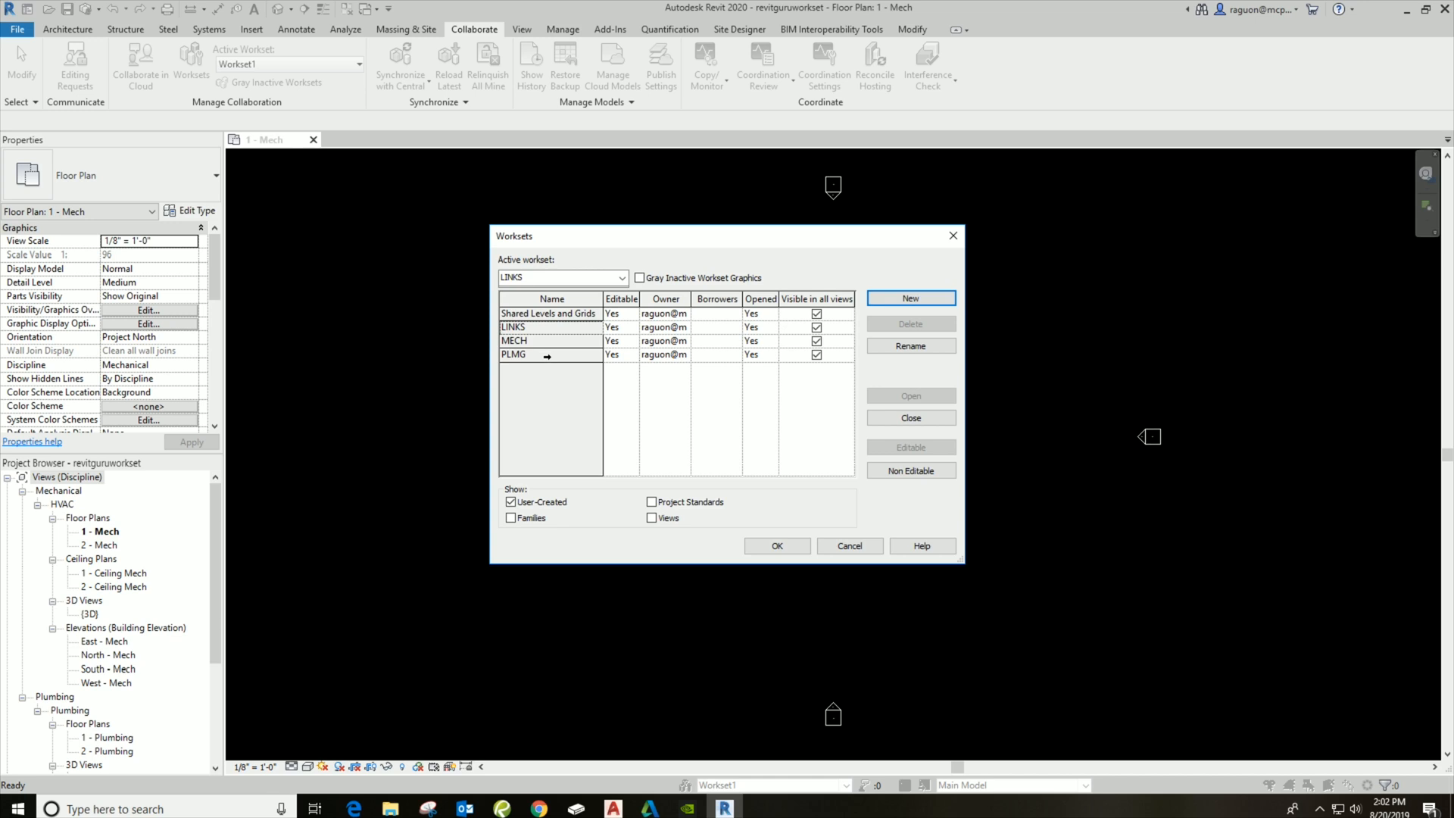
- Keep Shared Levels and Grids editable, close Worksets and accept PLMG as active workset
{"action": "left_click", "coordinate": [548, 312]}
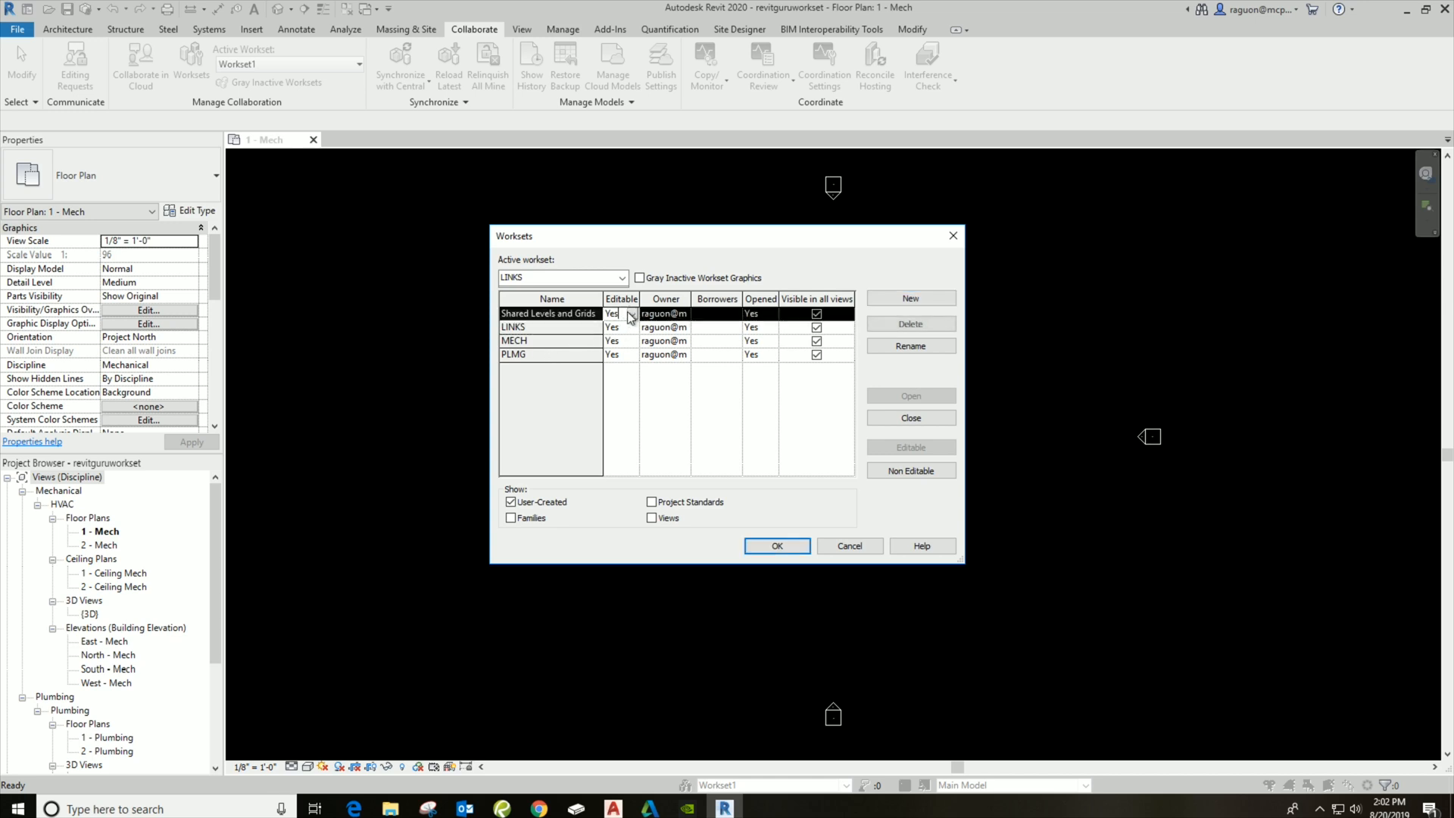
{"action": "left_click", "coordinate": [621, 327]}
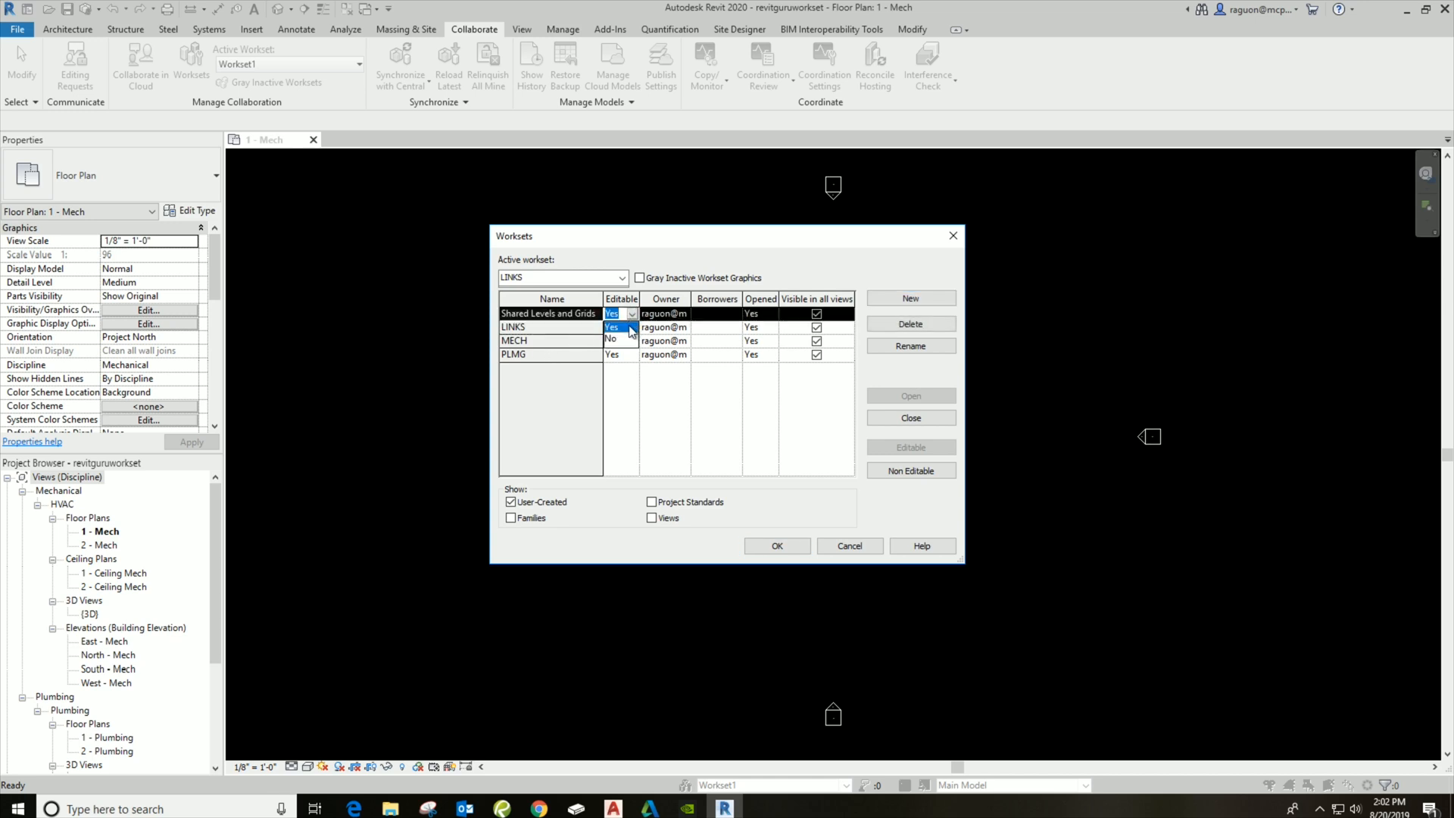
{"action": "left_click", "coordinate": [612, 327]}
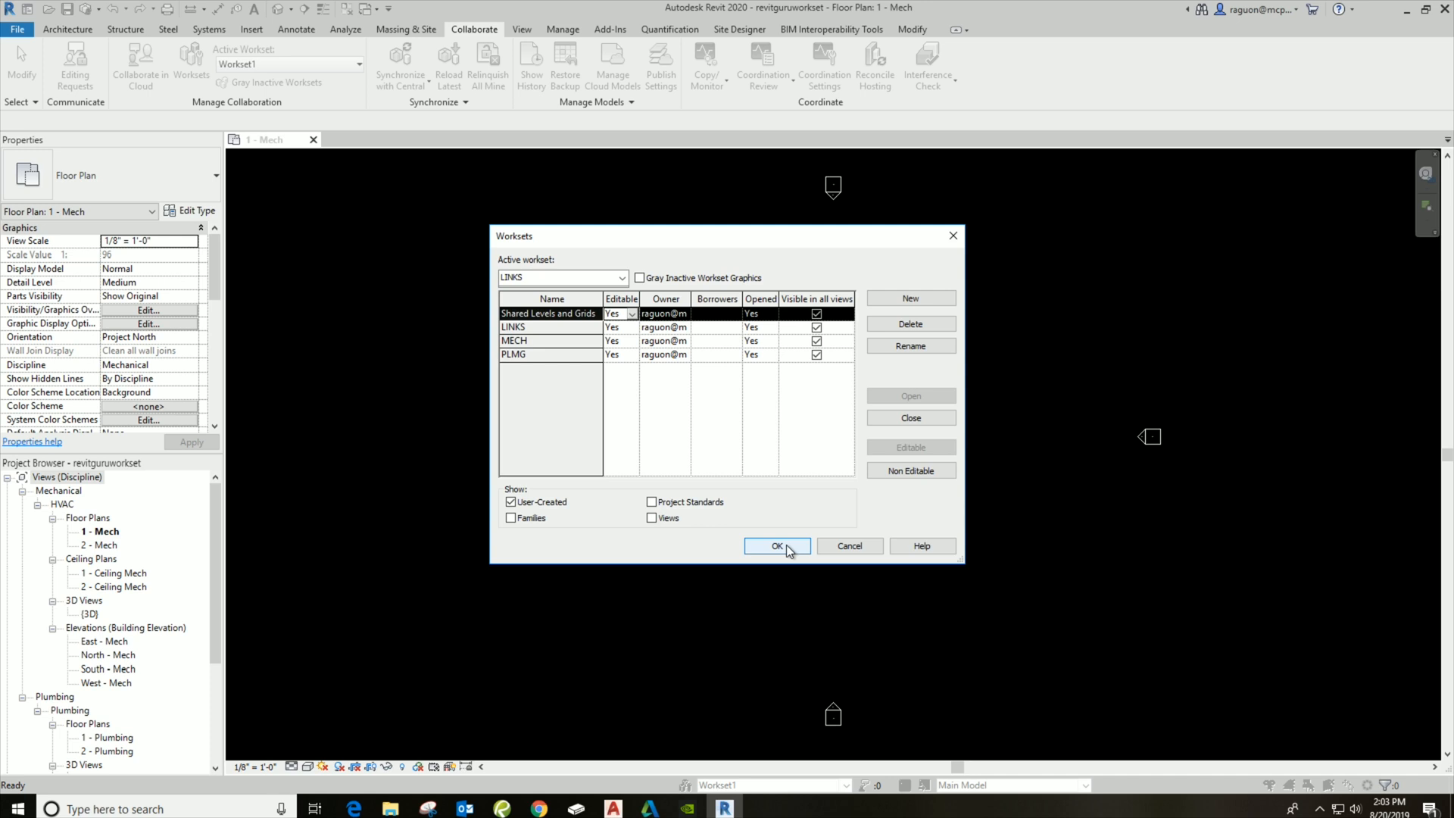
{"action": "left_click", "coordinate": [777, 545]}
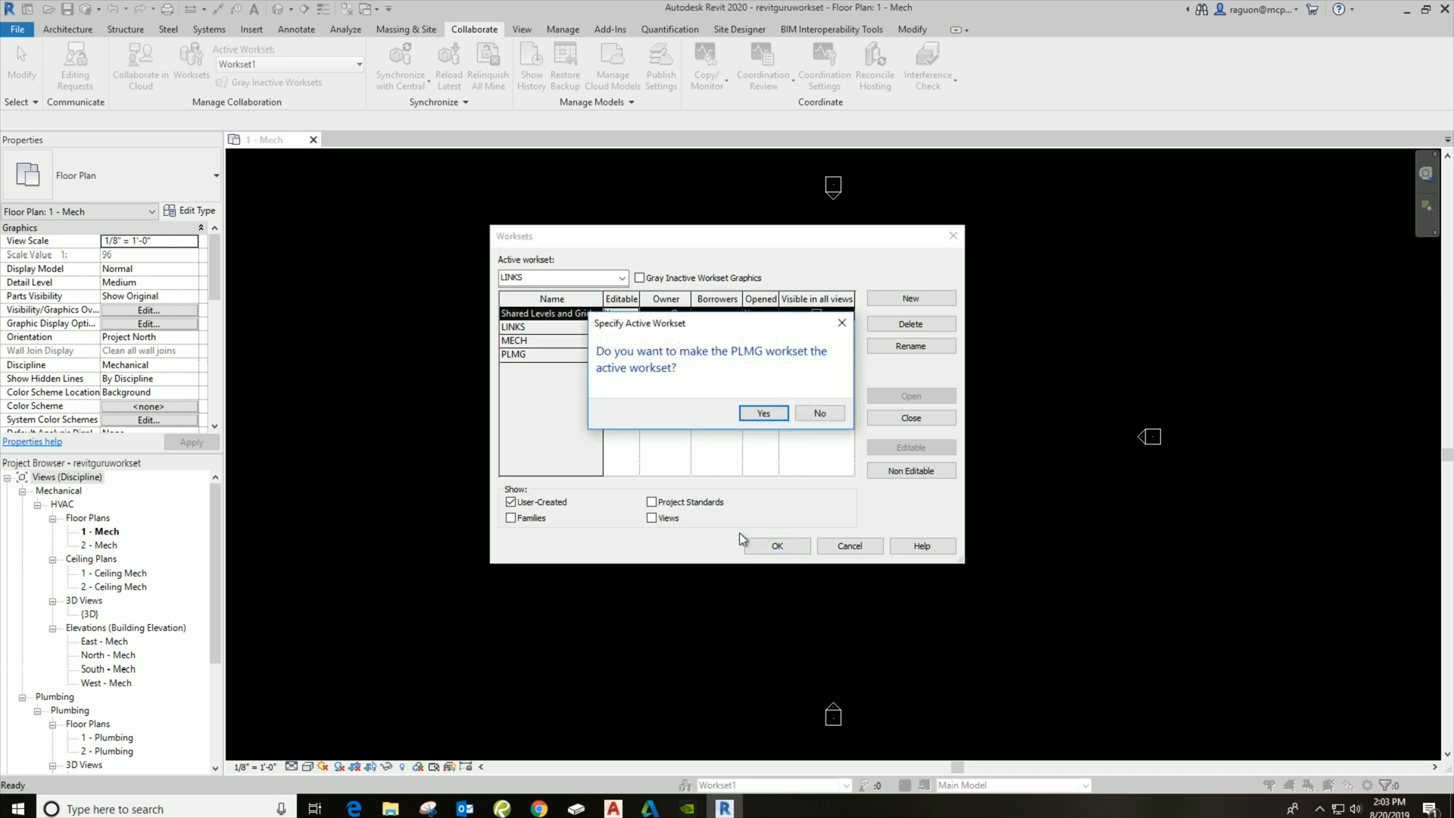
{"action": "mouse_move", "coordinate": [774, 368]}
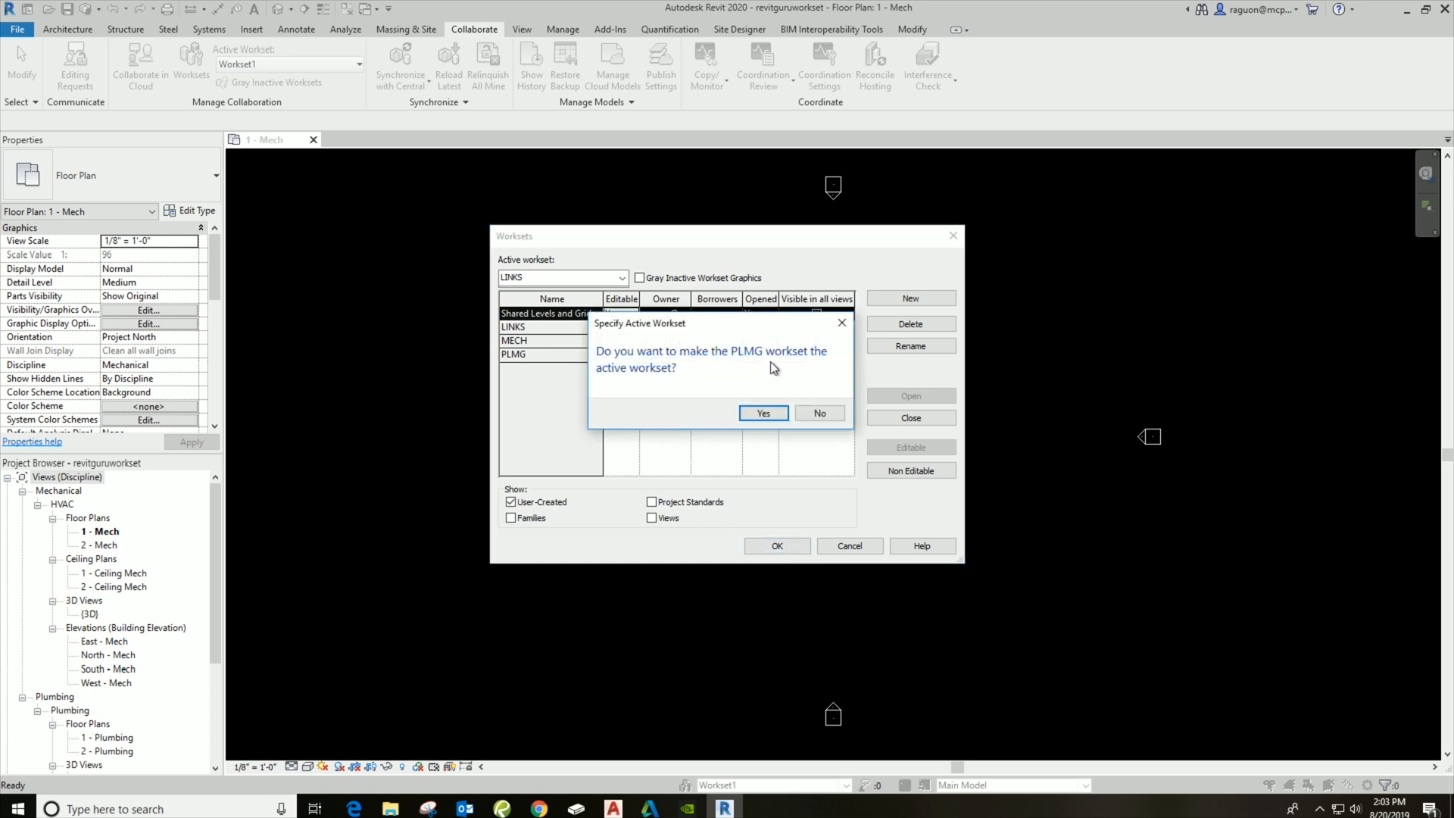
{"action": "left_click", "coordinate": [818, 412]}
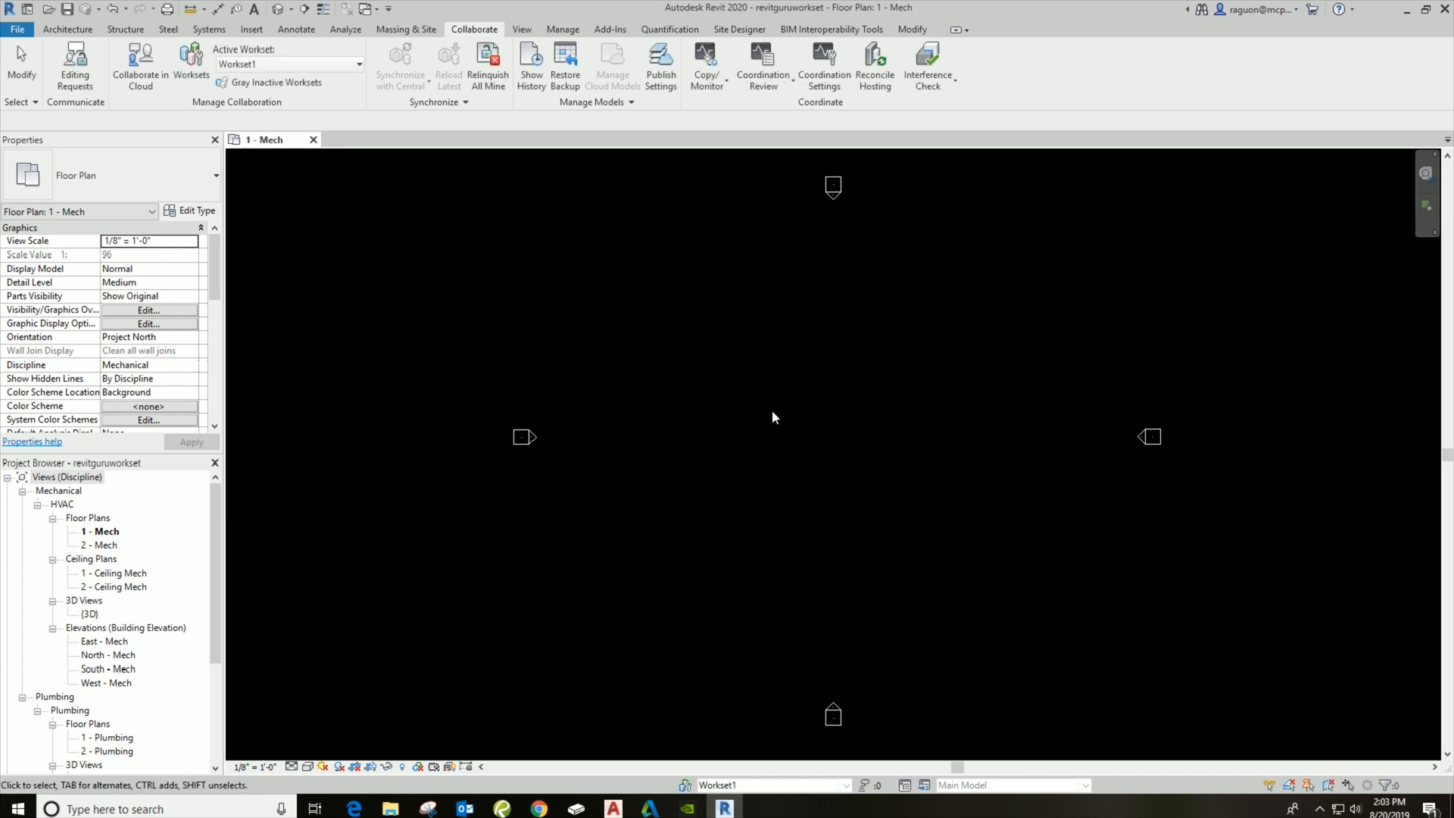
- Switch the active workset from PLMG to LINKS
{"action": "left_click", "coordinate": [288, 64]}
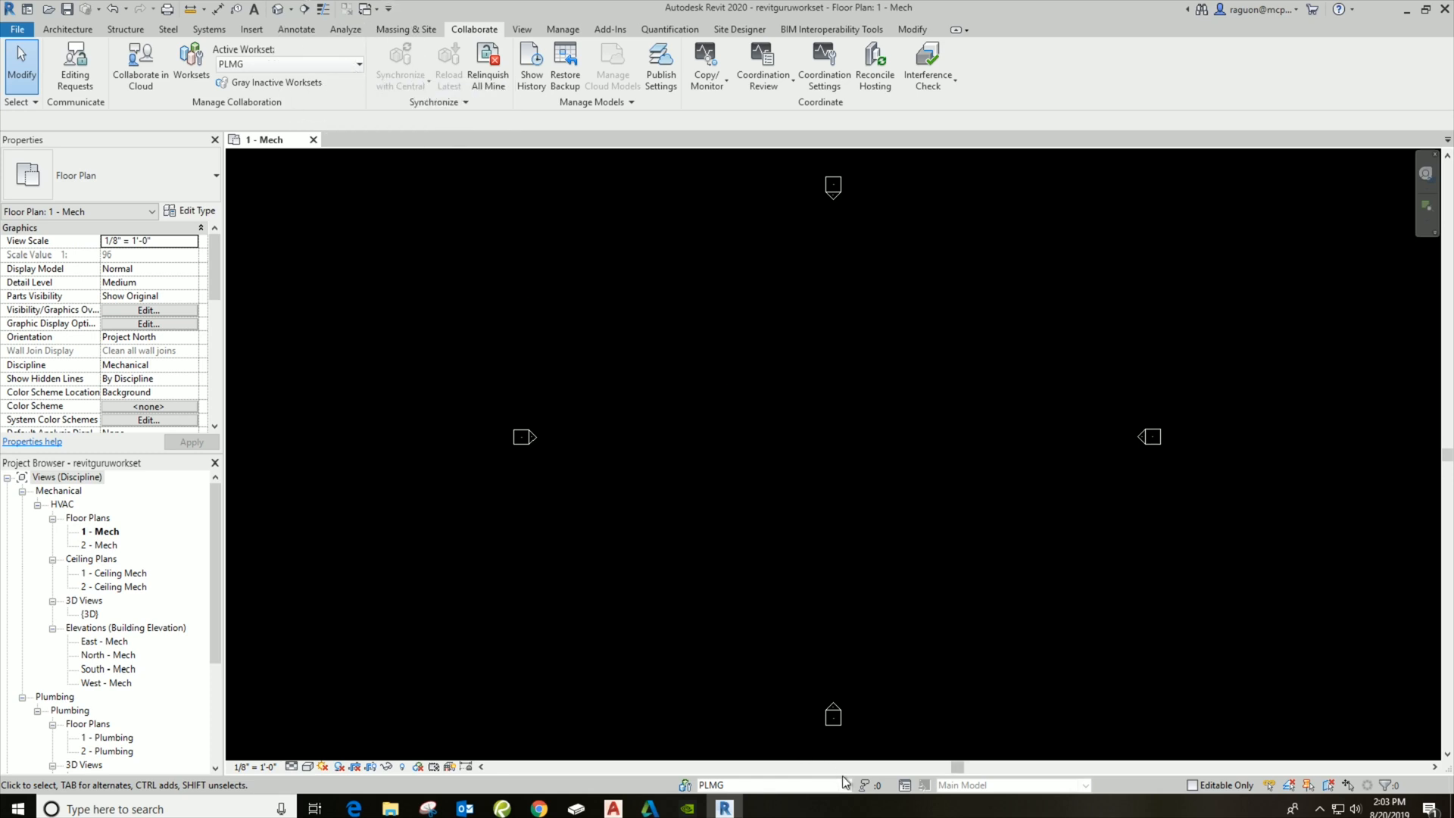
{"action": "mouse_move", "coordinate": [844, 786]}
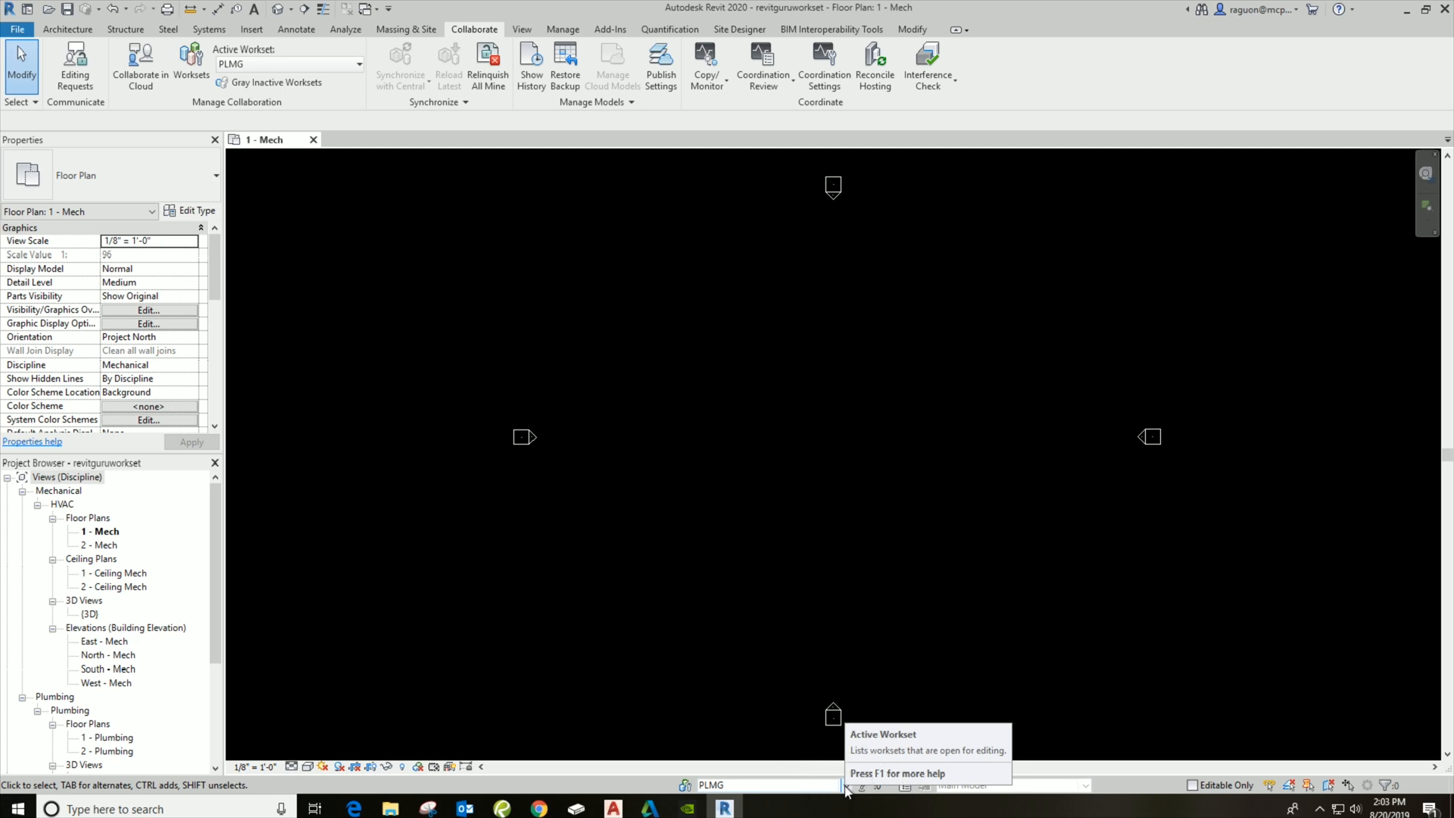
{"action": "mouse_move", "coordinate": [844, 788]}
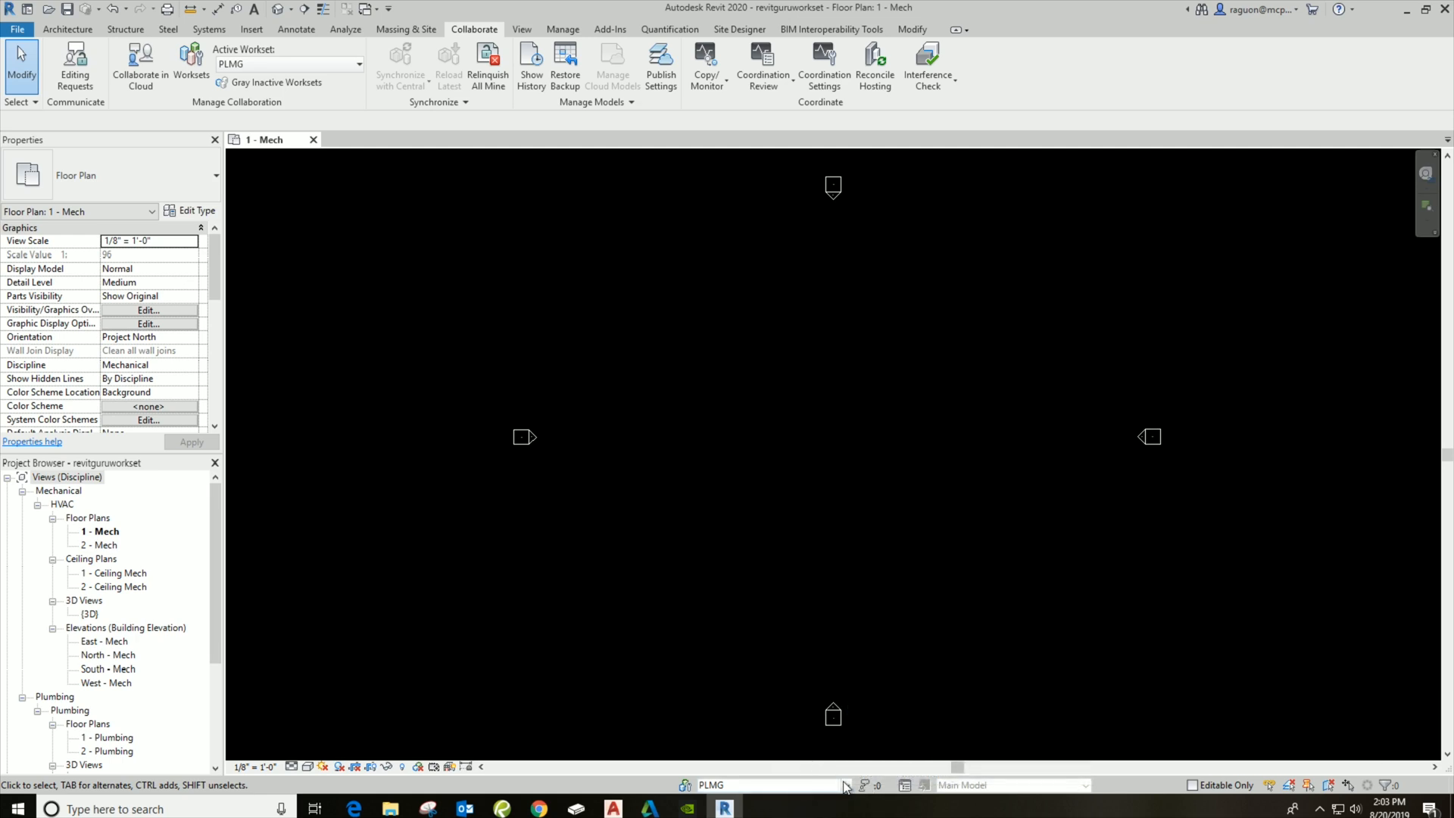
{"action": "mouse_move", "coordinate": [842, 786]}
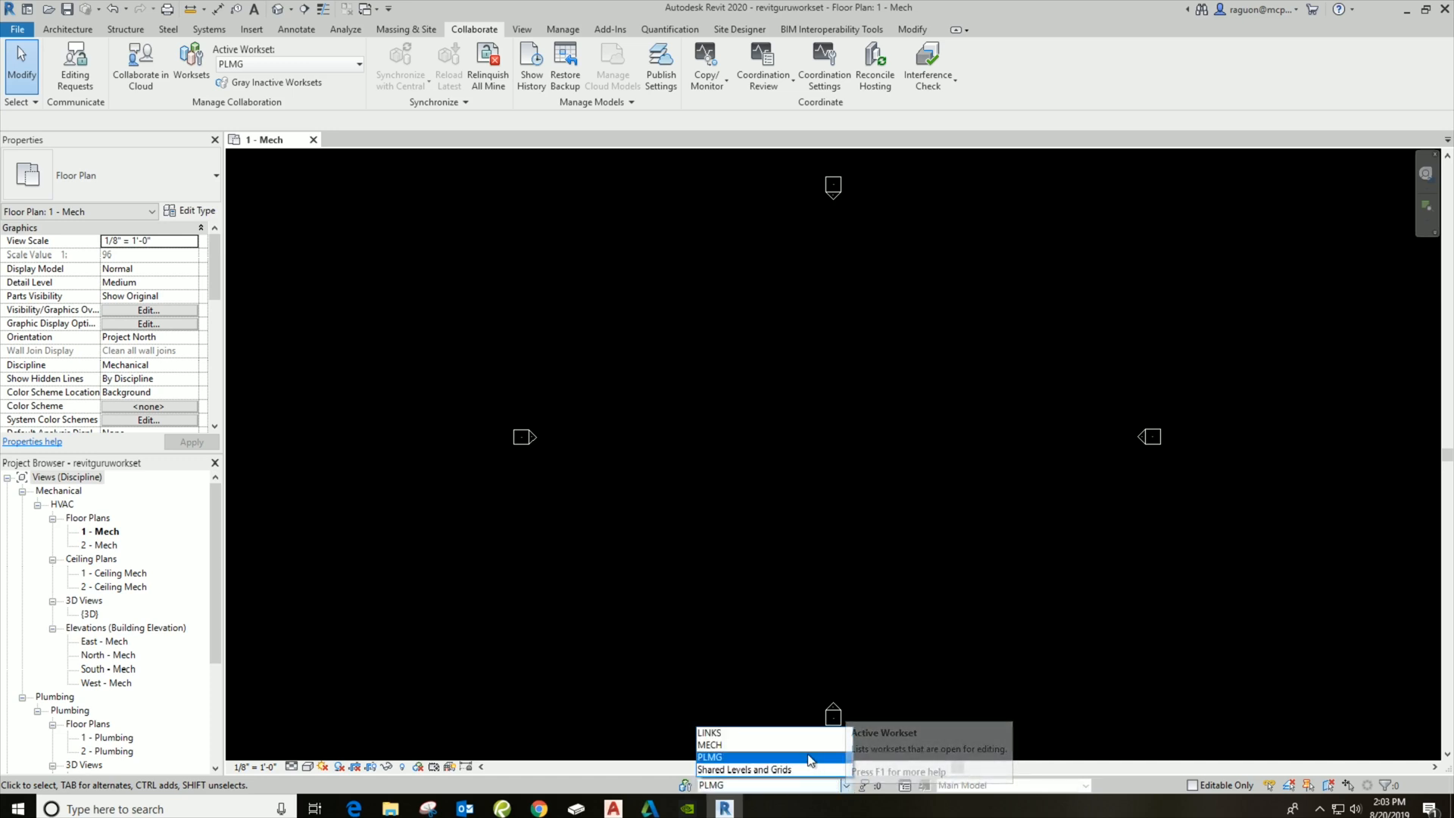
{"action": "mouse_move", "coordinate": [771, 769]}
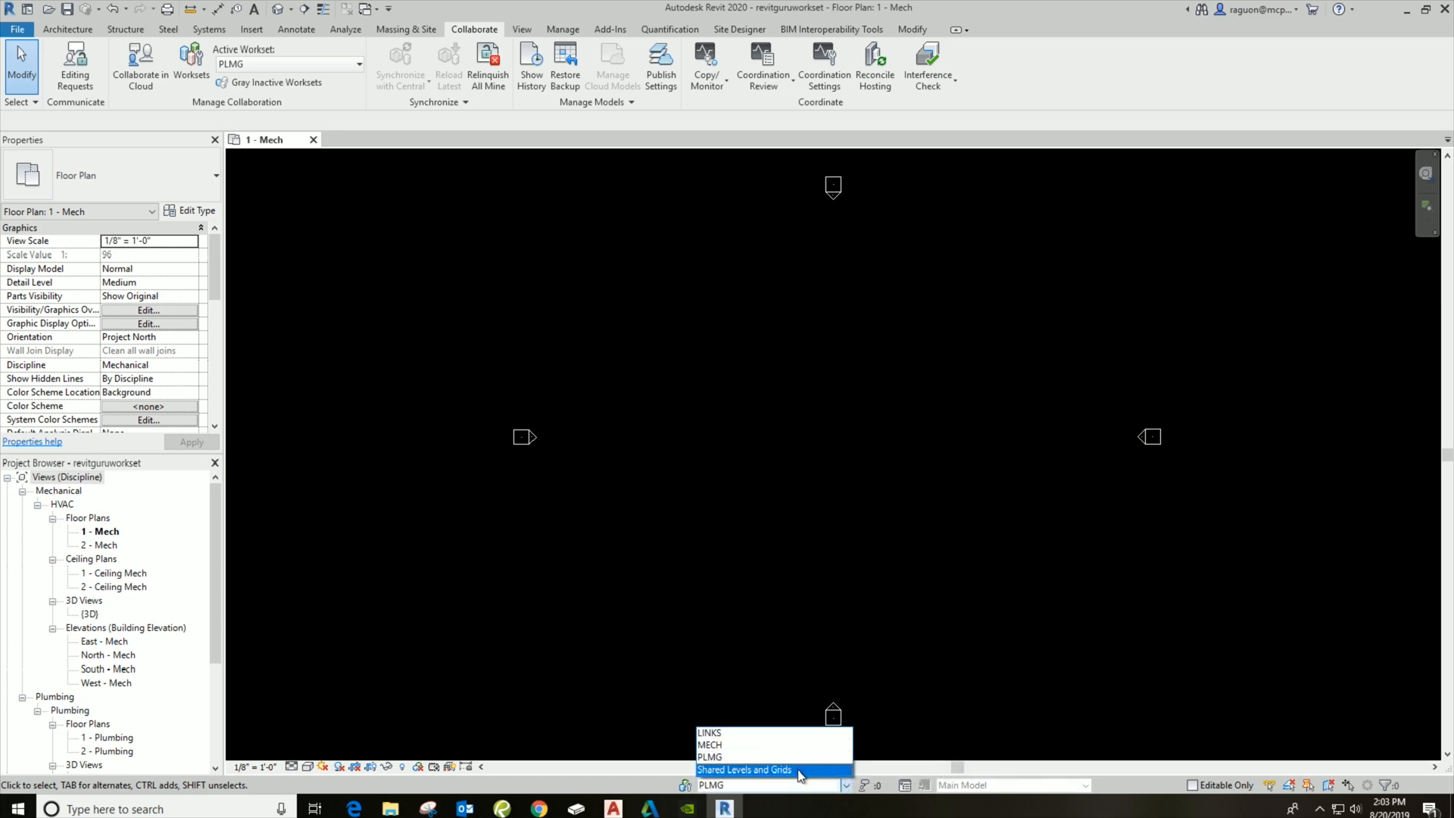
{"action": "mouse_move", "coordinate": [784, 733]}
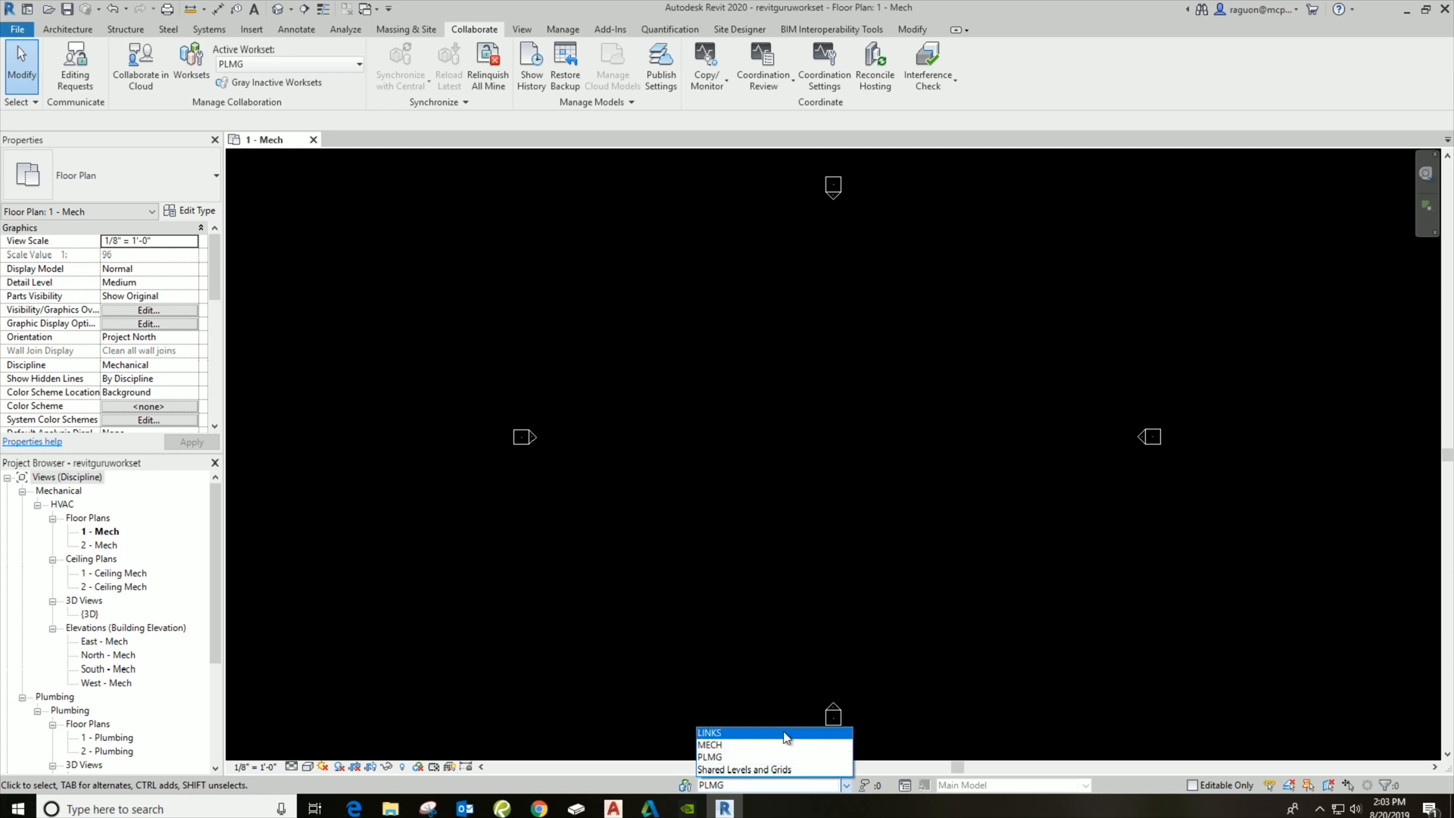
{"action": "left_click", "coordinate": [709, 733]}
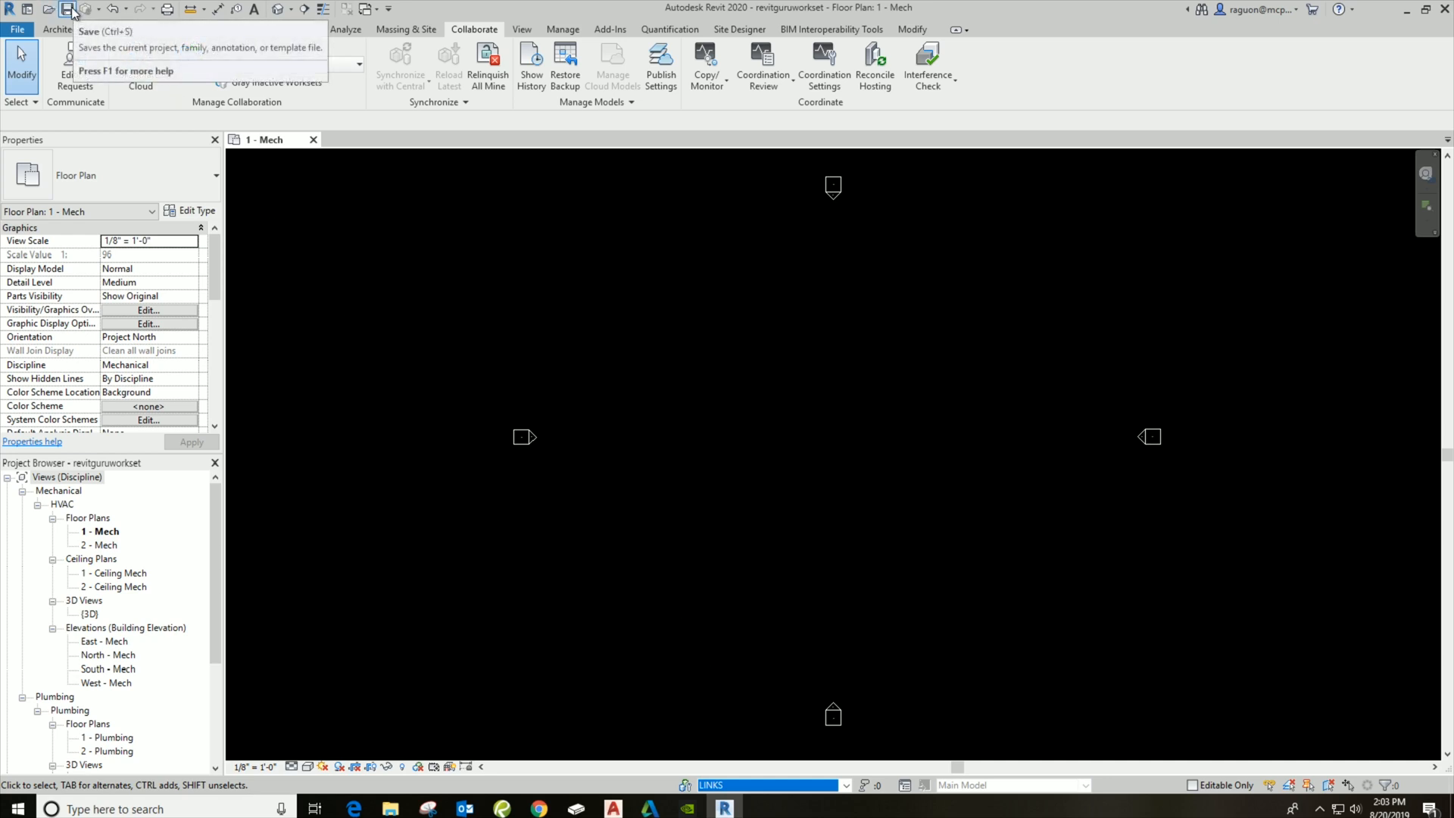
{"action": "mouse_move", "coordinate": [94, 9]}
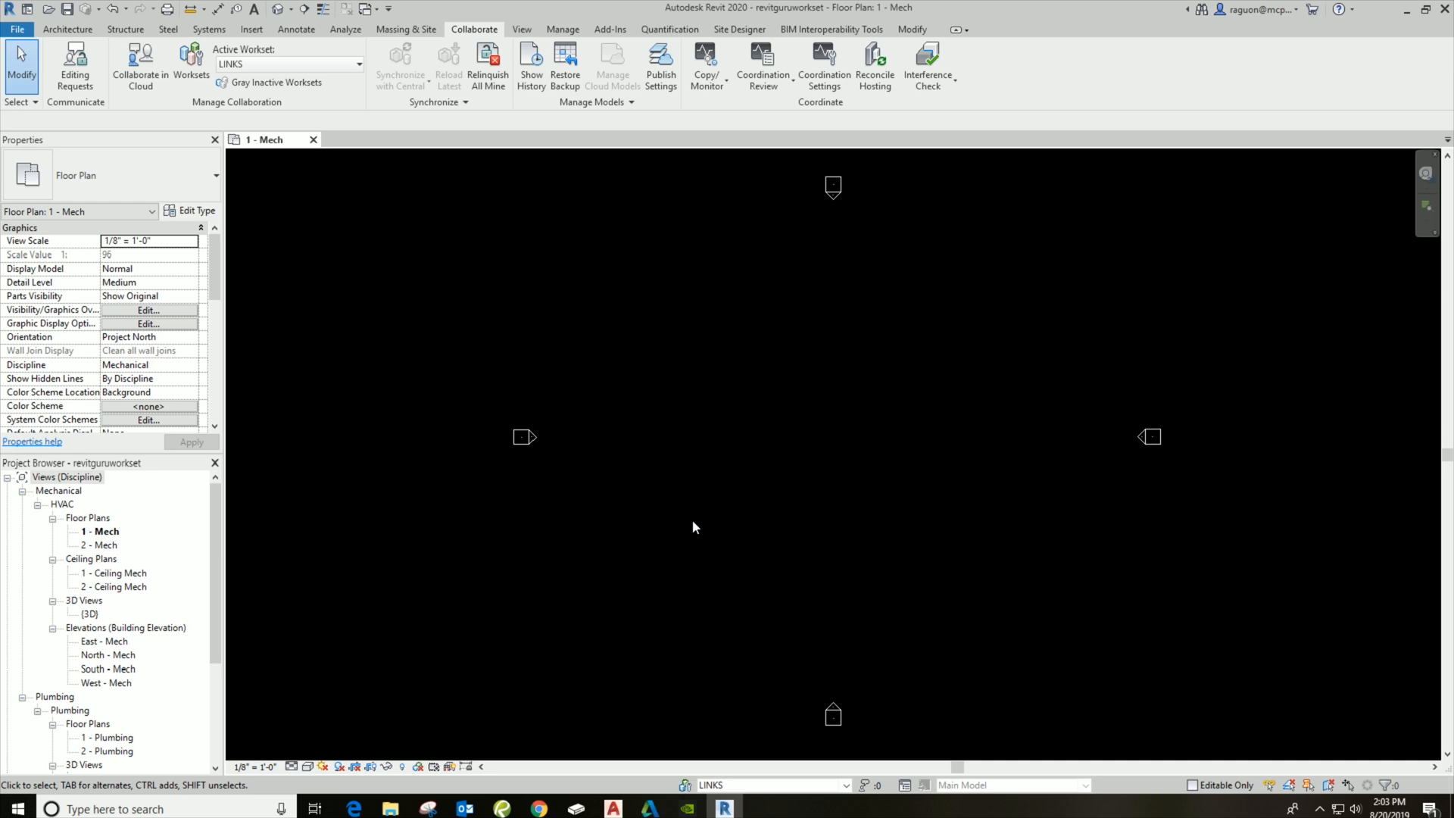
{"action": "mouse_move", "coordinate": [728, 511]}
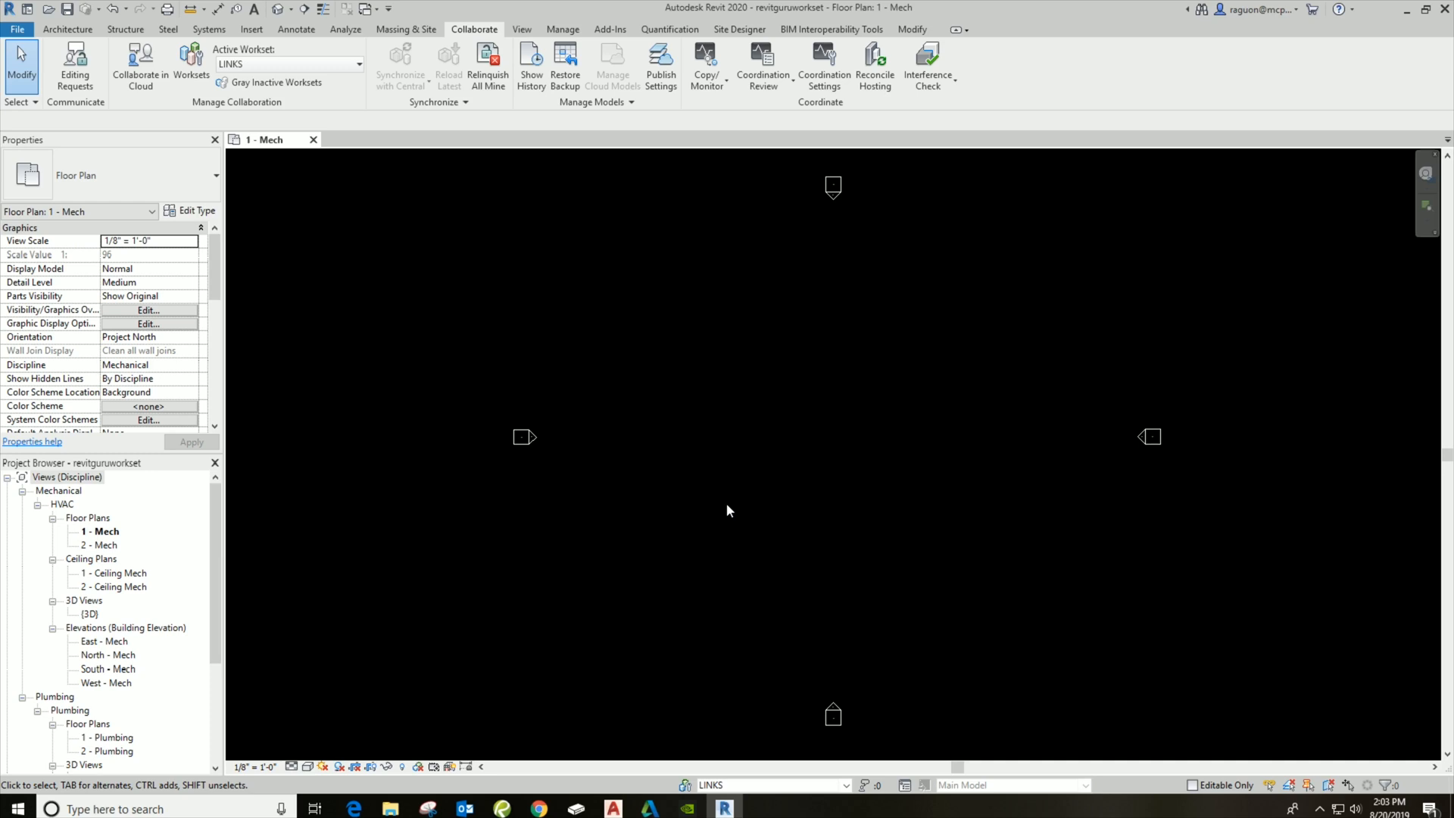
{"action": "mouse_move", "coordinate": [848, 596]}
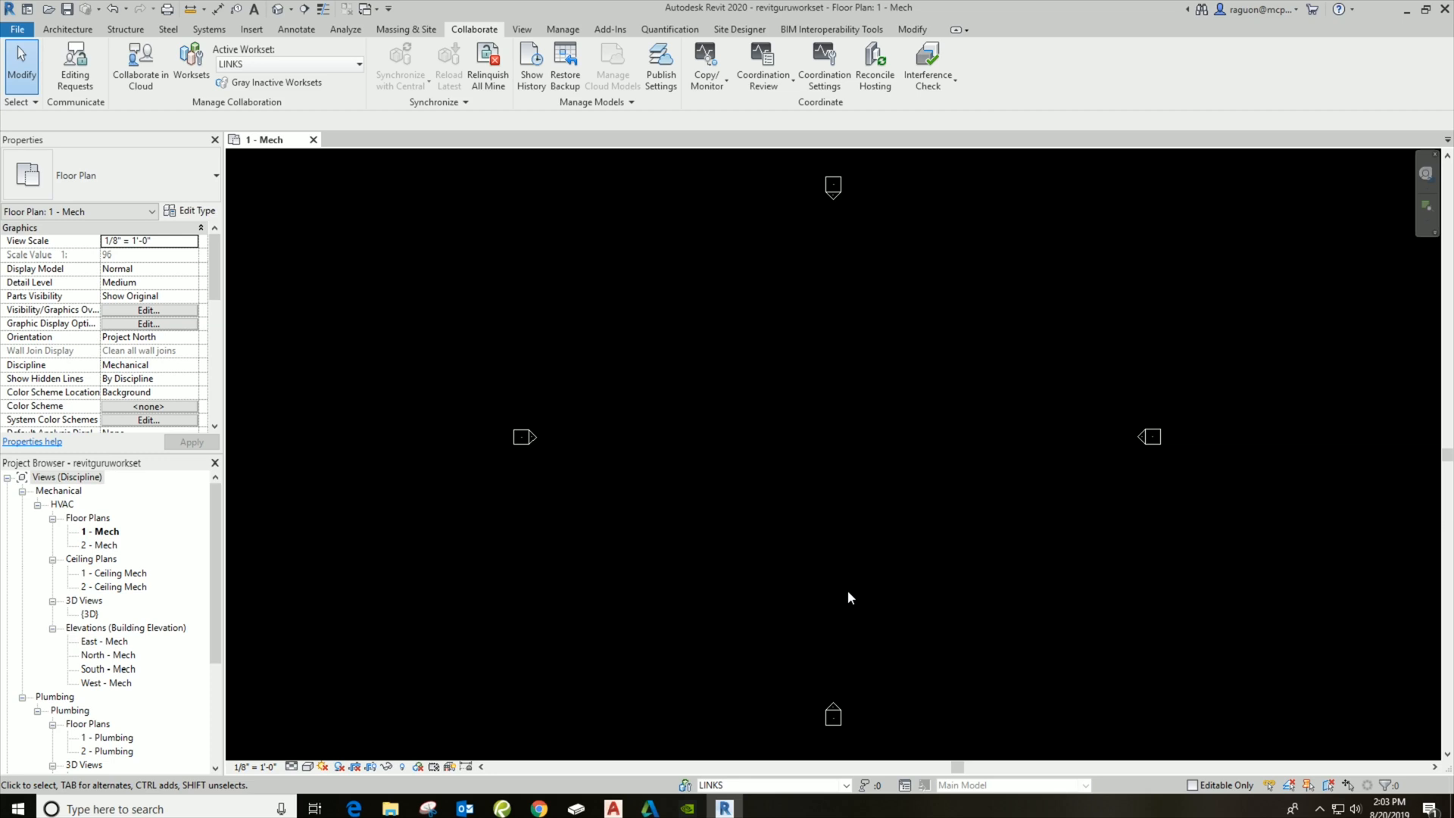
{"action": "mouse_move", "coordinate": [839, 791]}
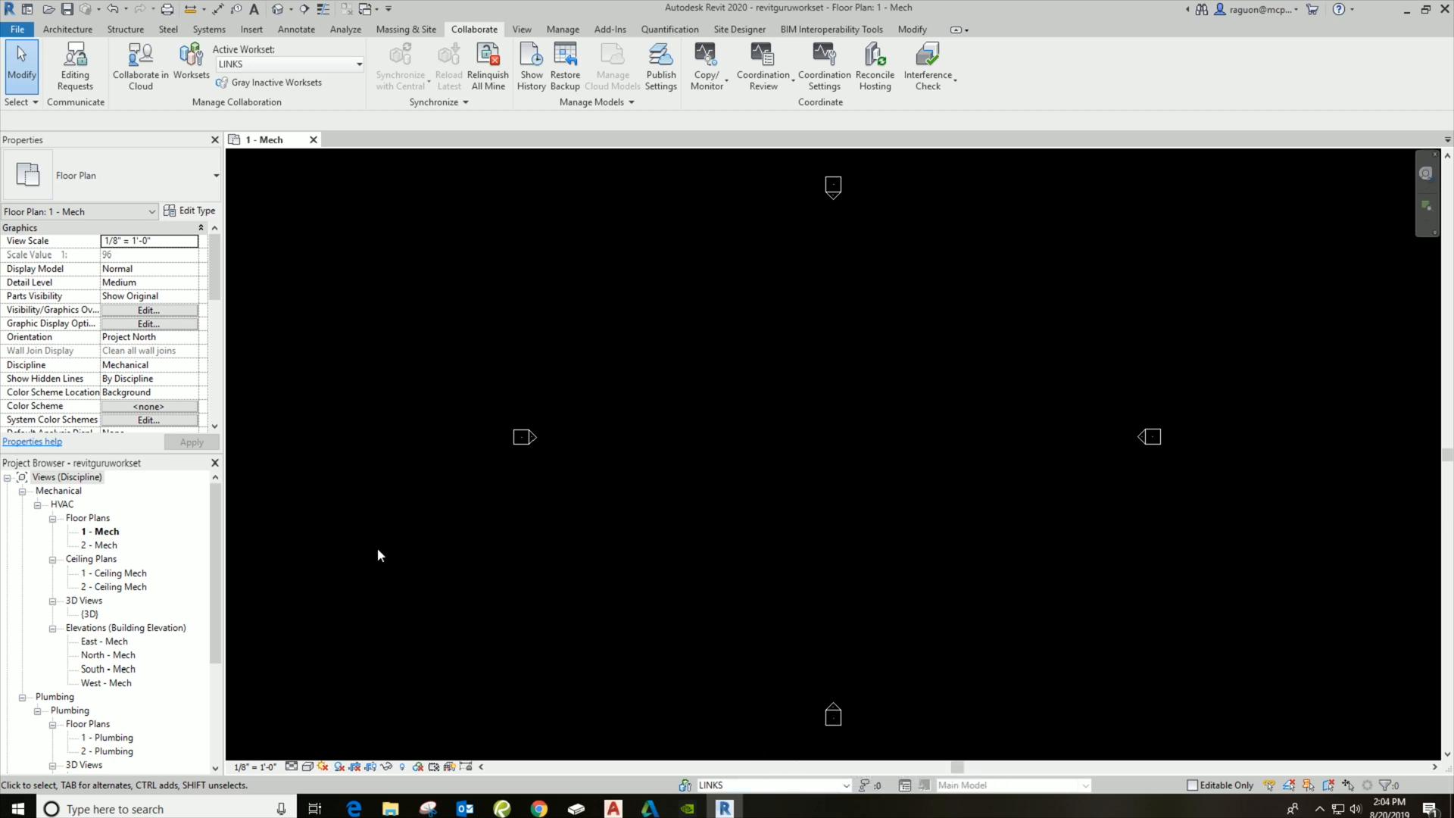
{"action": "scroll", "scroll_direction": "down", "scroll_amount": 3}
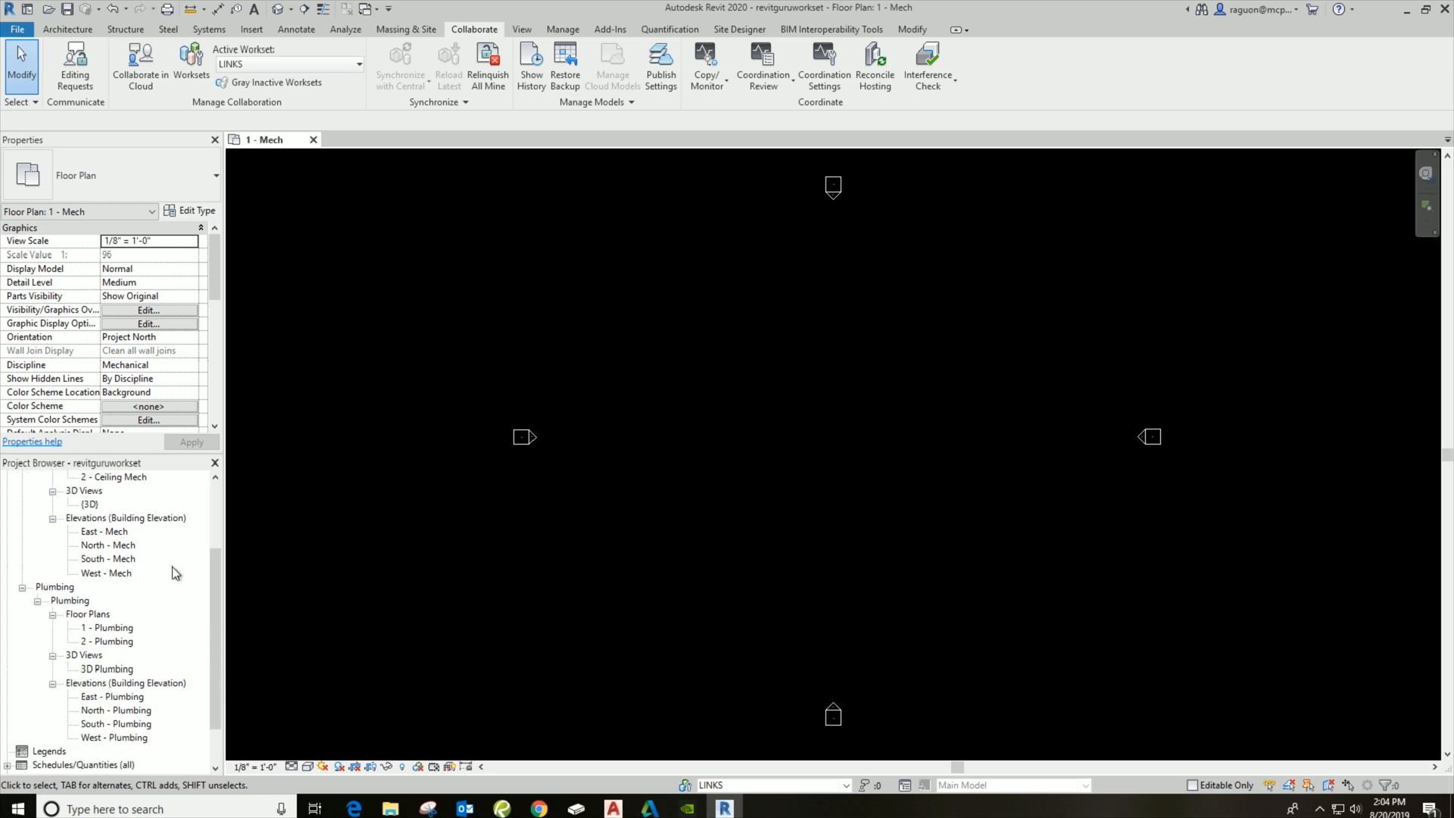
{"action": "scroll", "scroll_direction": "down", "scroll_amount": 3}
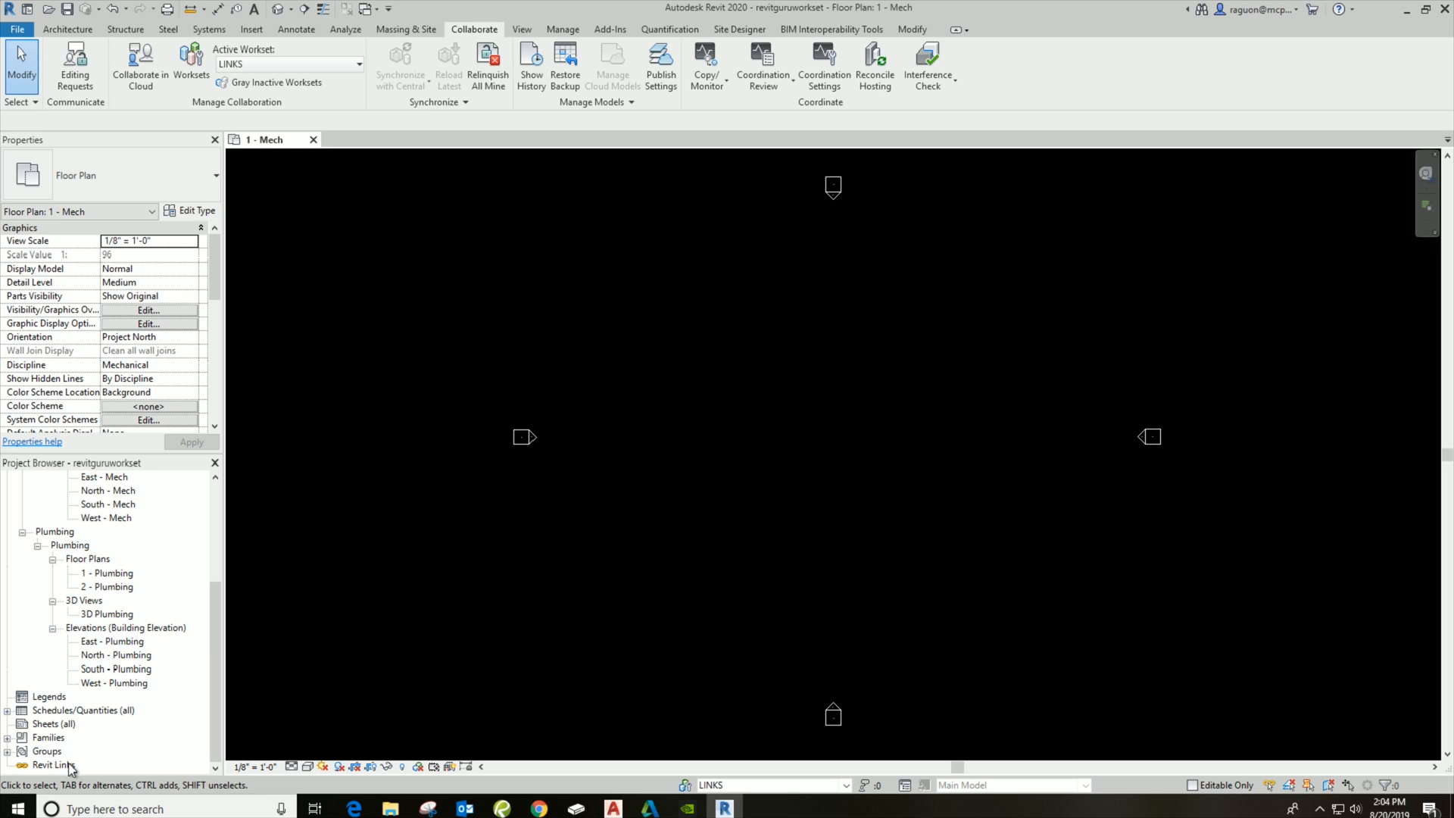
{"action": "mouse_move", "coordinate": [163, 745]}
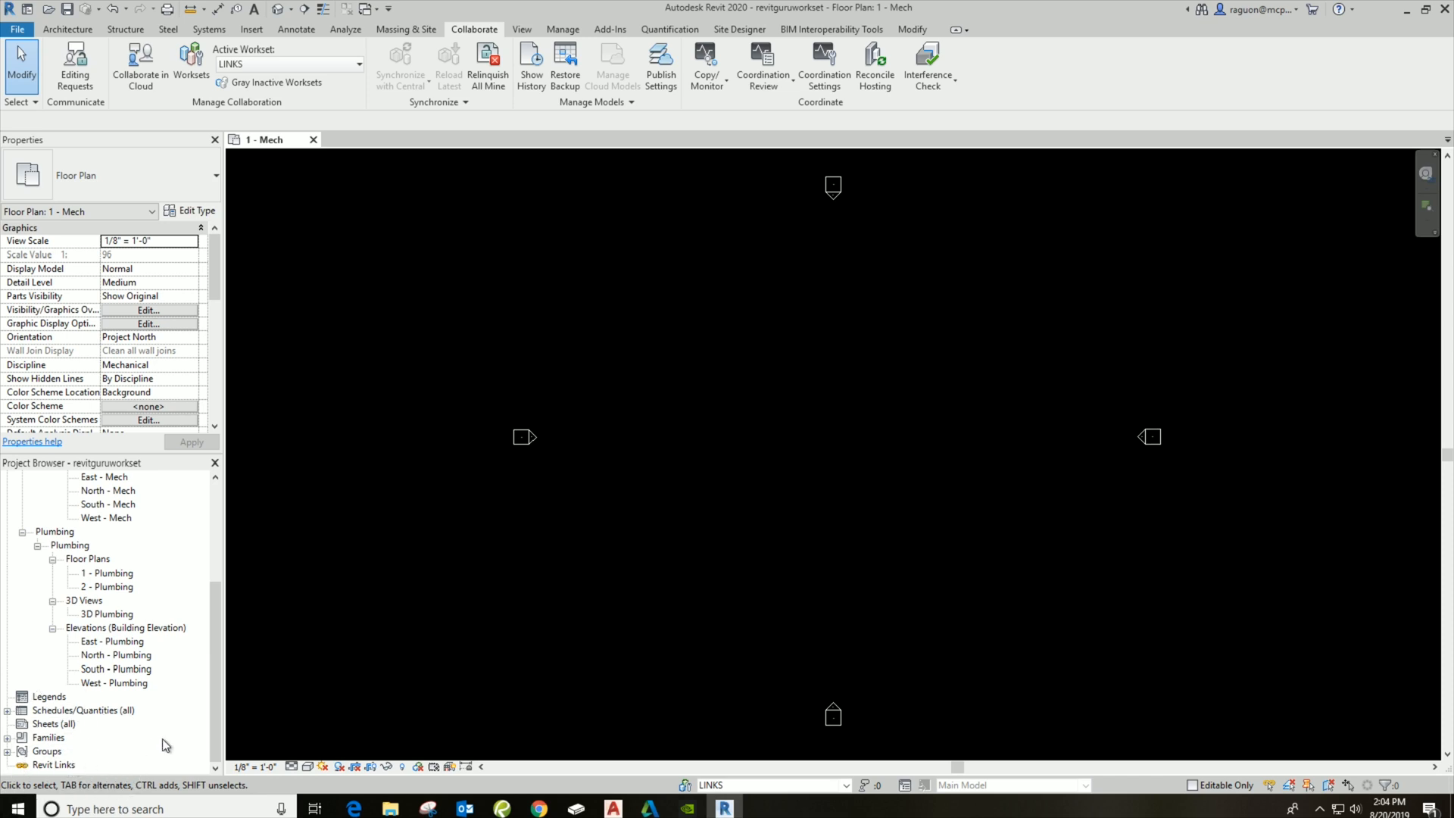
{"action": "mouse_move", "coordinate": [430, 592]}
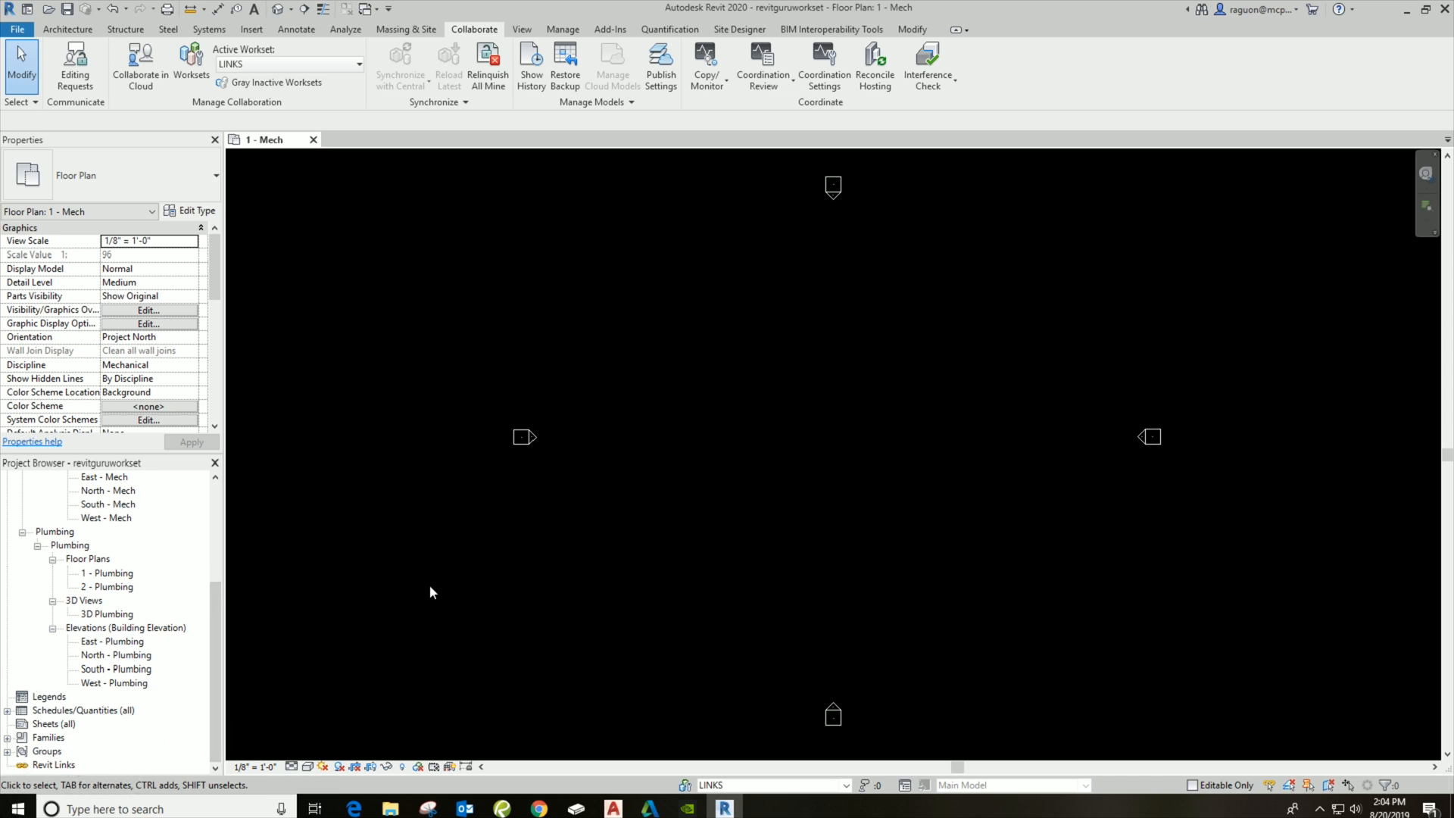